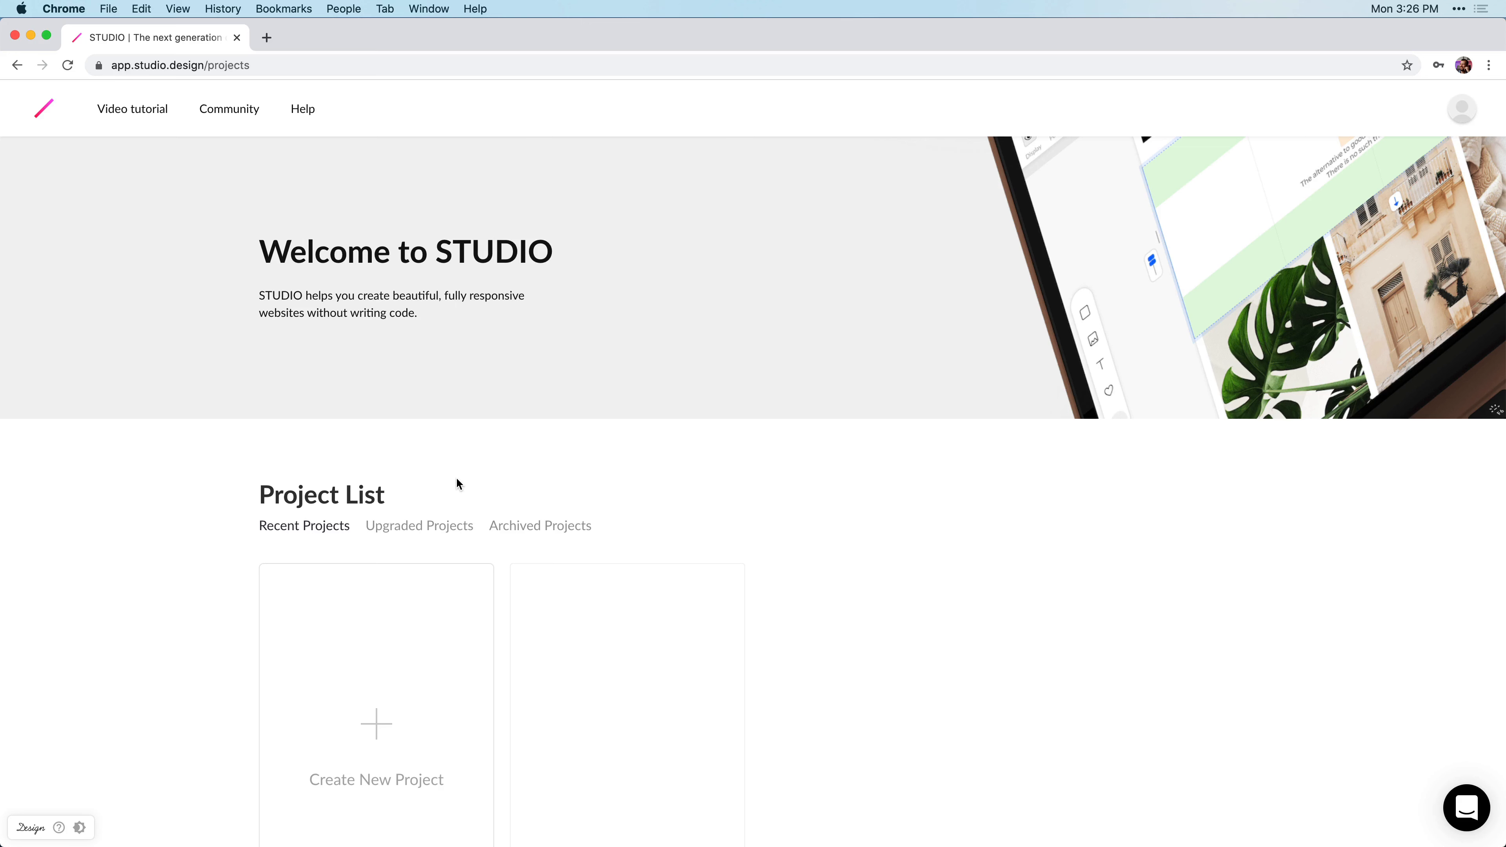
mouse_move(692, 496)
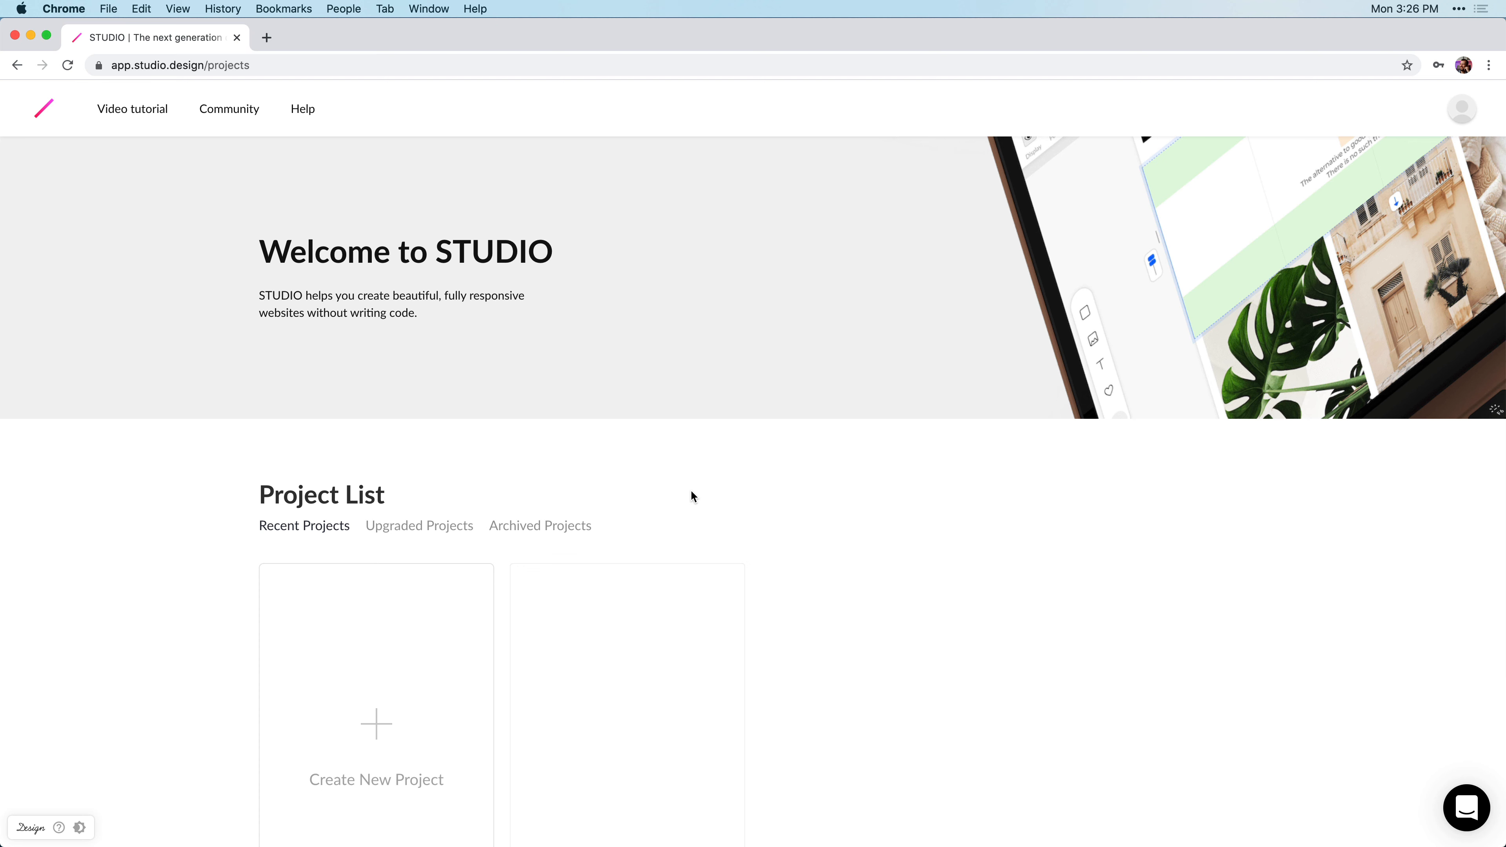
Scroll through the My First Blog project's CMS Recent Posts page.
scroll("down", 3)
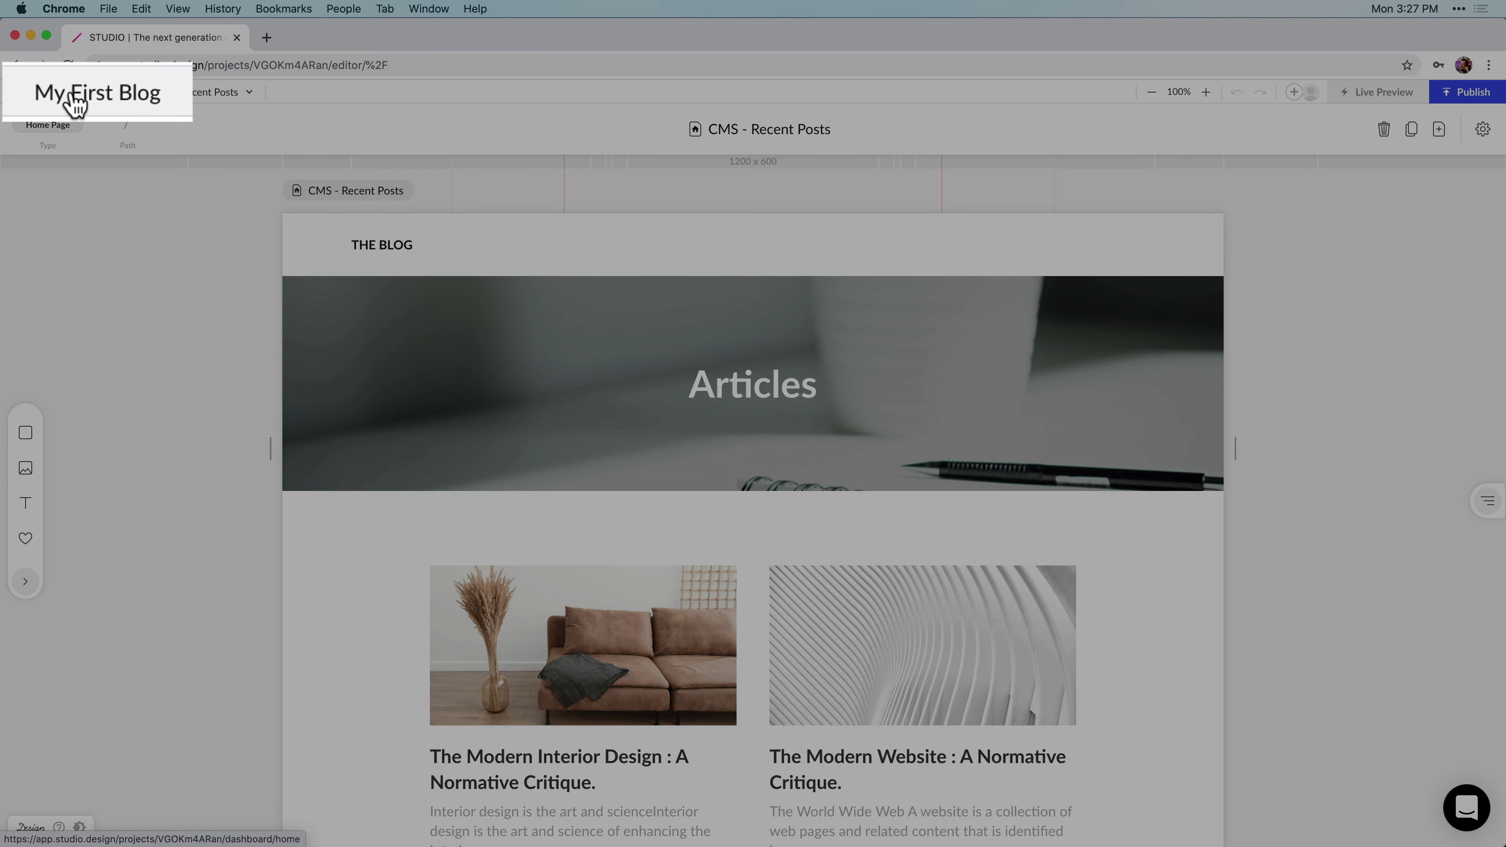
Go to the project dashboard's CMS section and show the Posts list.
left_click(96, 93)
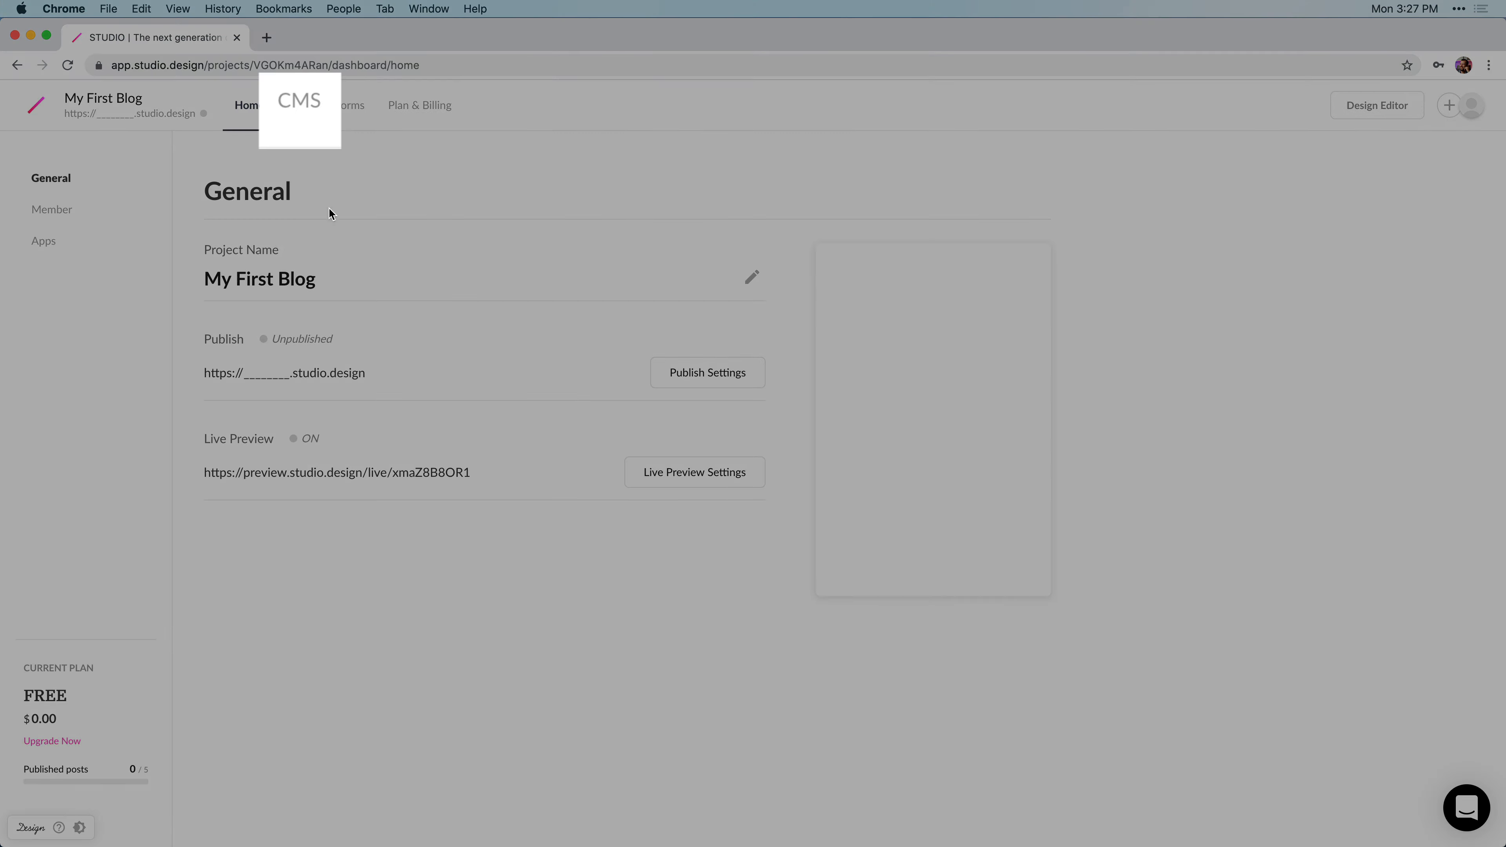
left_click(299, 106)
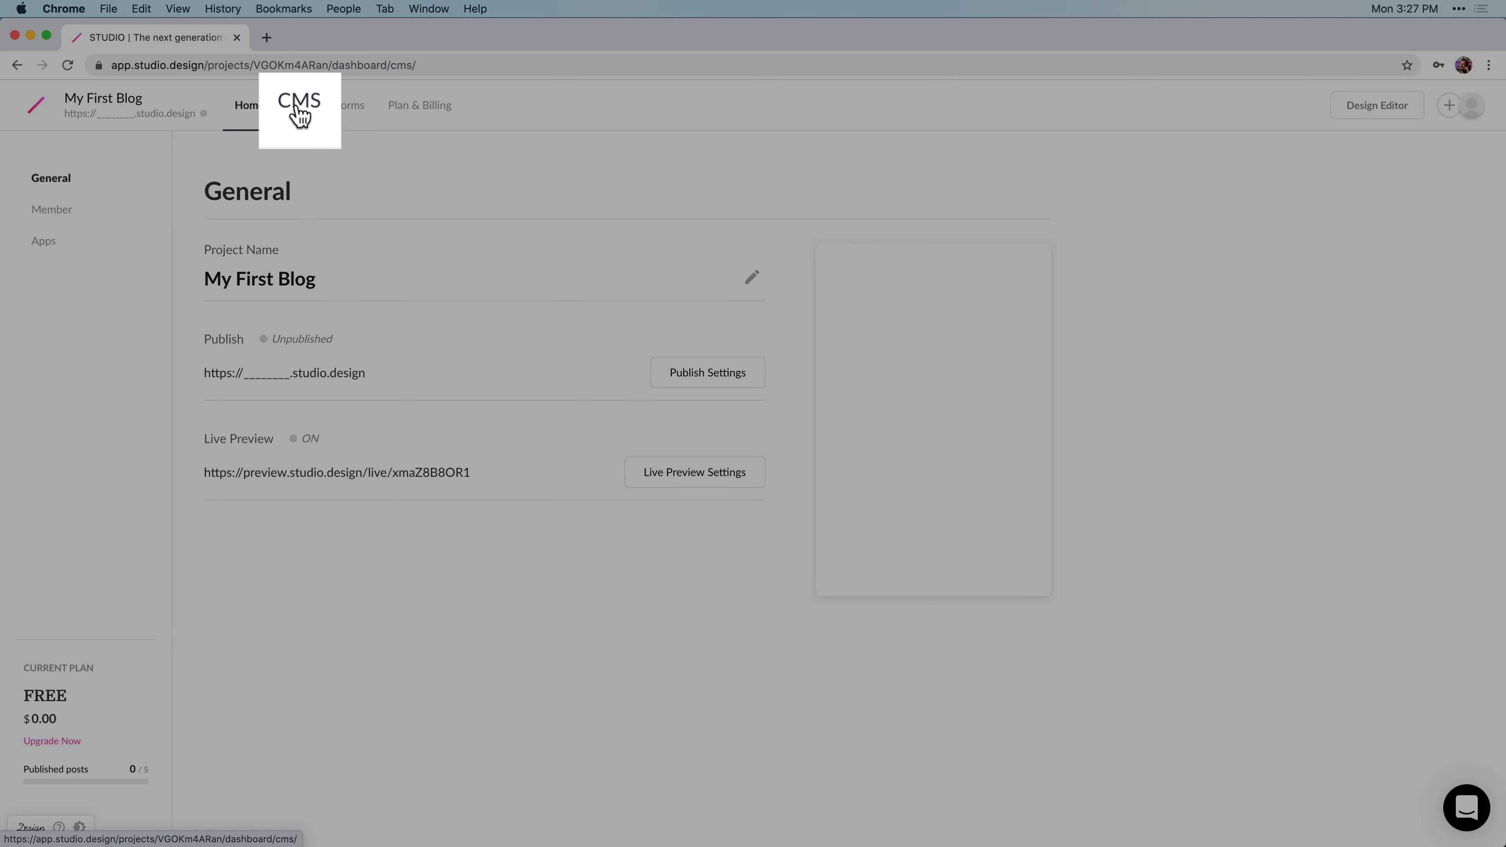
left_click(299, 105)
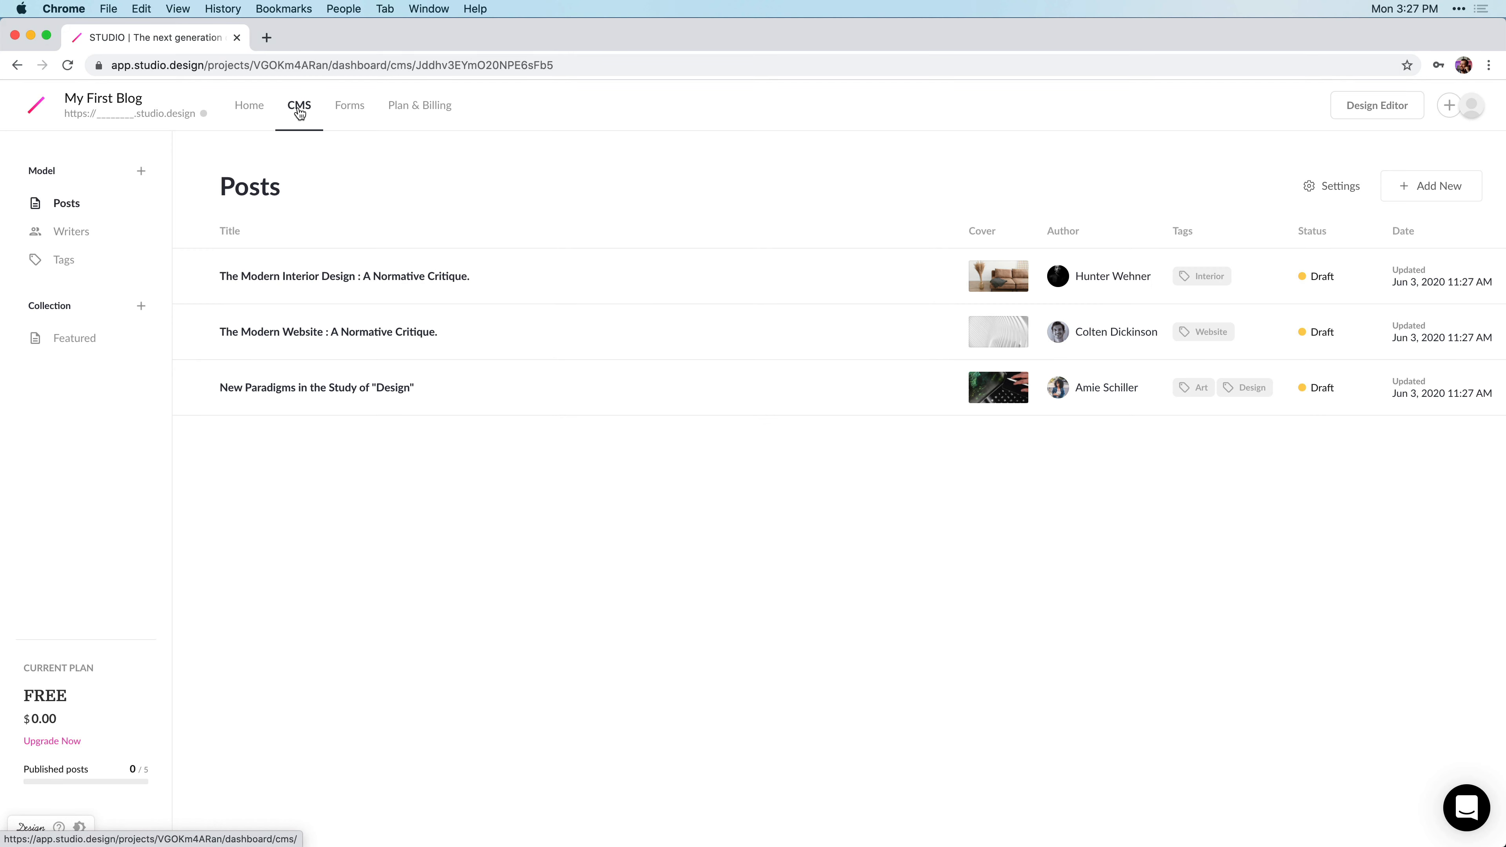
mouse_move(725, 209)
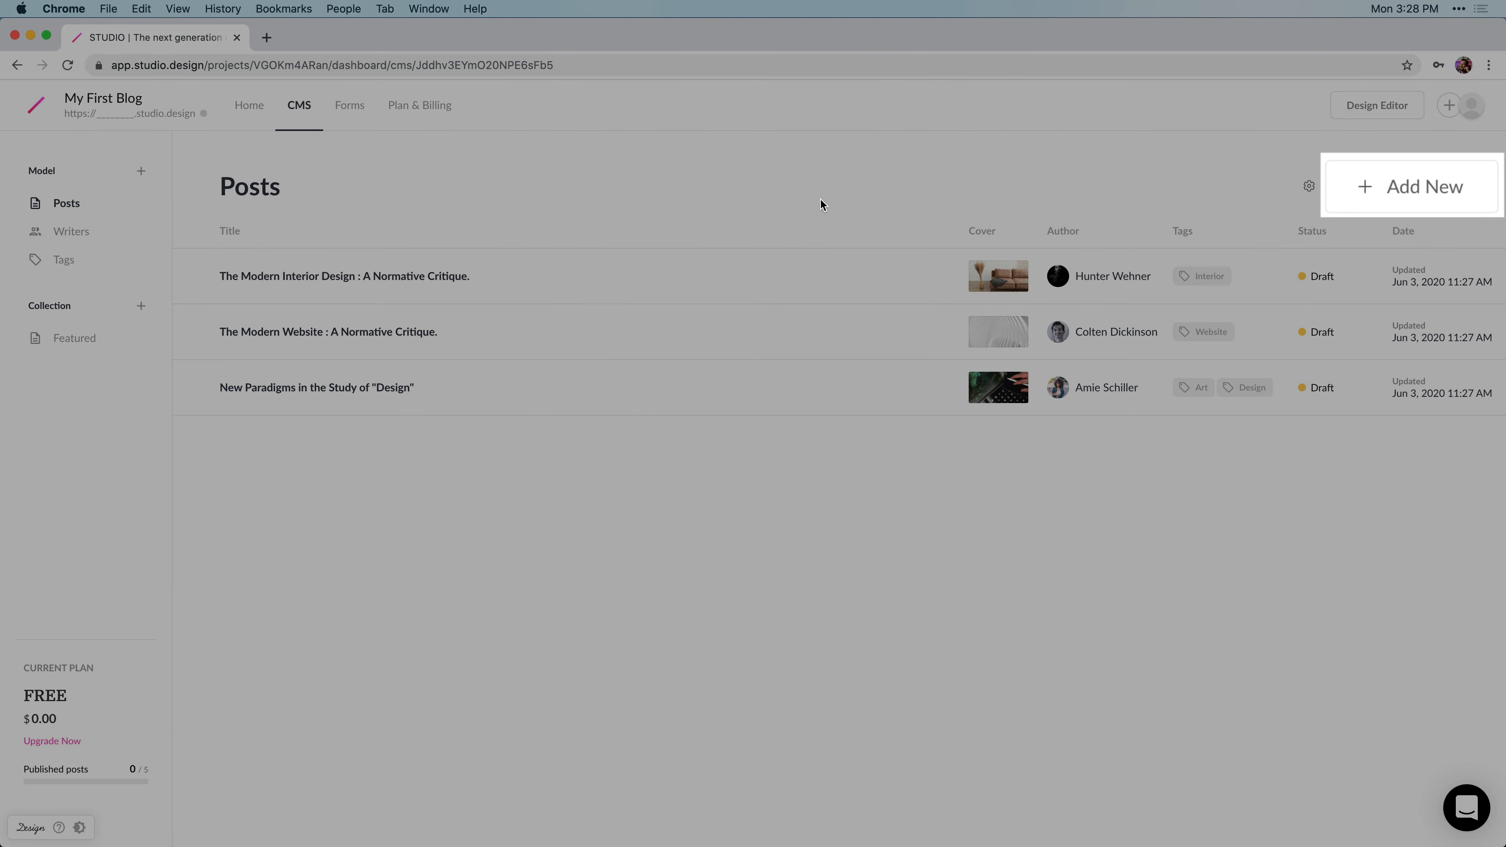
mouse_move(1382, 201)
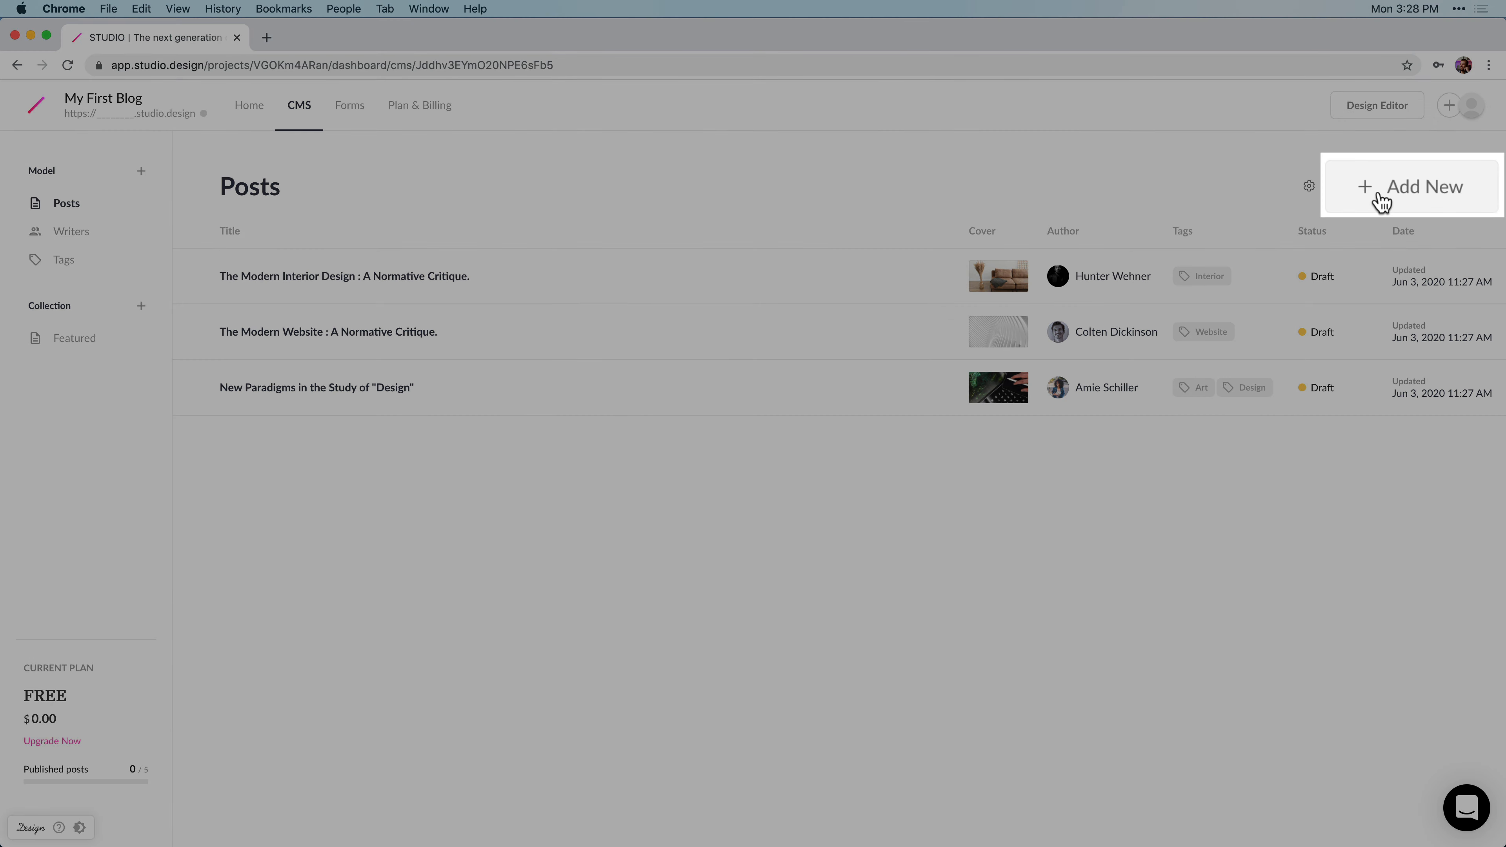
Add a new empty post in the Posts collection, briefly trying the Cover upload box.
left_click(1420, 187)
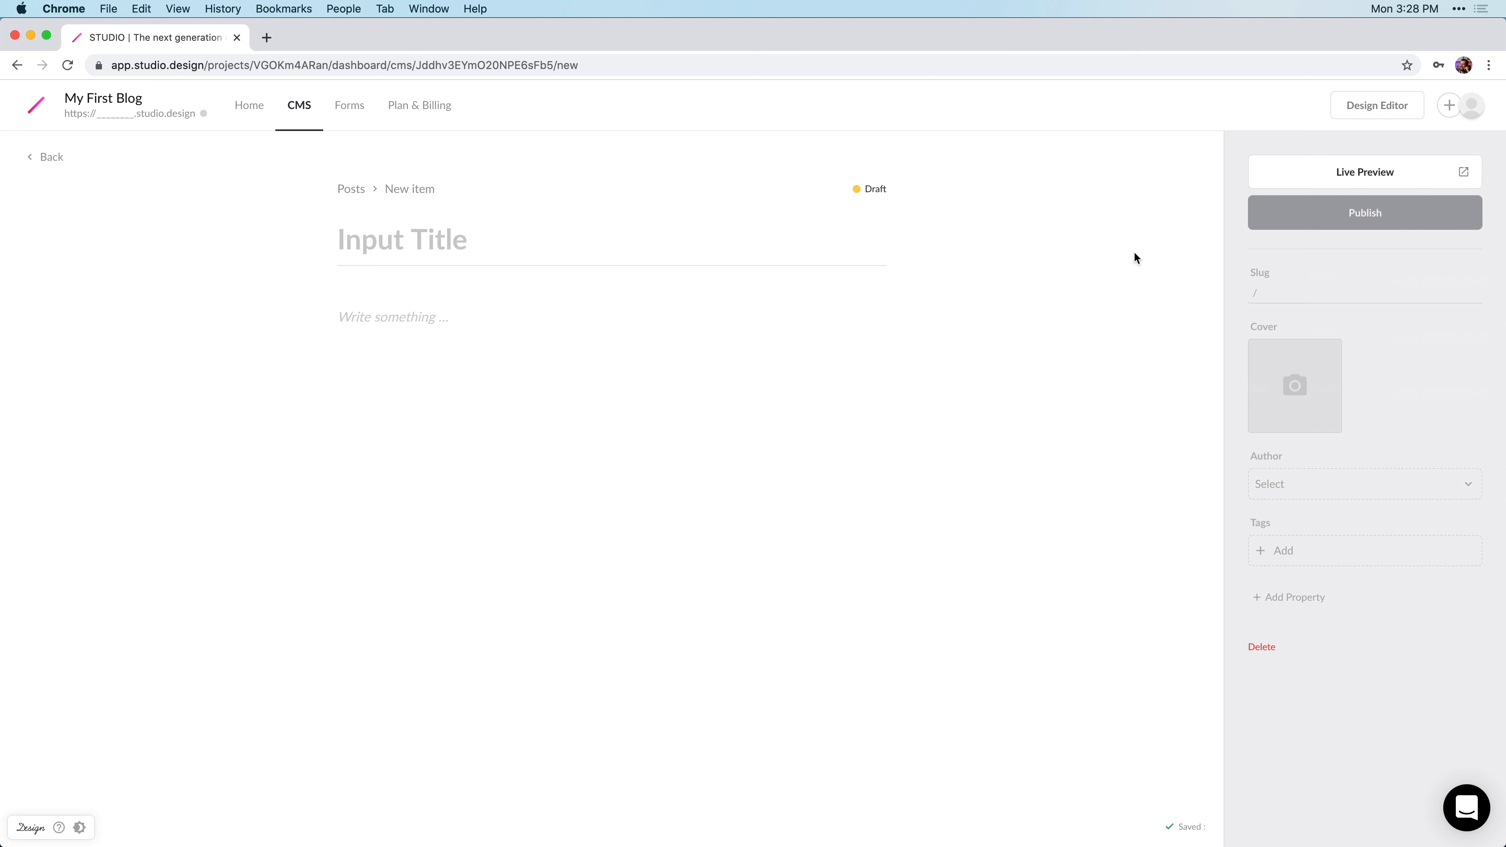
mouse_move(1246, 360)
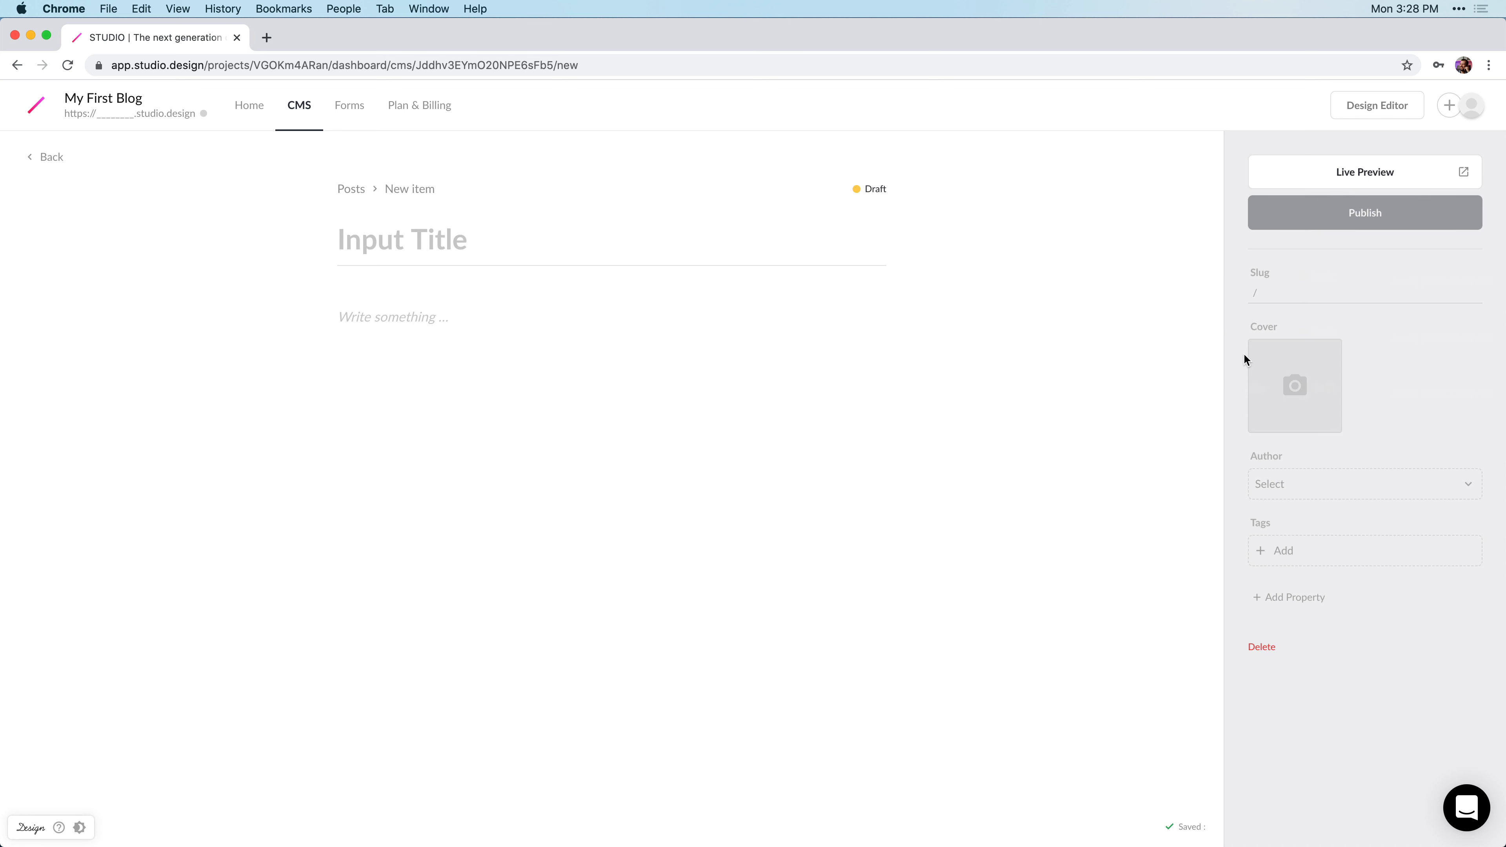
mouse_move(1249, 368)
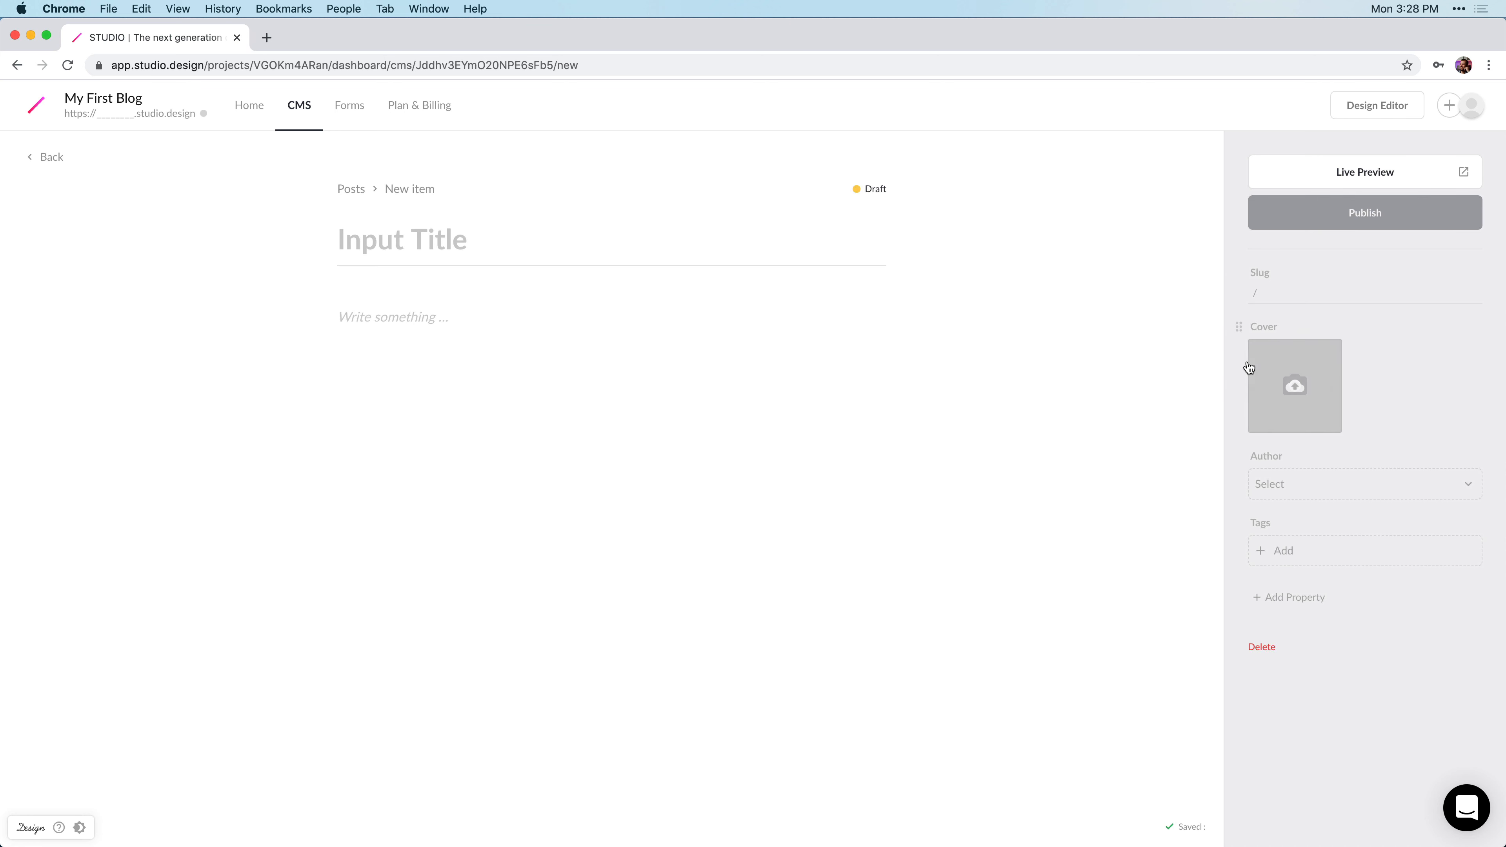
left_click(1294, 386)
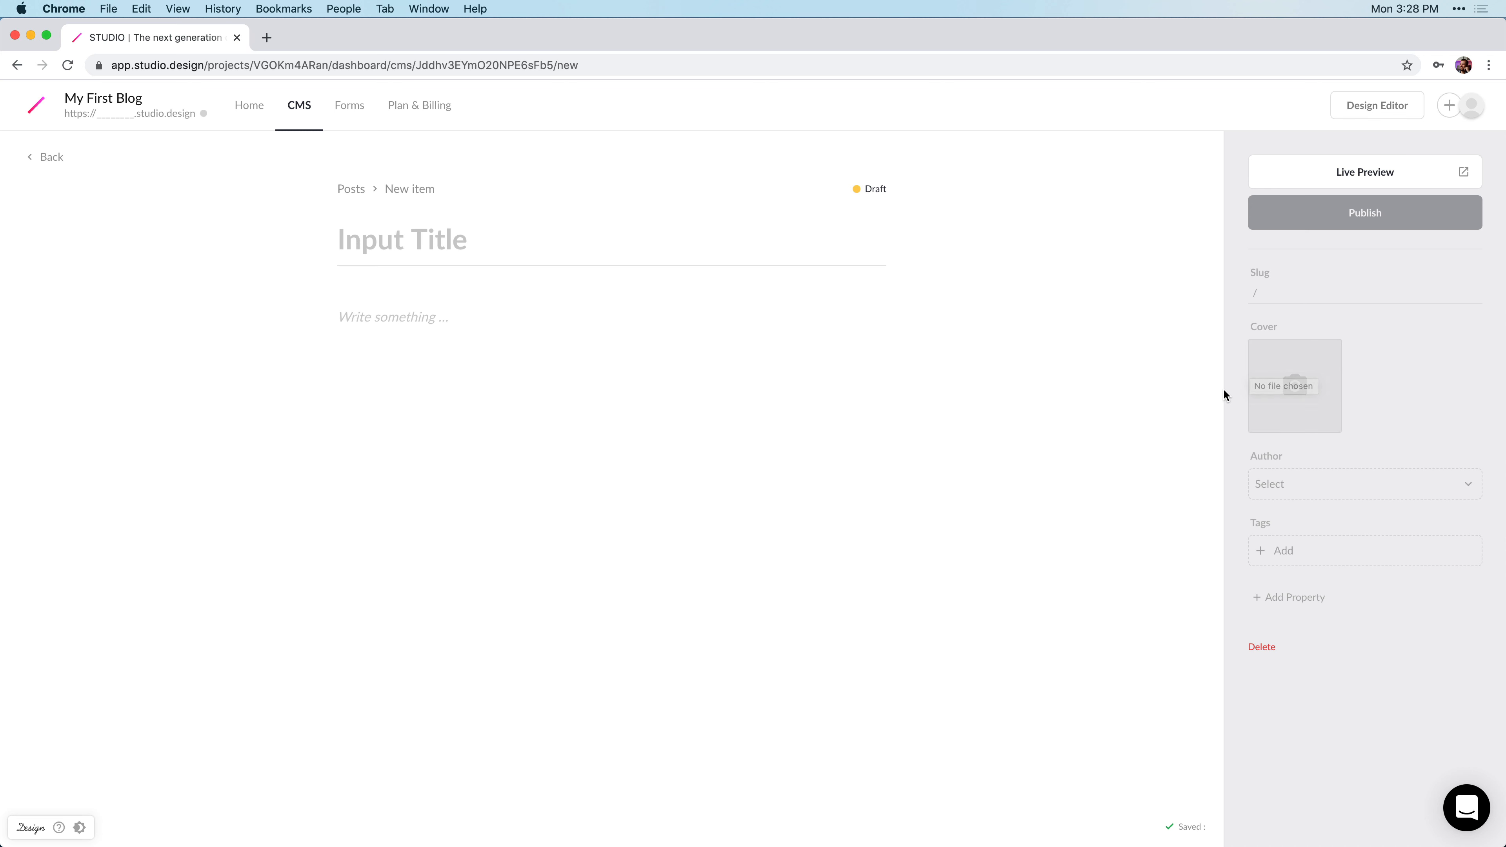
mouse_move(1278, 603)
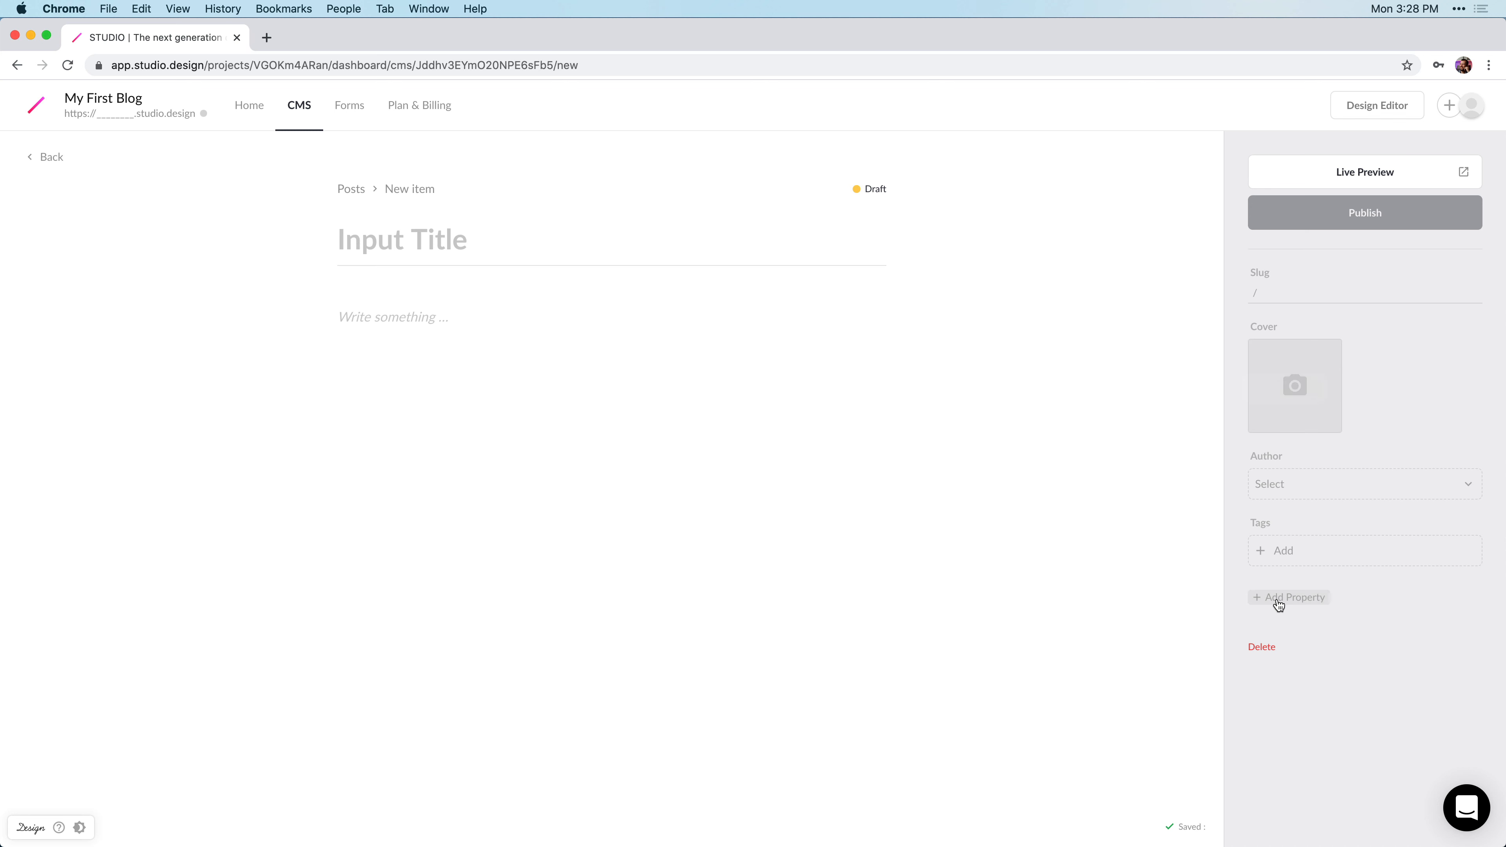
mouse_move(1329, 604)
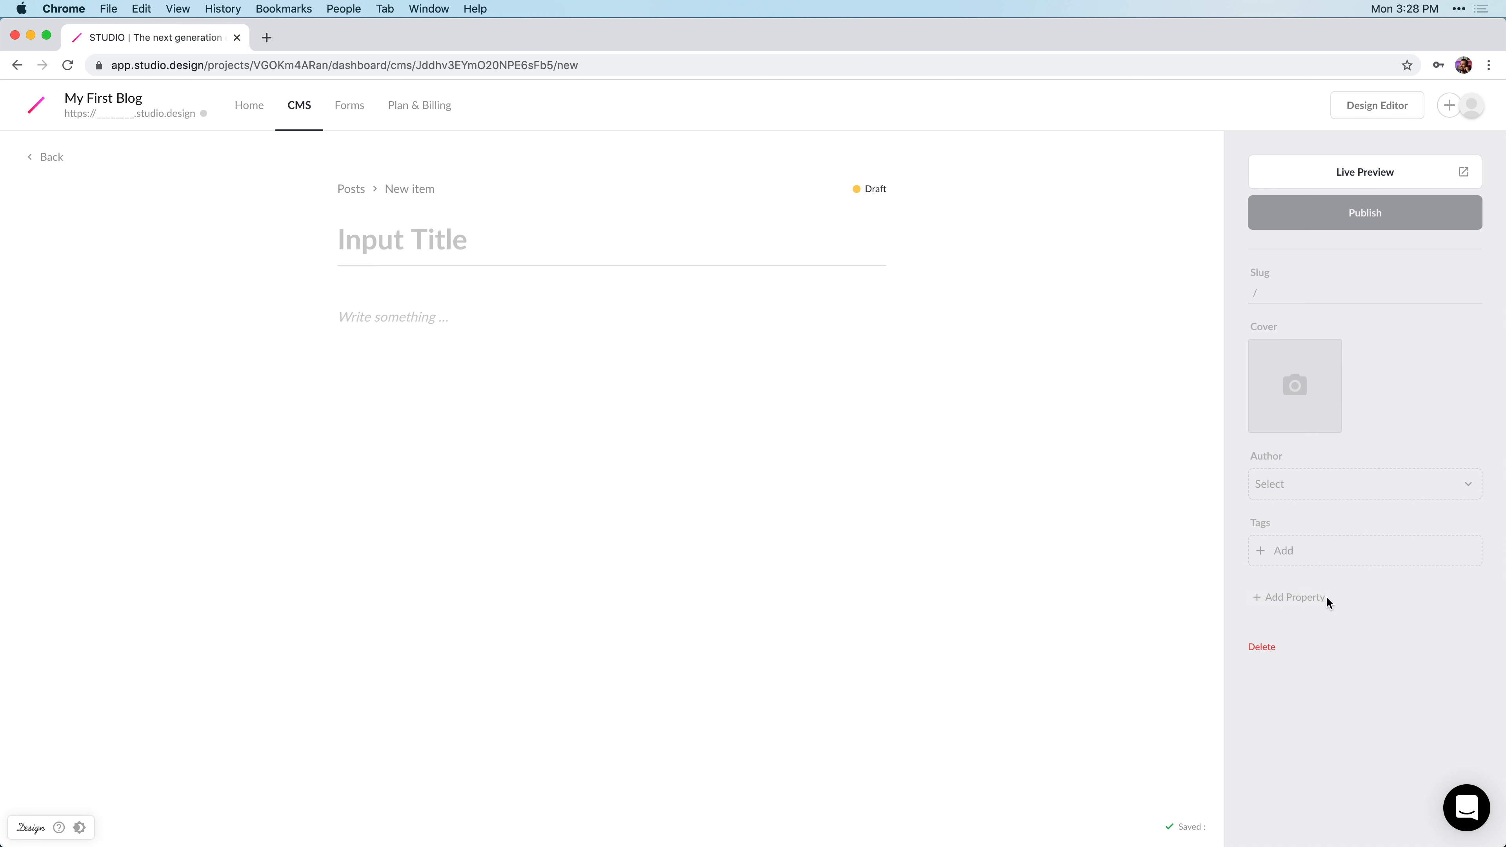
mouse_move(1306, 622)
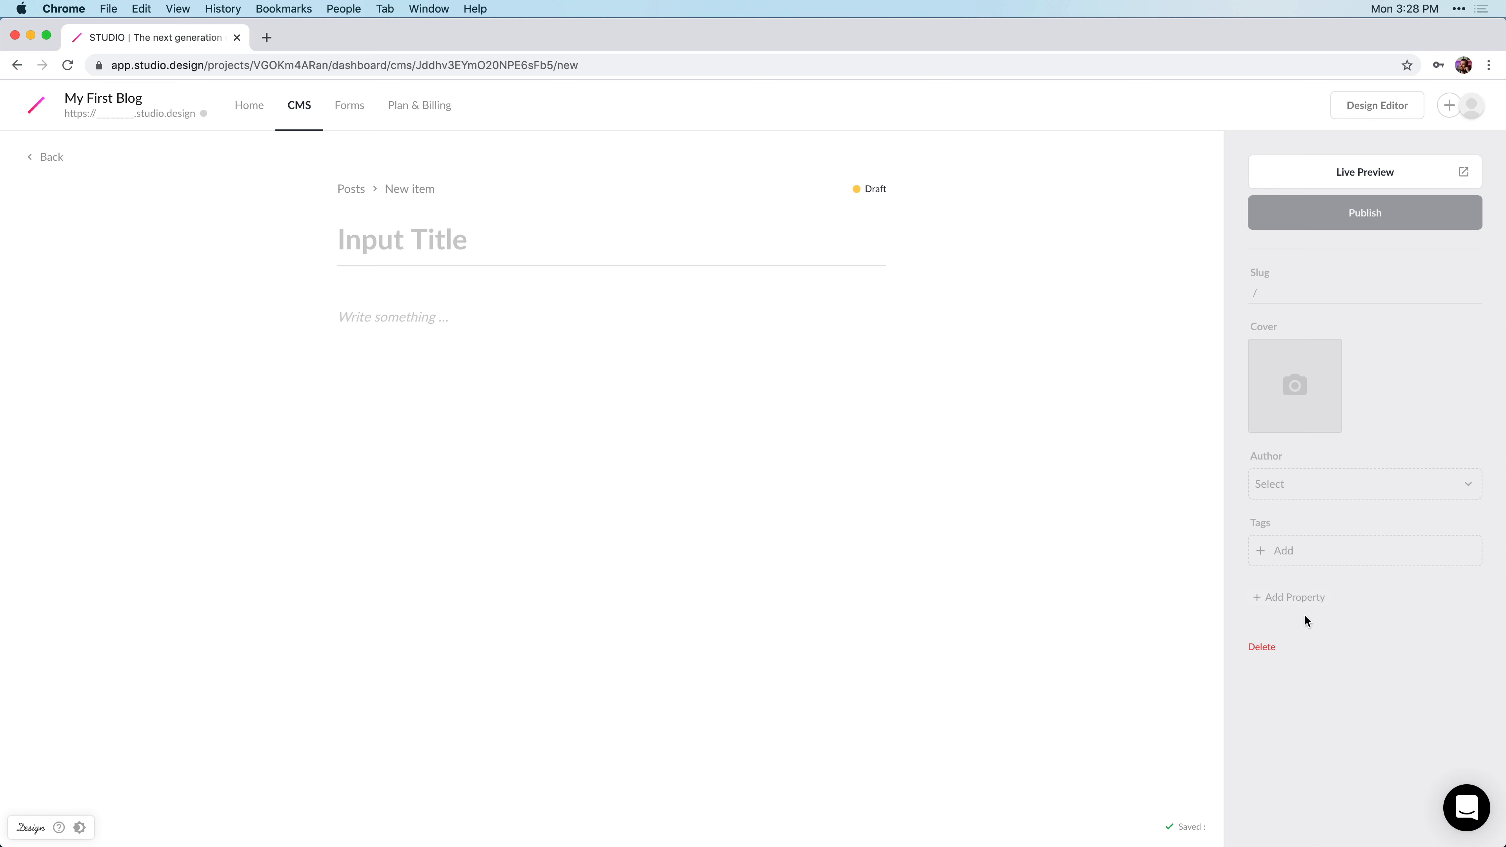
Title the post 'Key Principles for Better Design Composition' and bring up the body's block insert menu.
type("Key Principles for Better Design Comp")
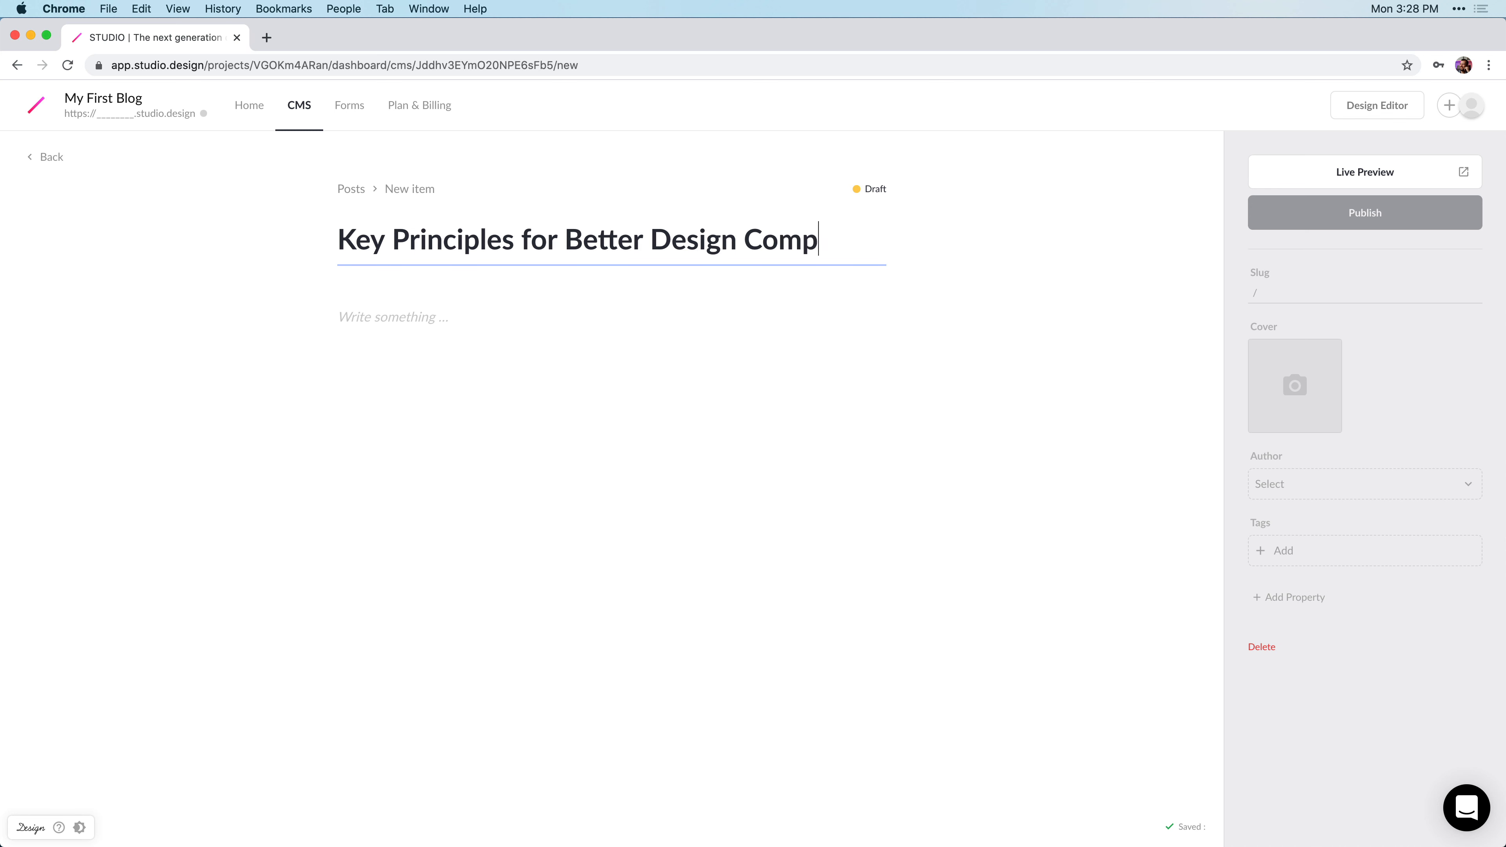
type("osition")
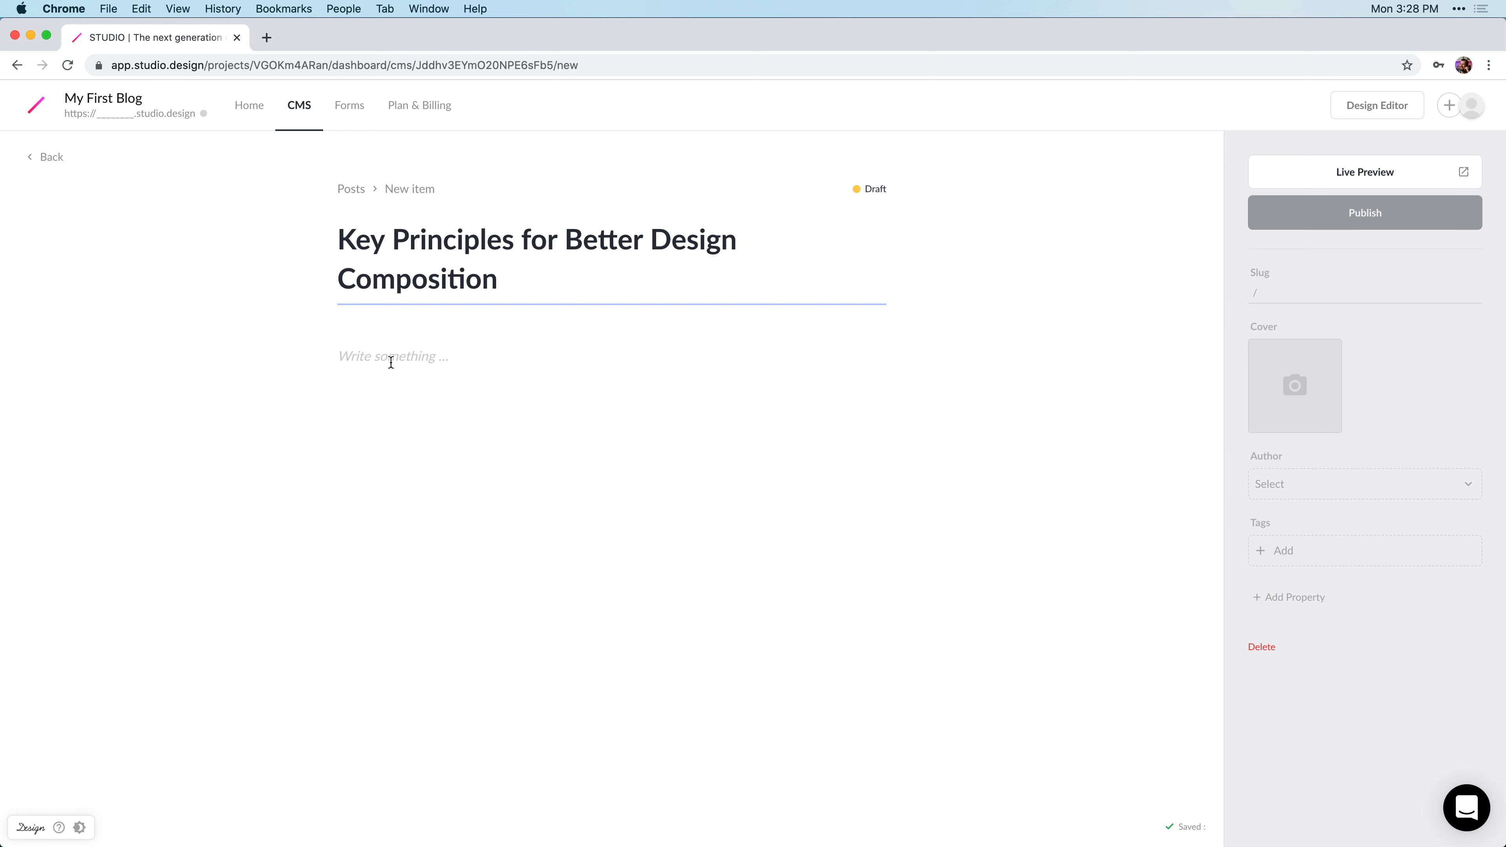
left_click(392, 356)
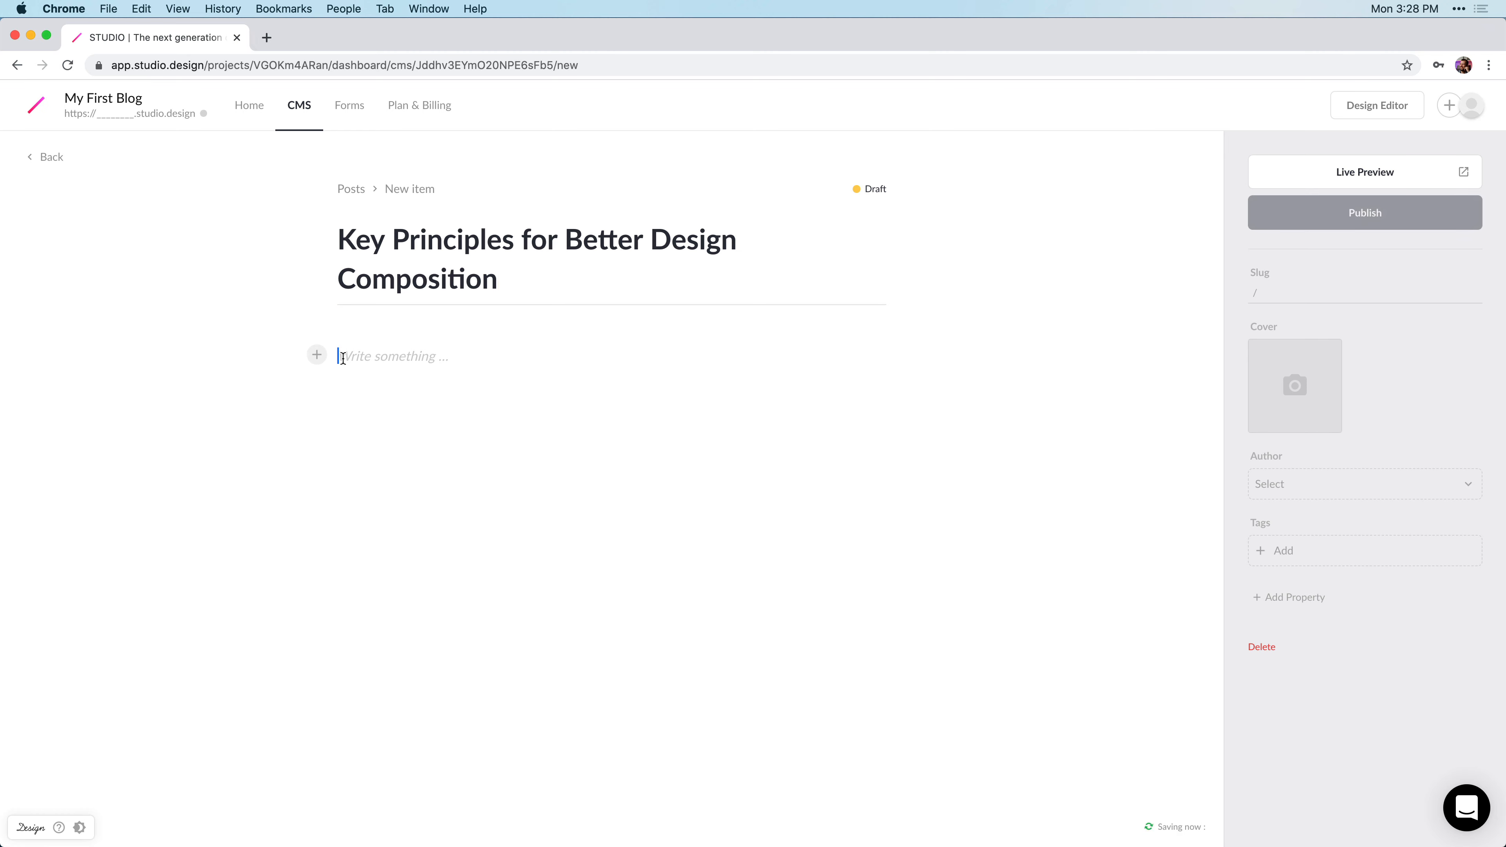
mouse_move(316, 355)
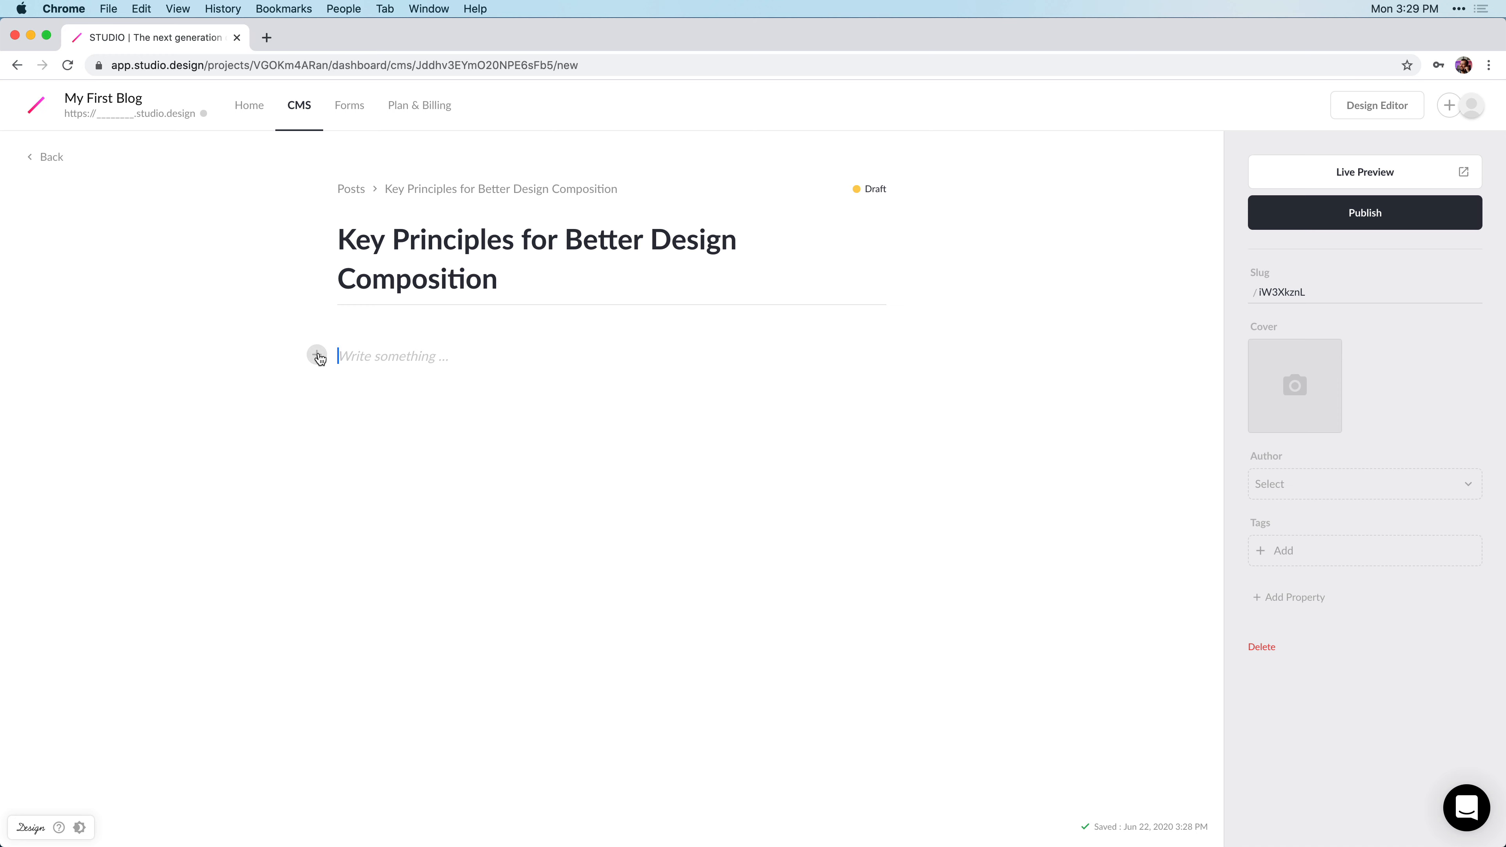
left_click(317, 357)
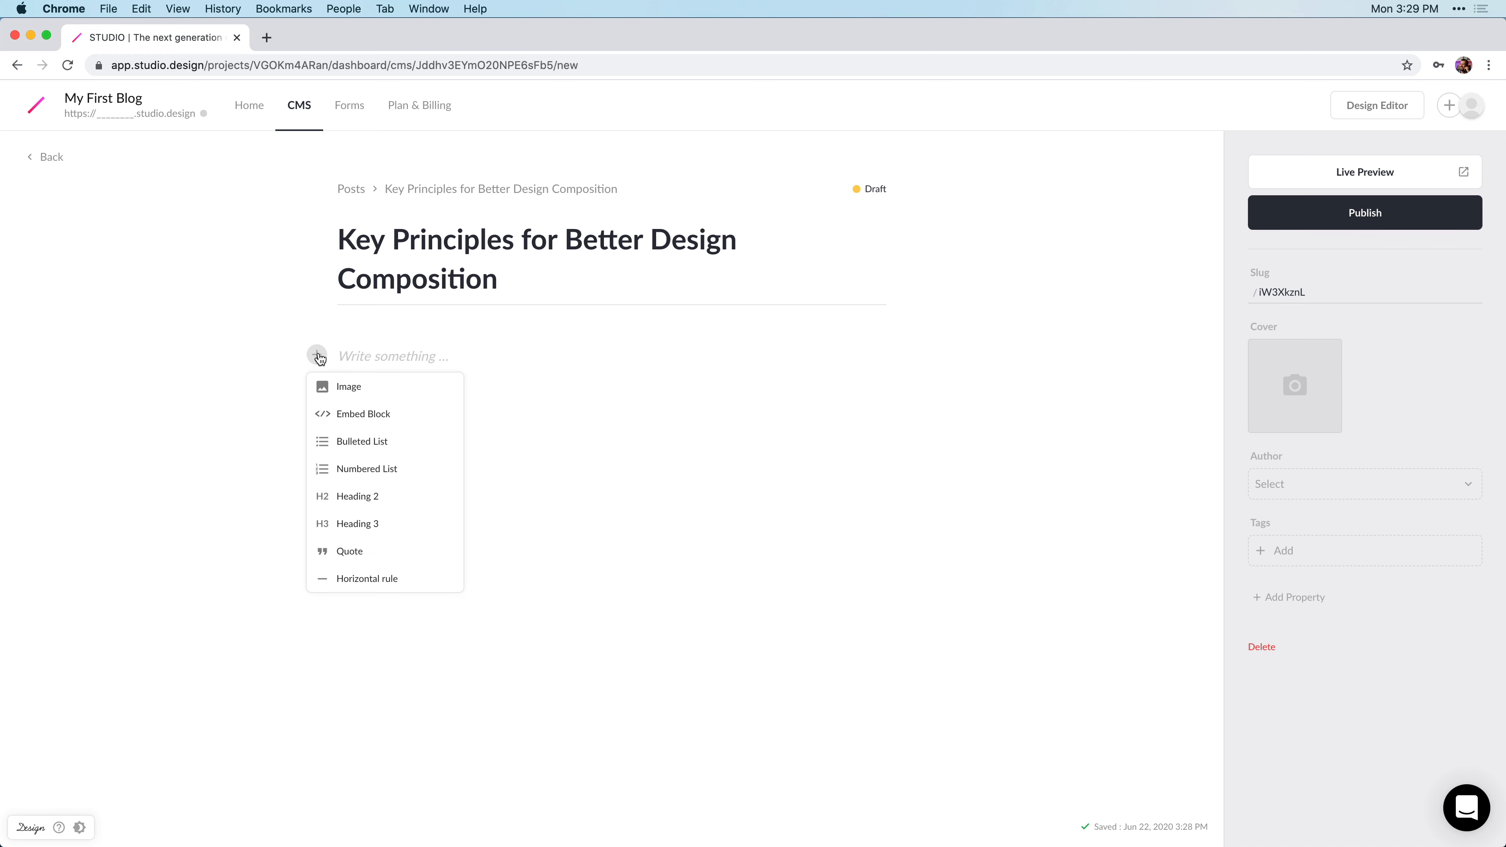
left_click(318, 358)
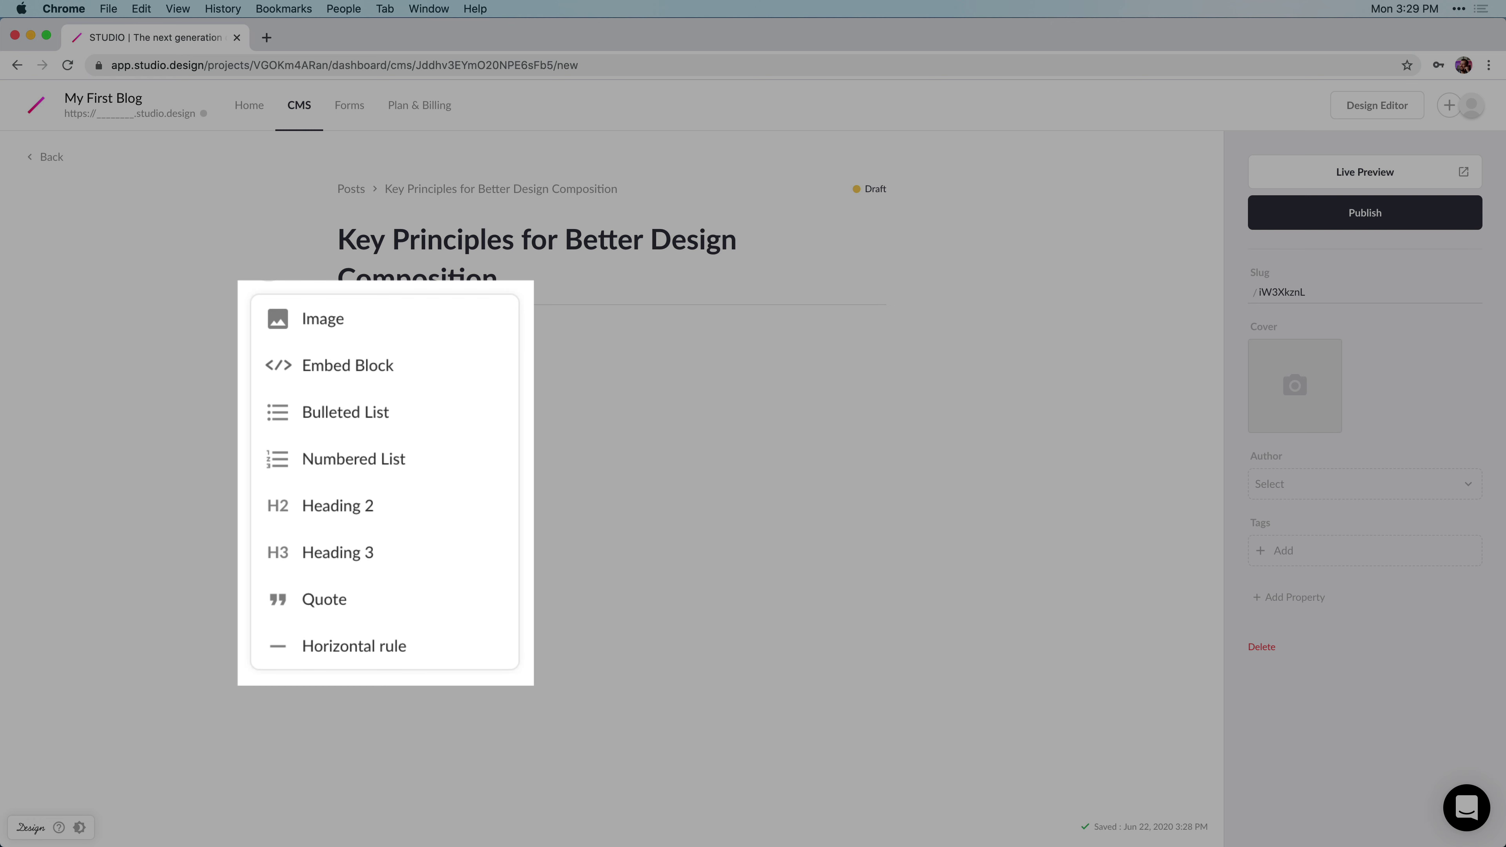
mouse_move(295, 372)
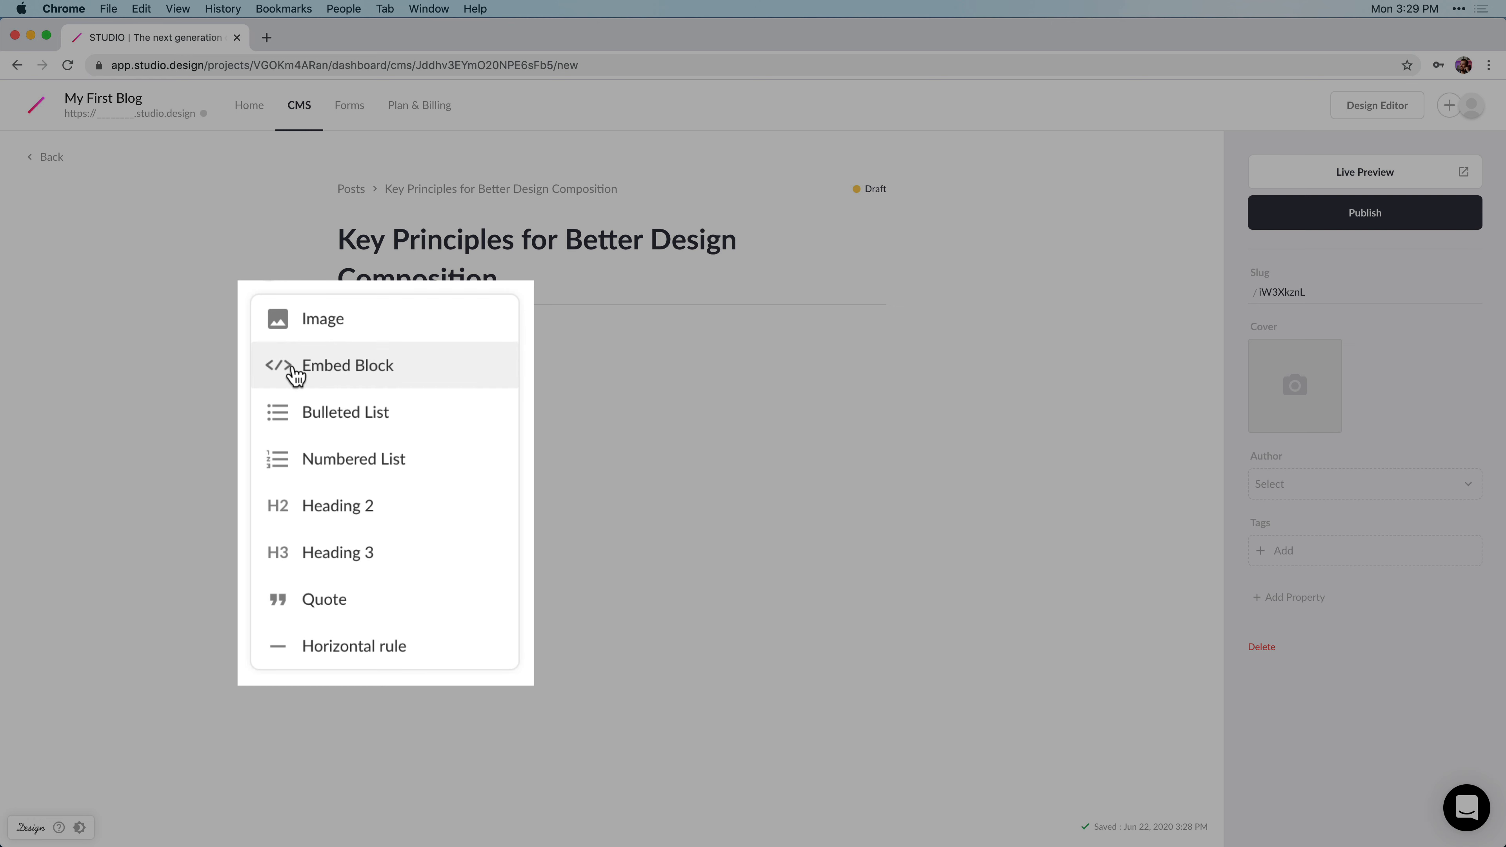
mouse_move(337, 505)
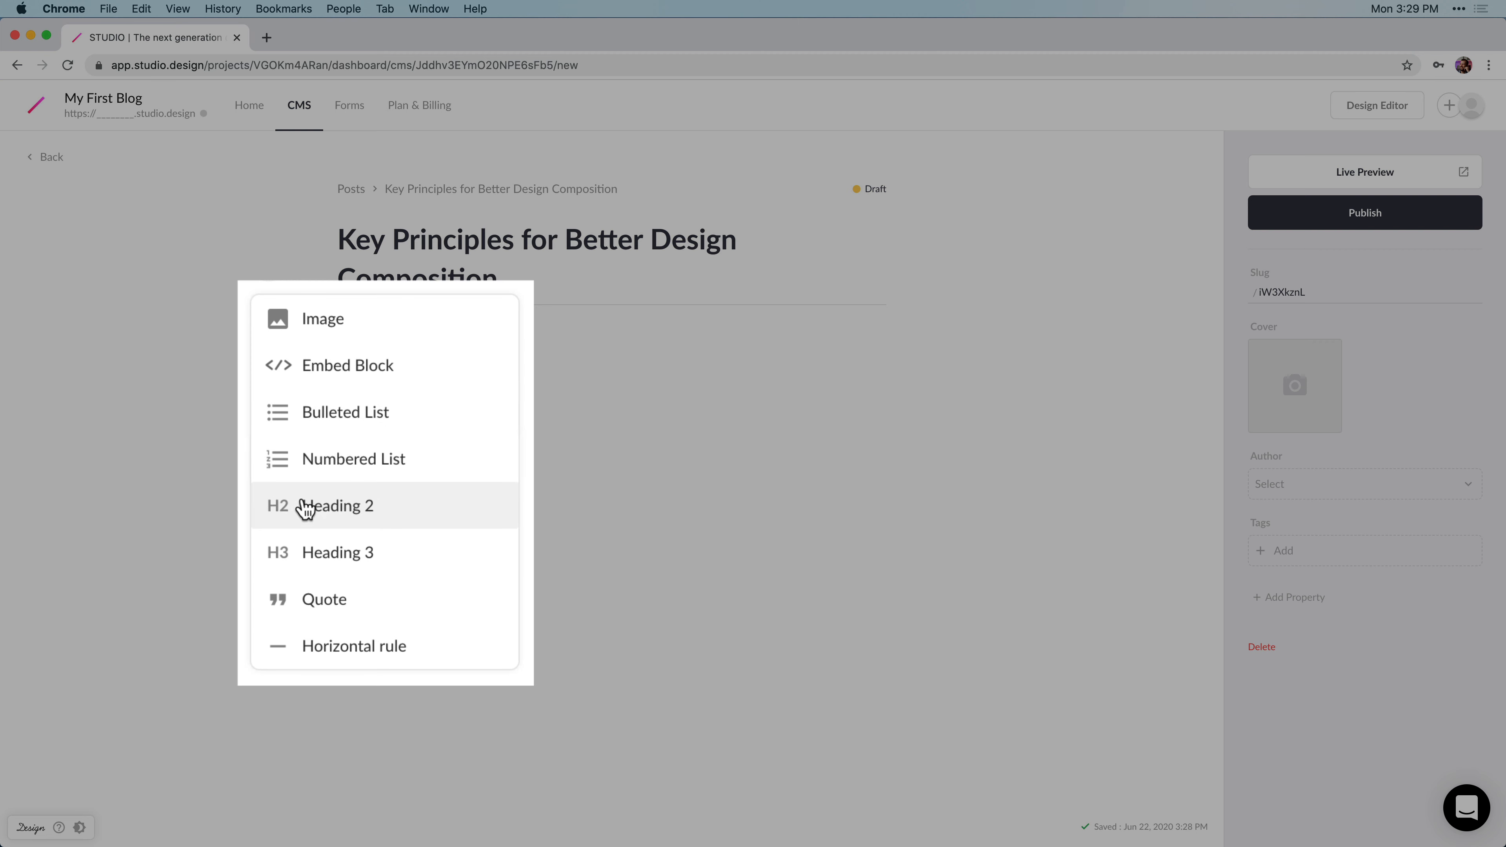
mouse_move(354, 644)
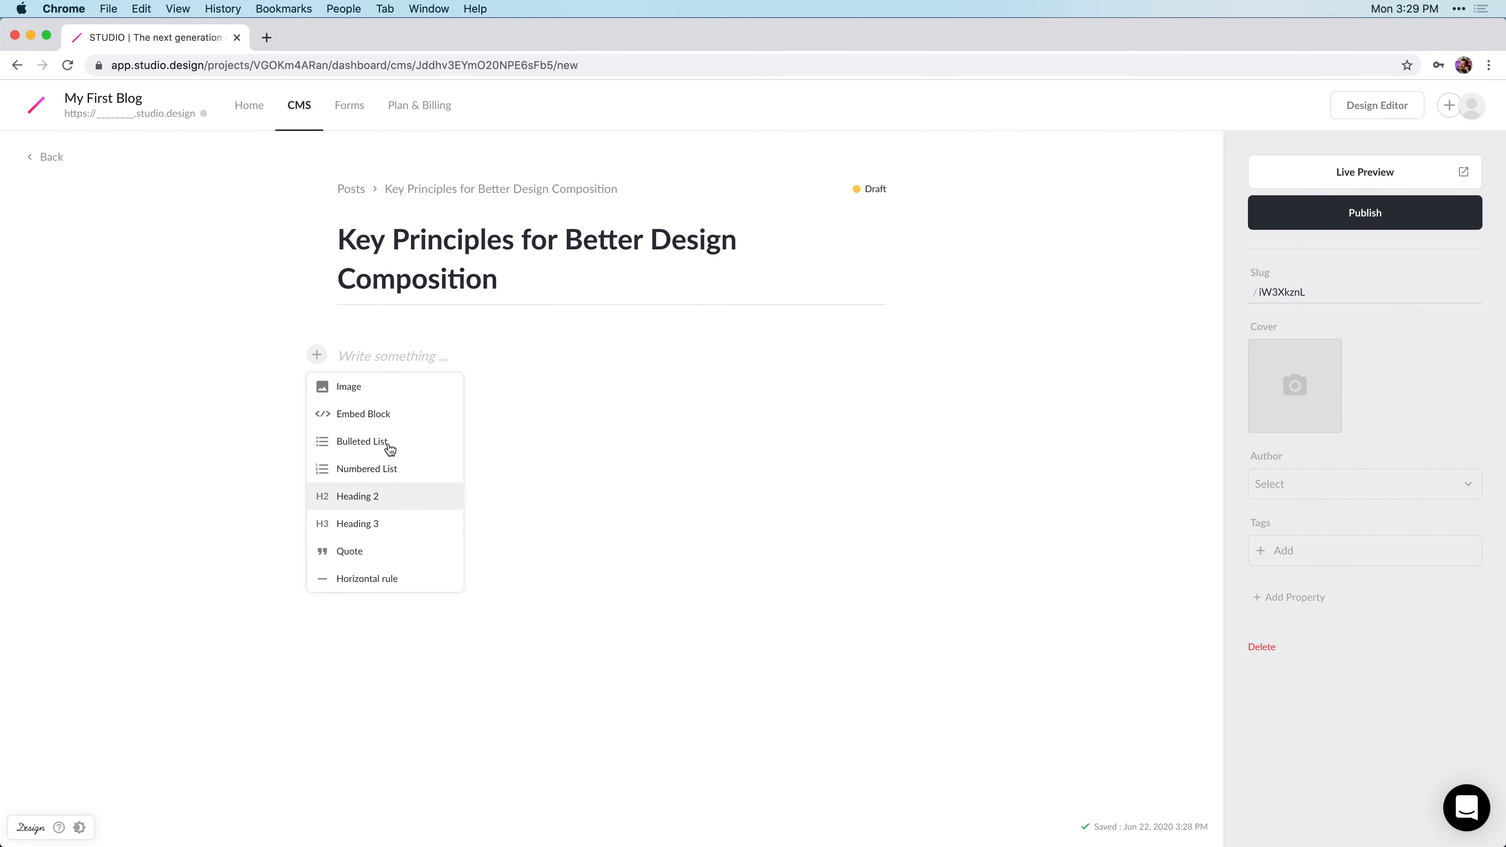
Paste the article text into the body: intro, question line and butterfly paragraph.
left_click(428, 392)
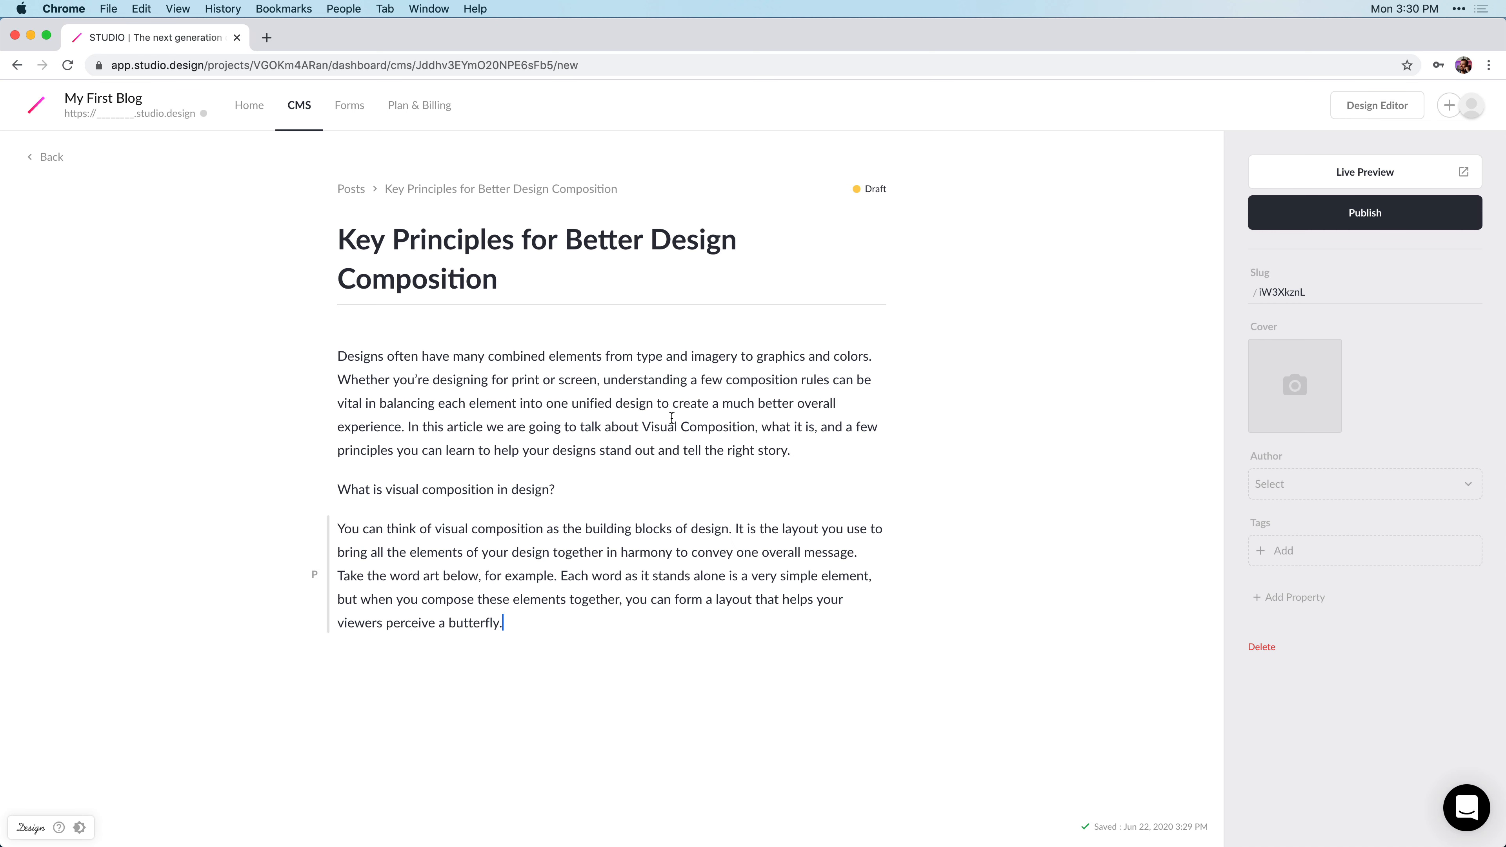
mouse_move(654, 397)
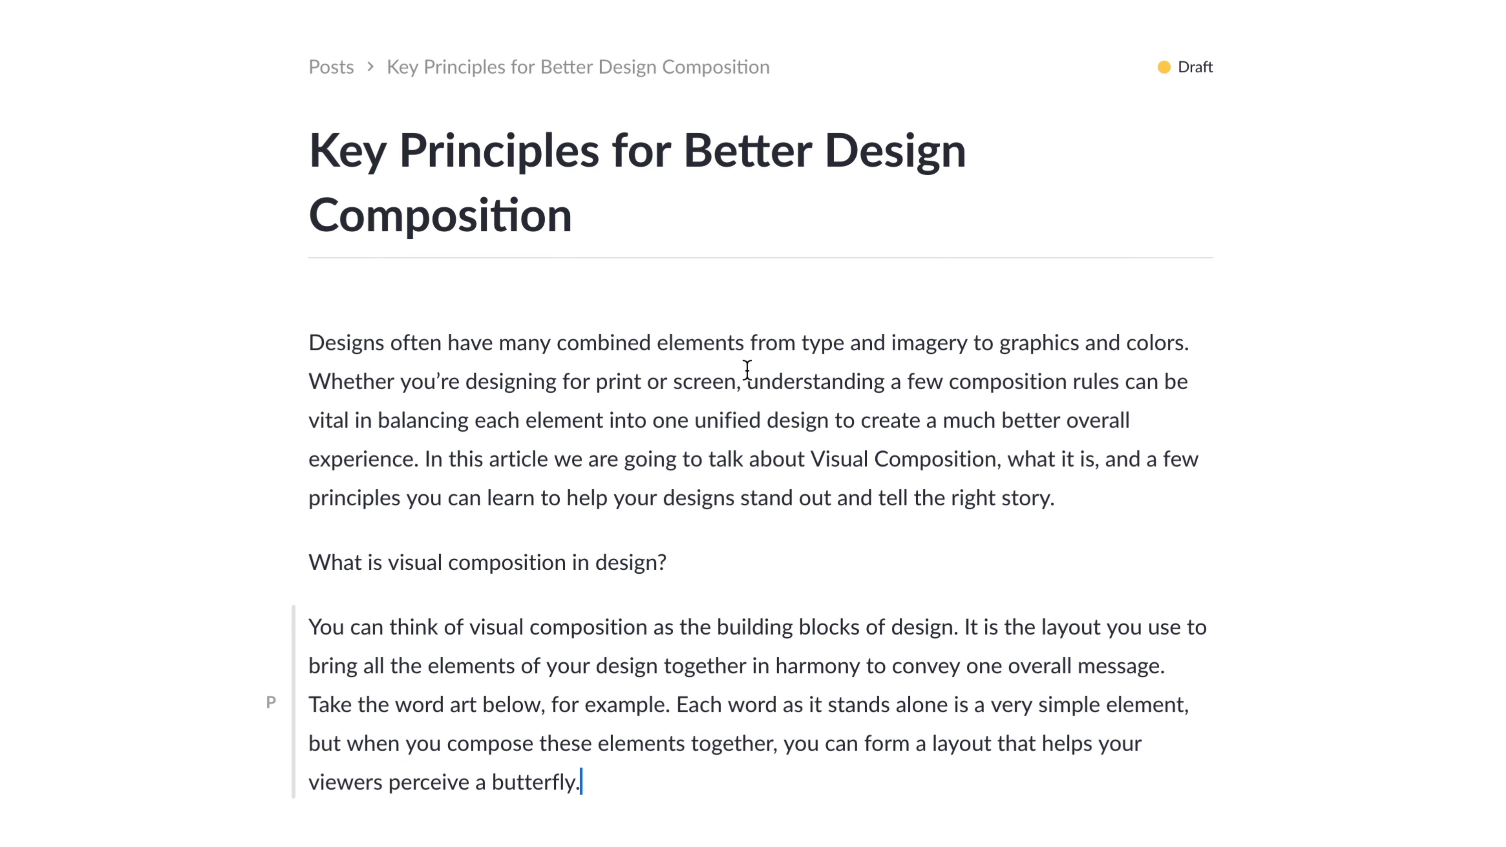
mouse_move(804, 342)
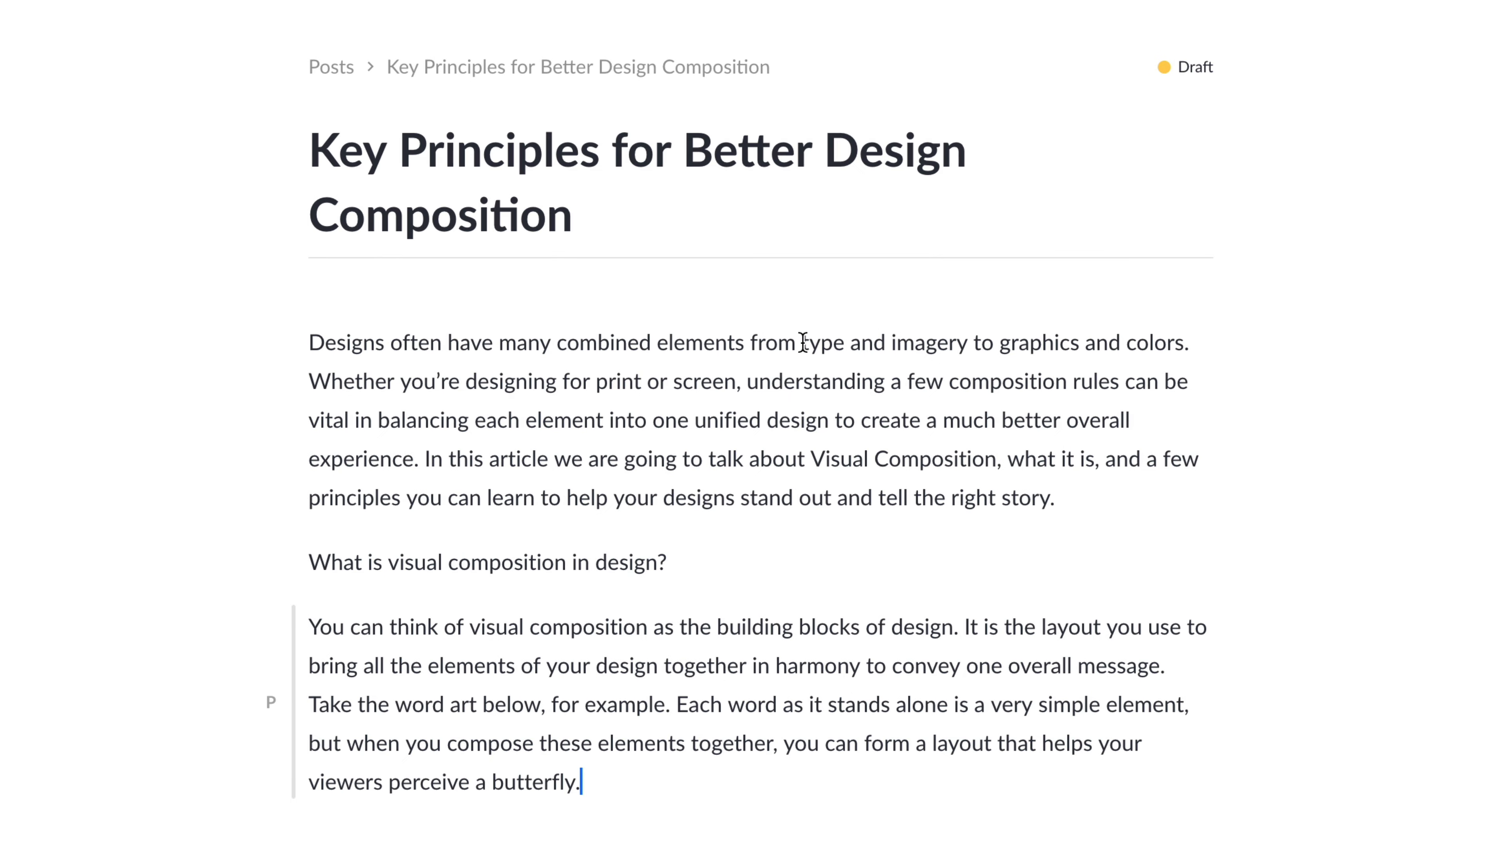
Link the word 'type' to ideas/process/ui-design/typography-in-ui-design/, opening in a new tab.
double_click(822, 343)
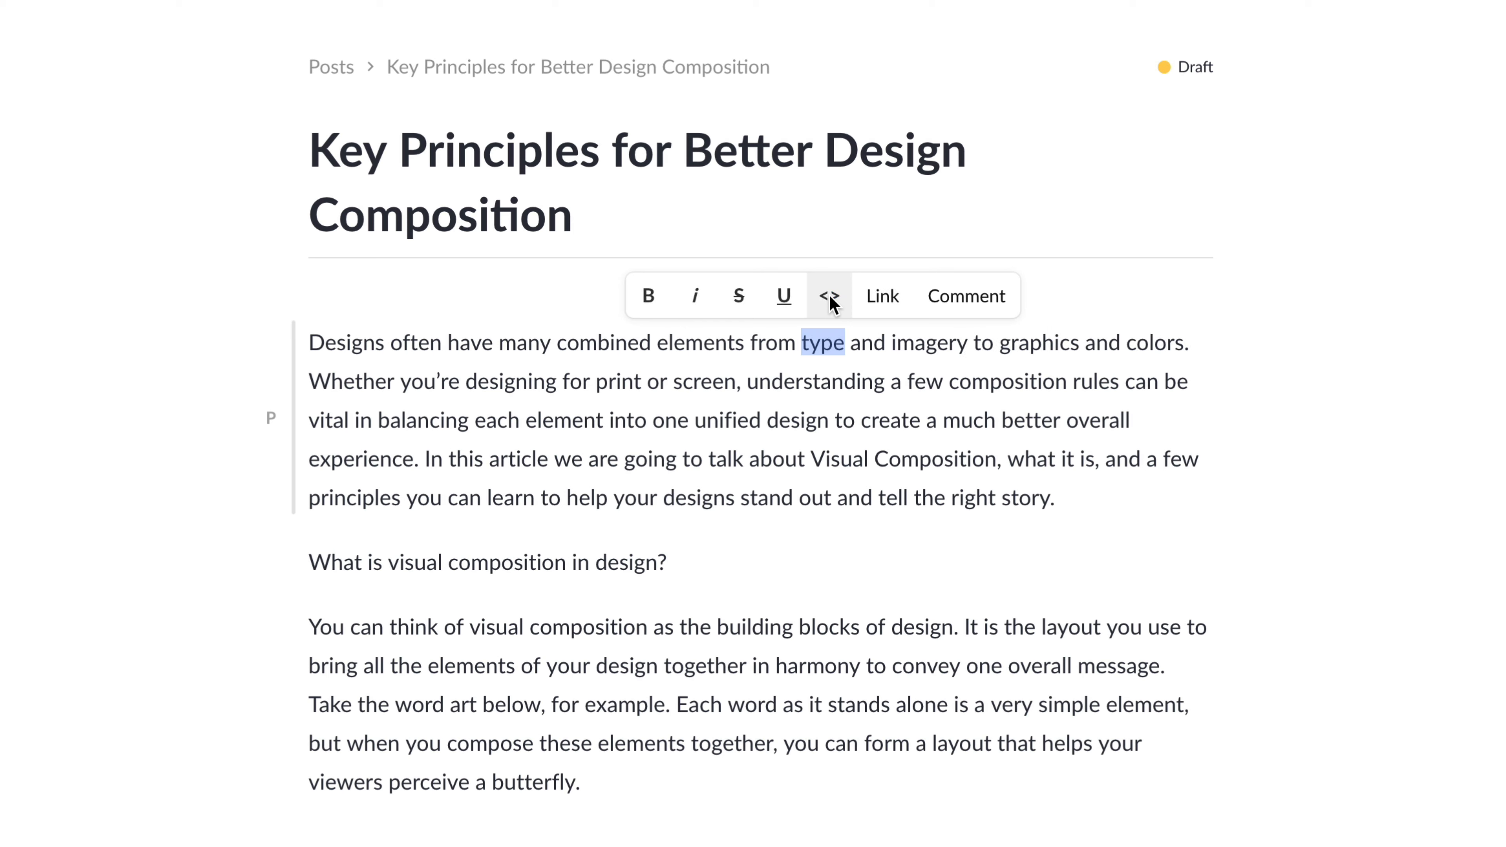
left_click(881, 296)
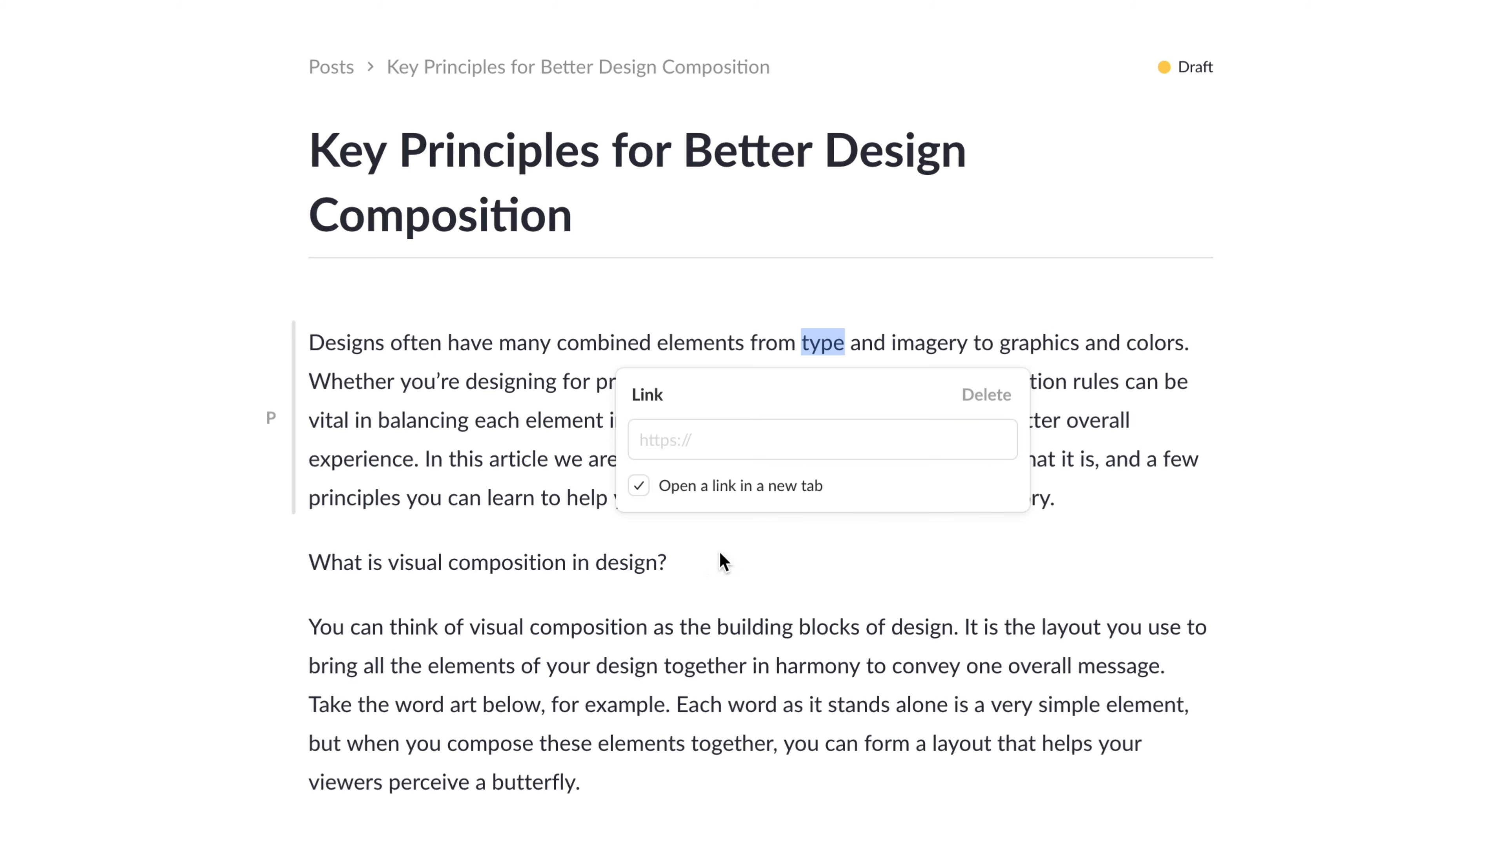
type("ideas/process/ui-design/typography-in-ui-design/")
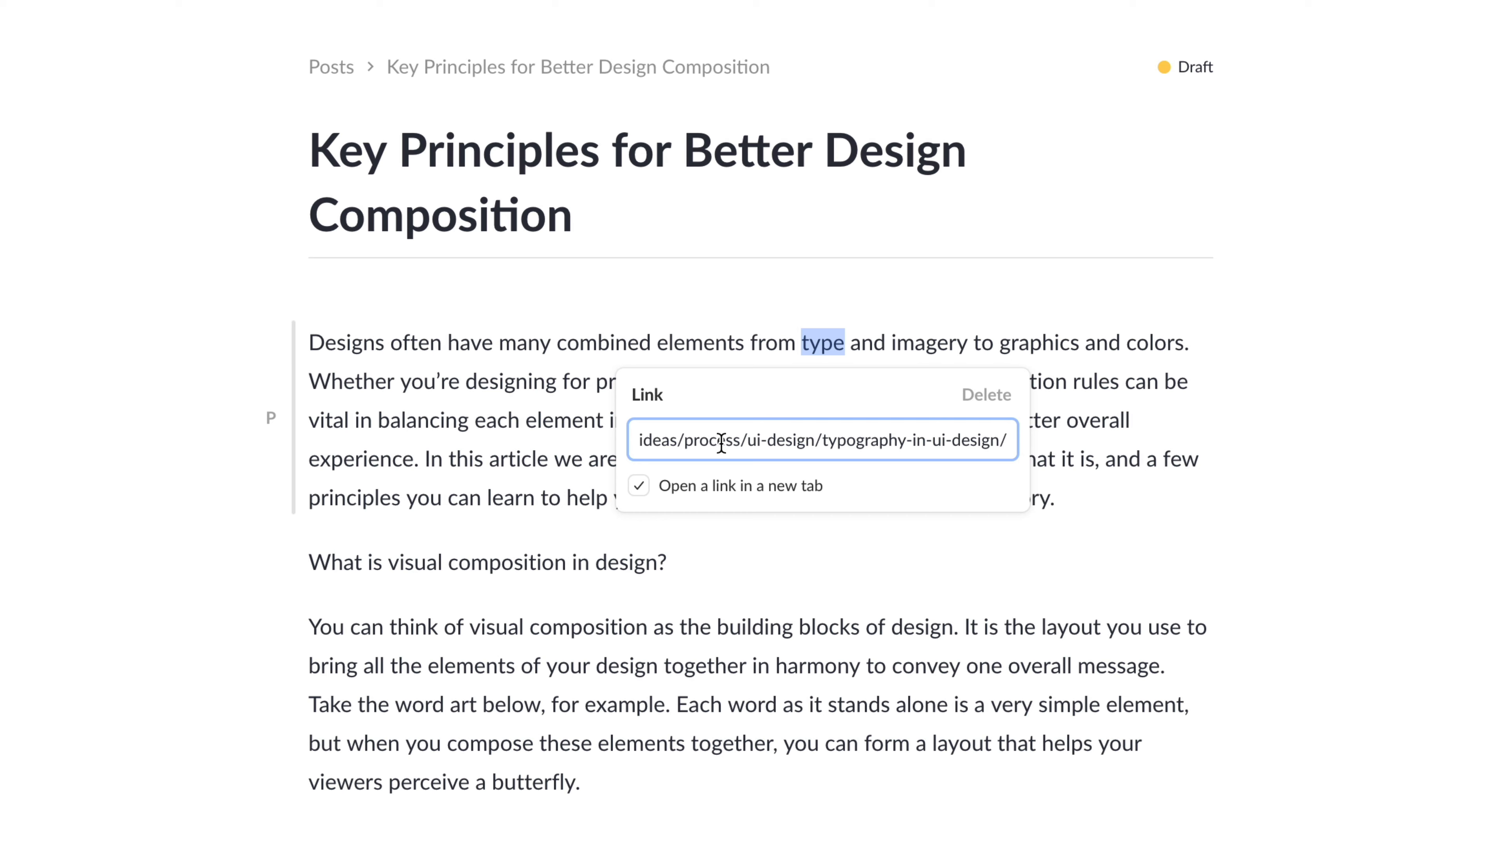
left_click(639, 485)
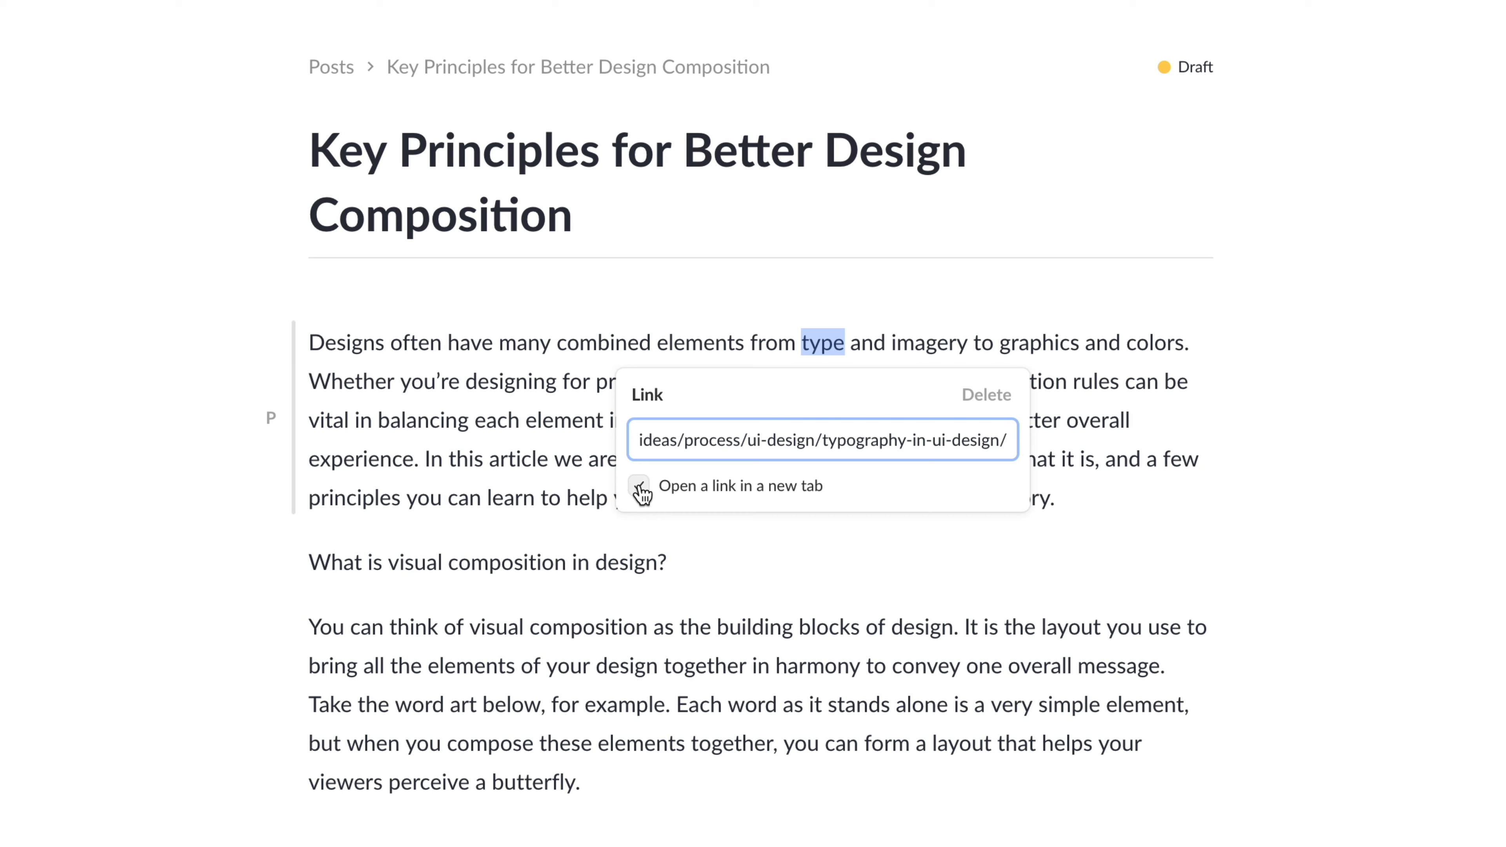
left_click(639, 485)
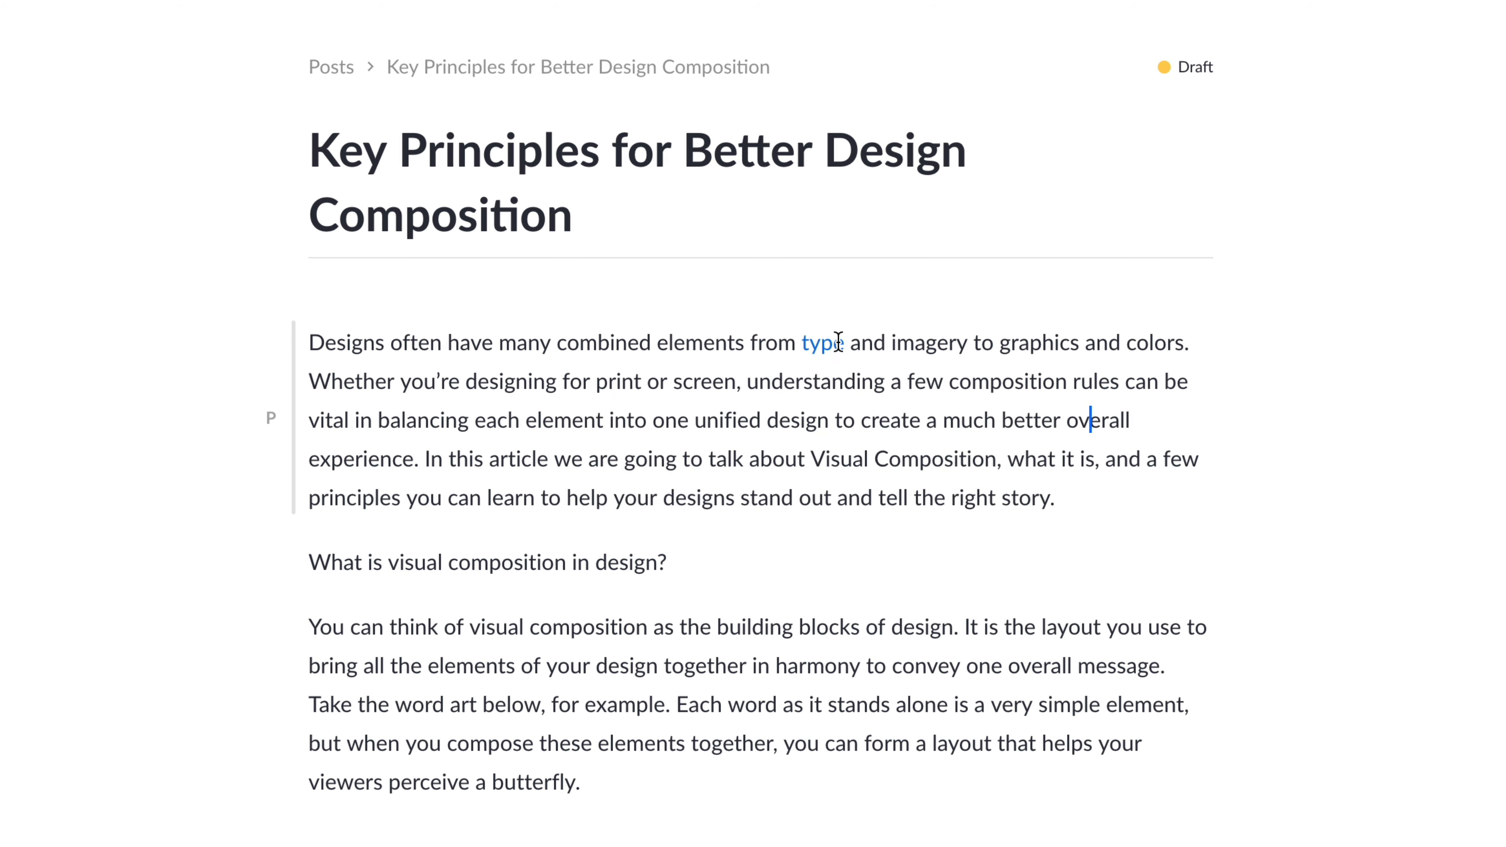
mouse_move(853, 390)
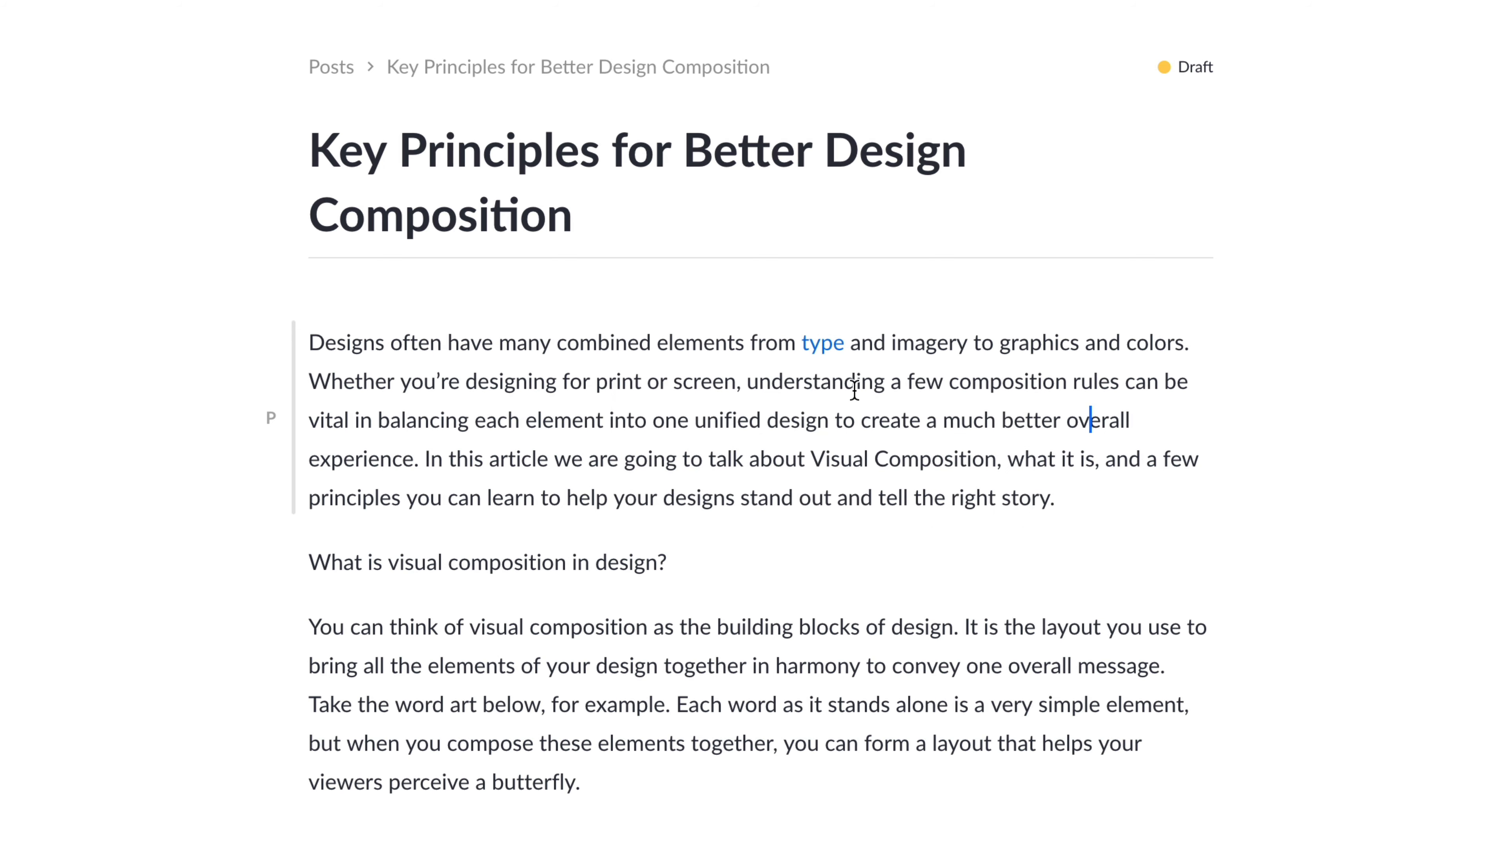
mouse_move(303, 440)
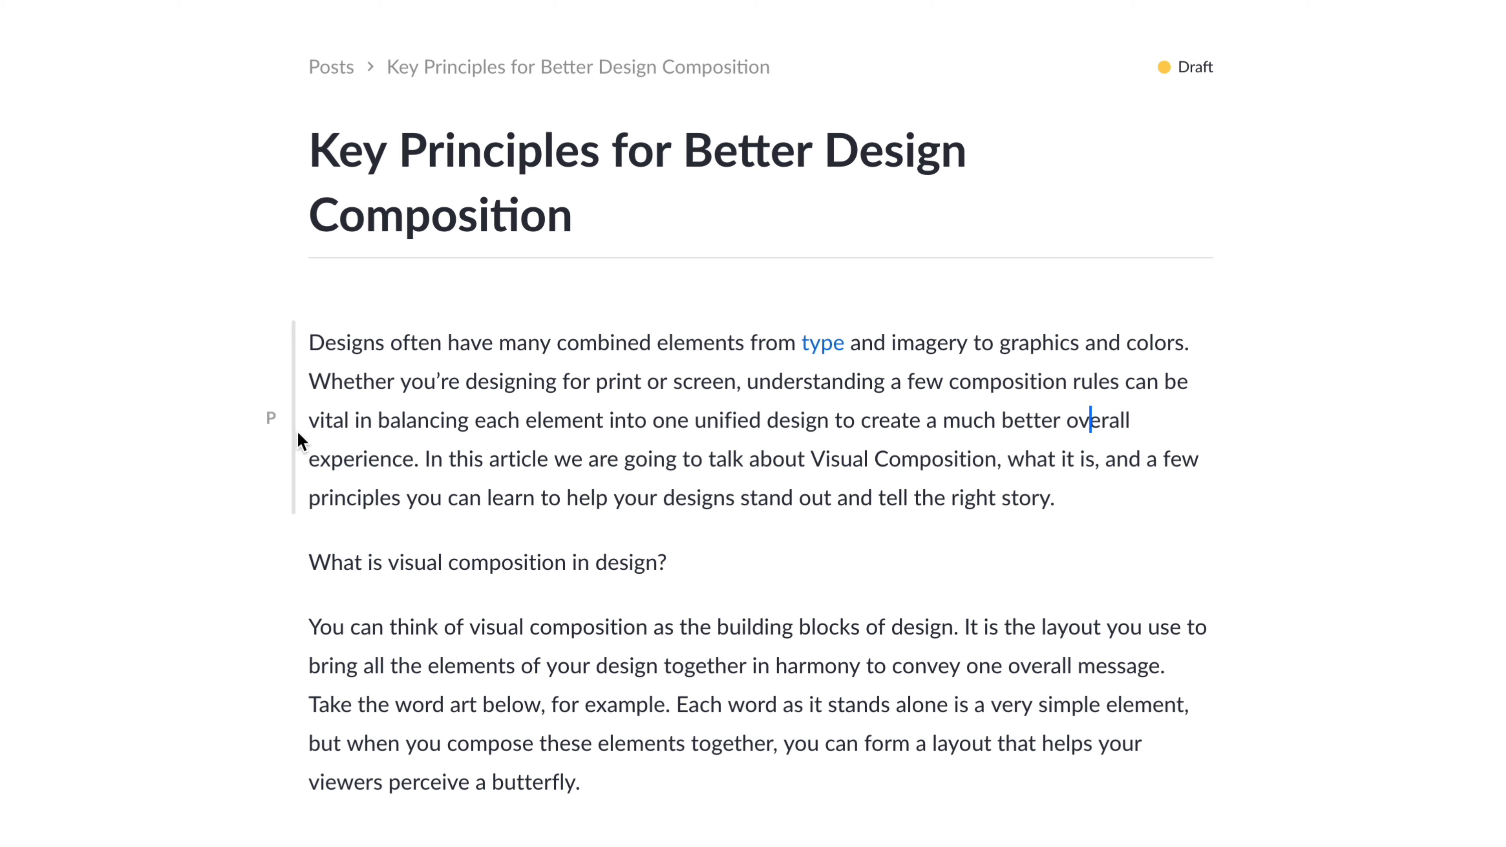
mouse_move(279, 420)
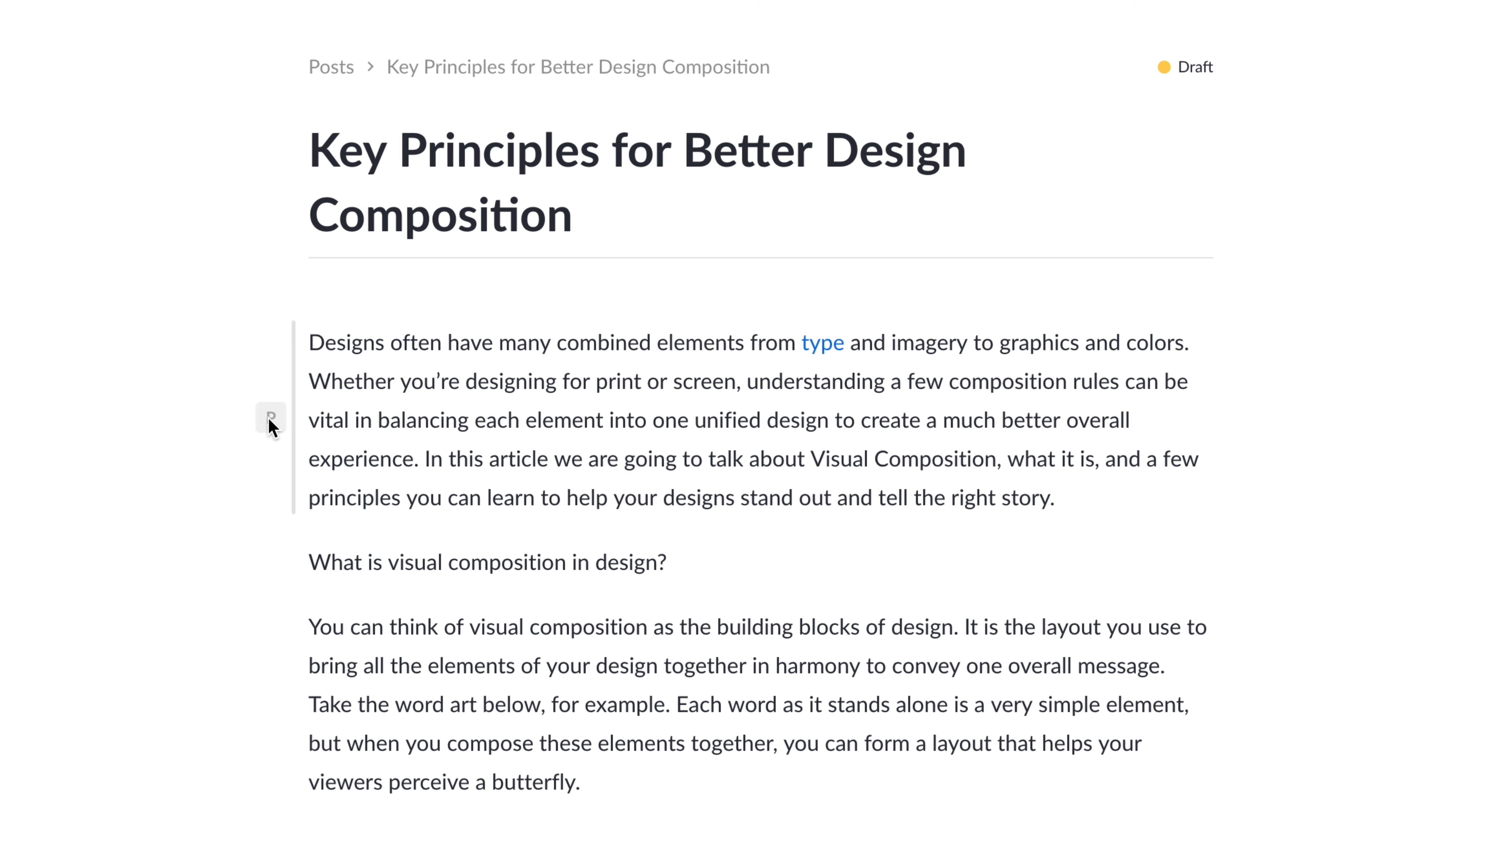
Keep the intro a paragraph and make 'What is visual composition in design?' a Heading 2.
left_click(271, 420)
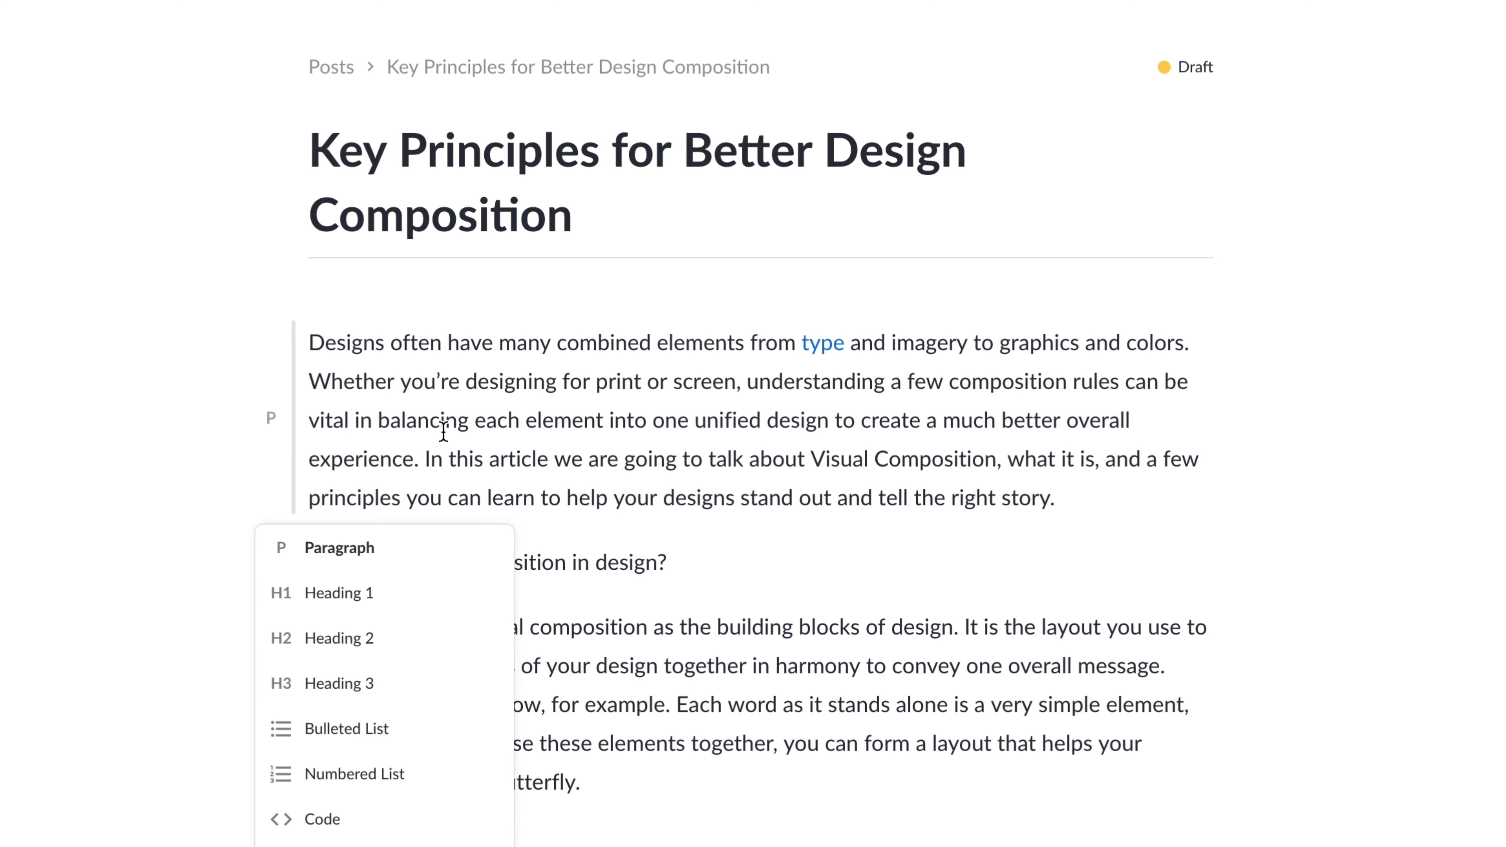
mouse_move(346, 729)
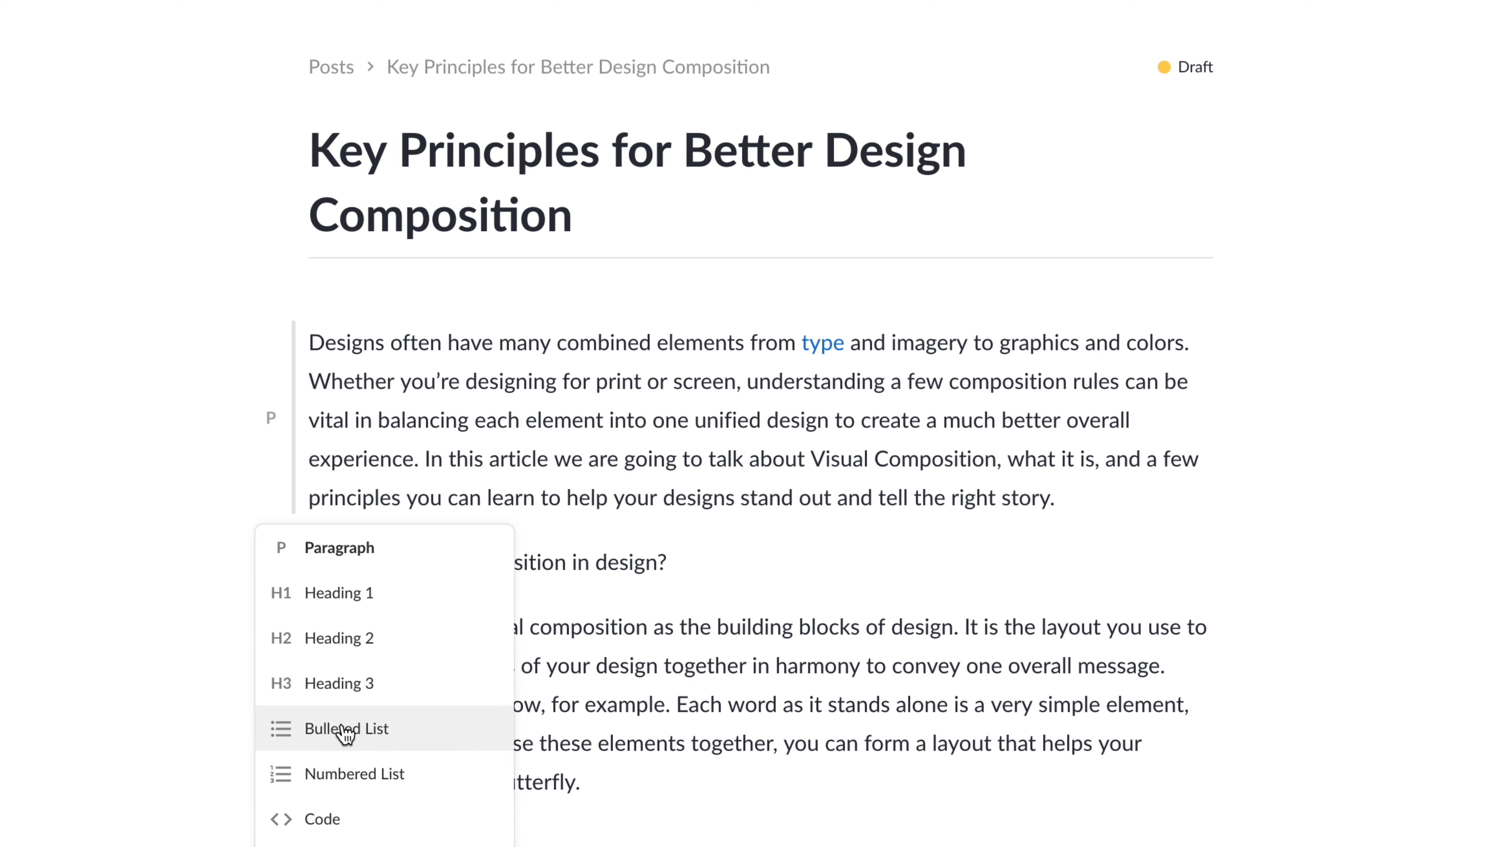
mouse_move(394, 569)
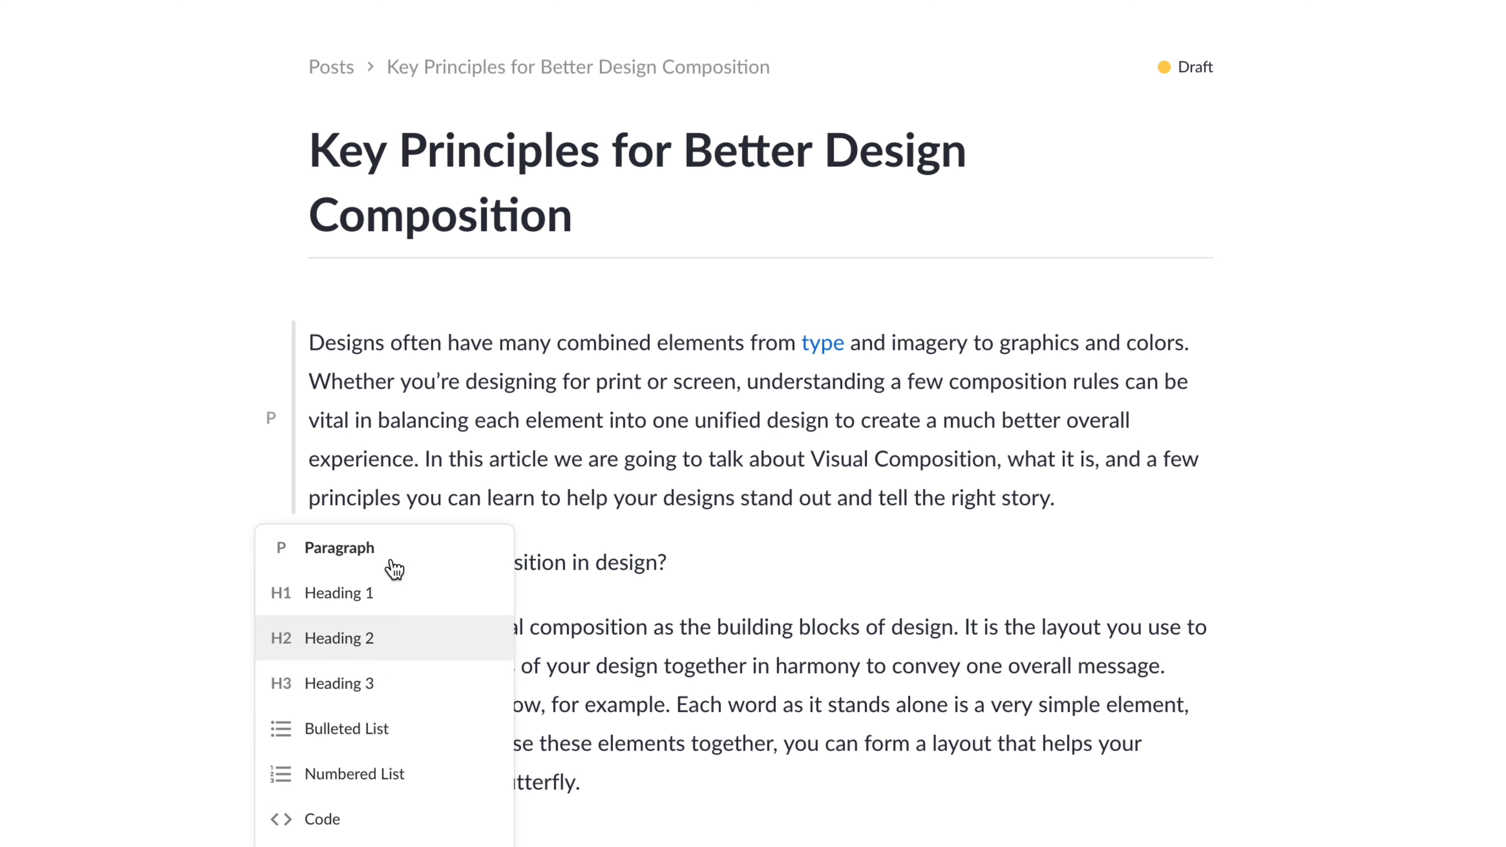
left_click(338, 548)
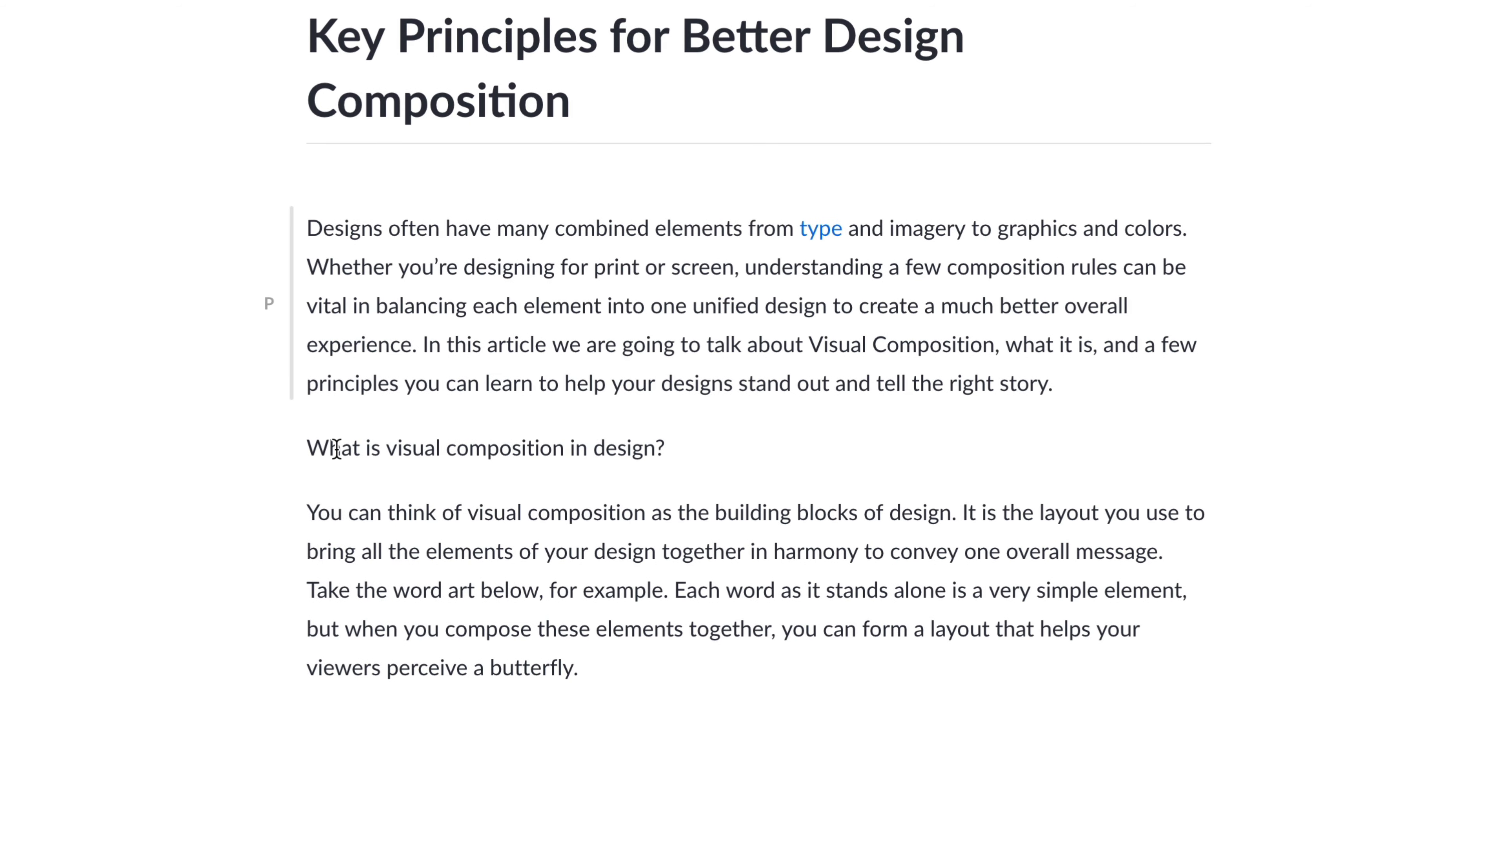
mouse_move(663, 450)
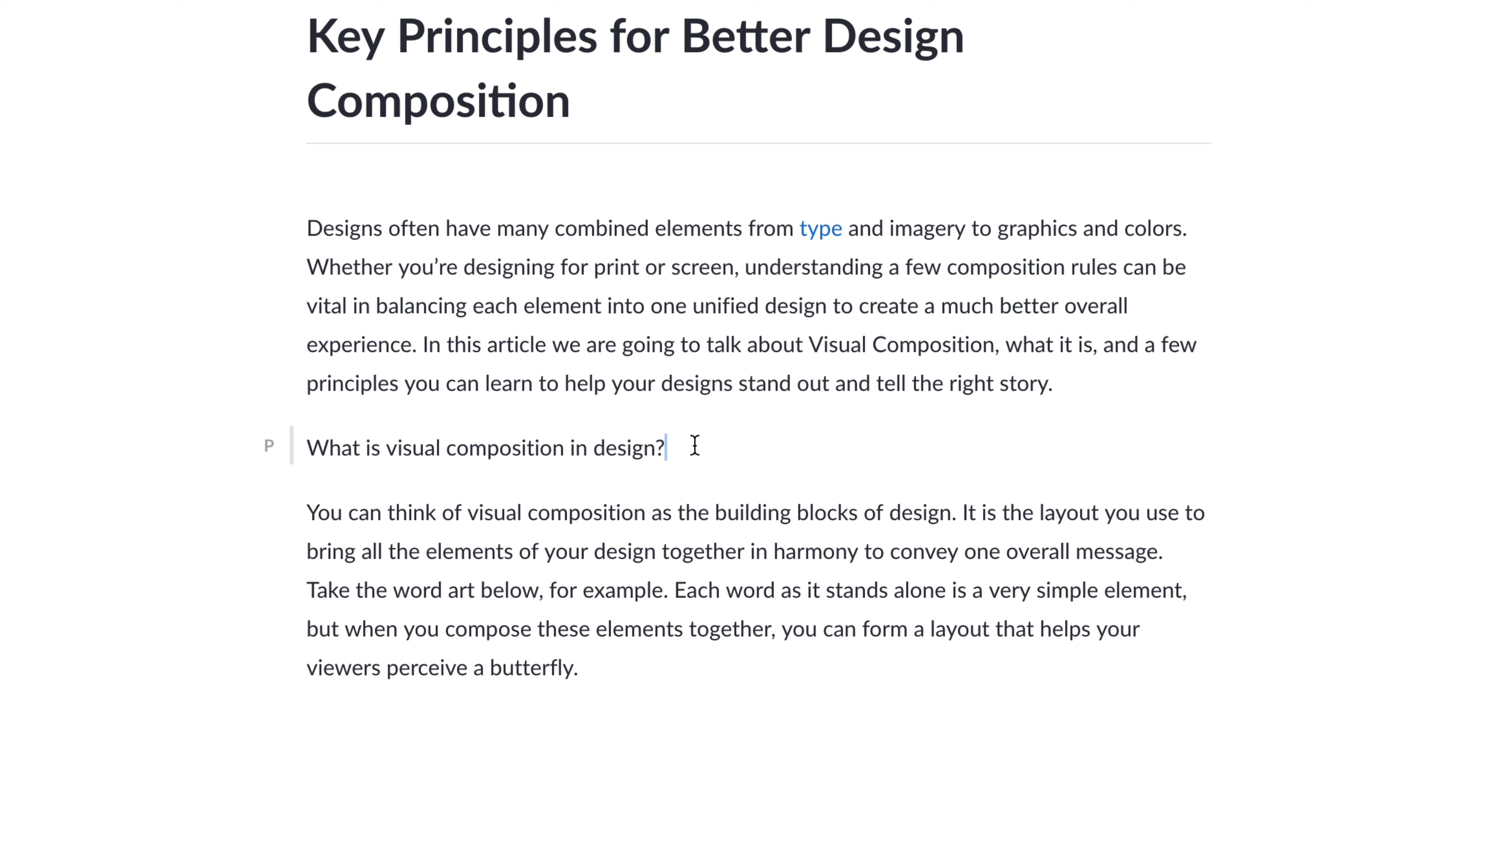
mouse_move(269, 446)
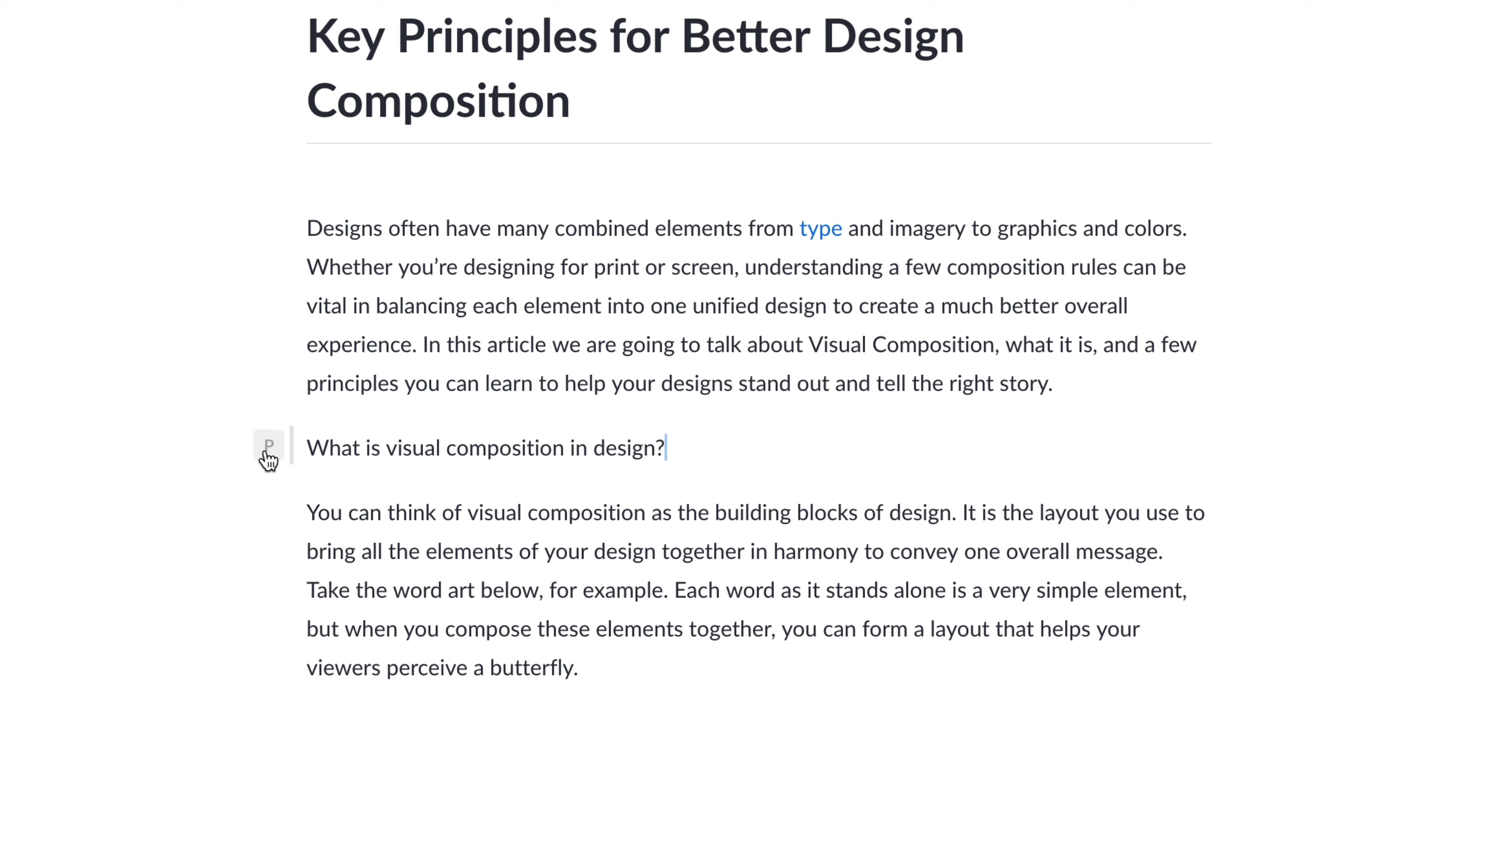
left_click(269, 447)
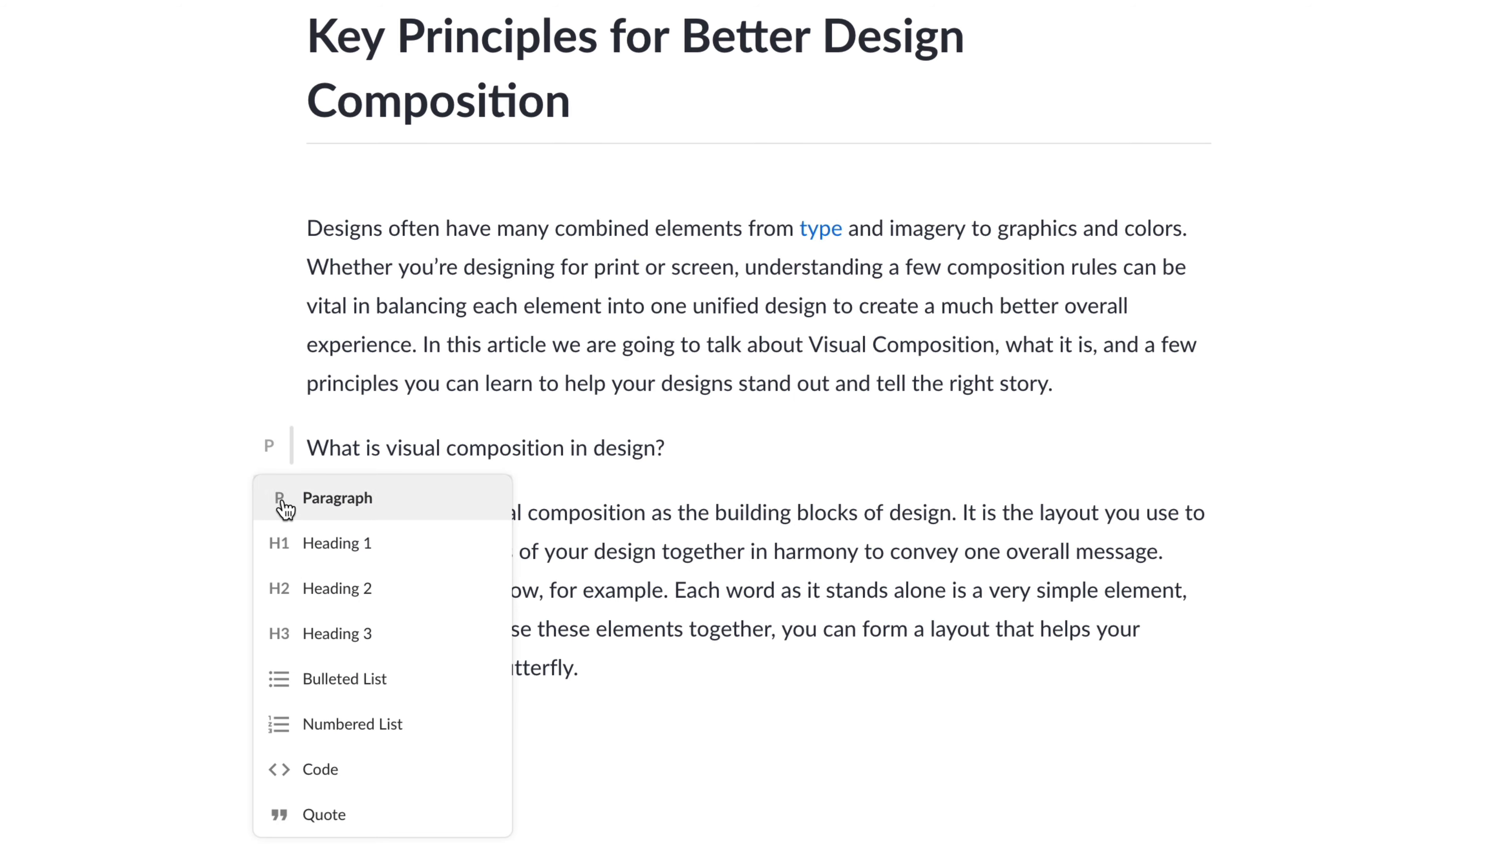
left_click(337, 587)
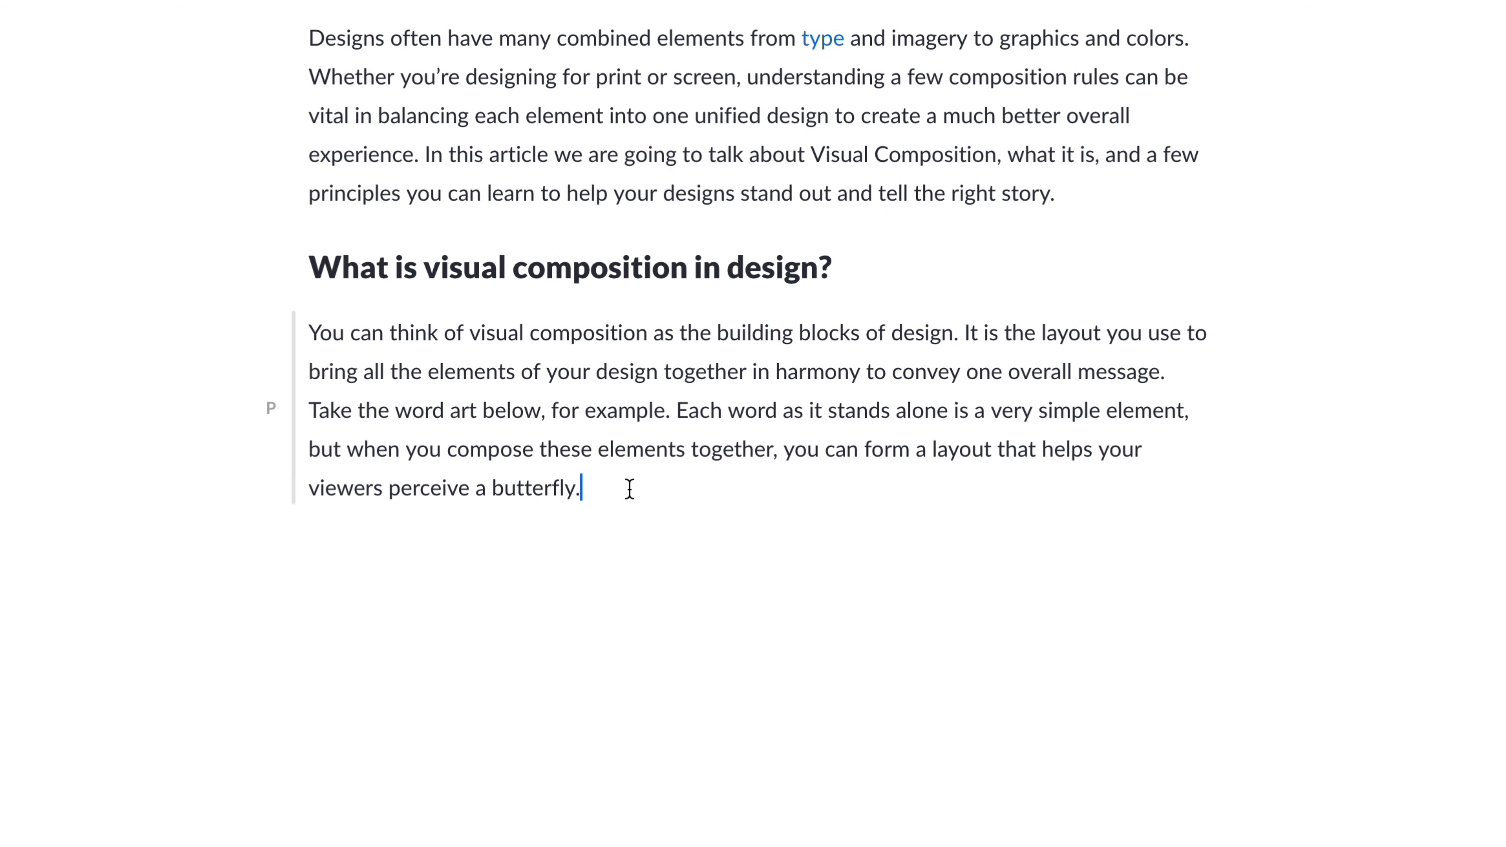
mouse_move(599, 490)
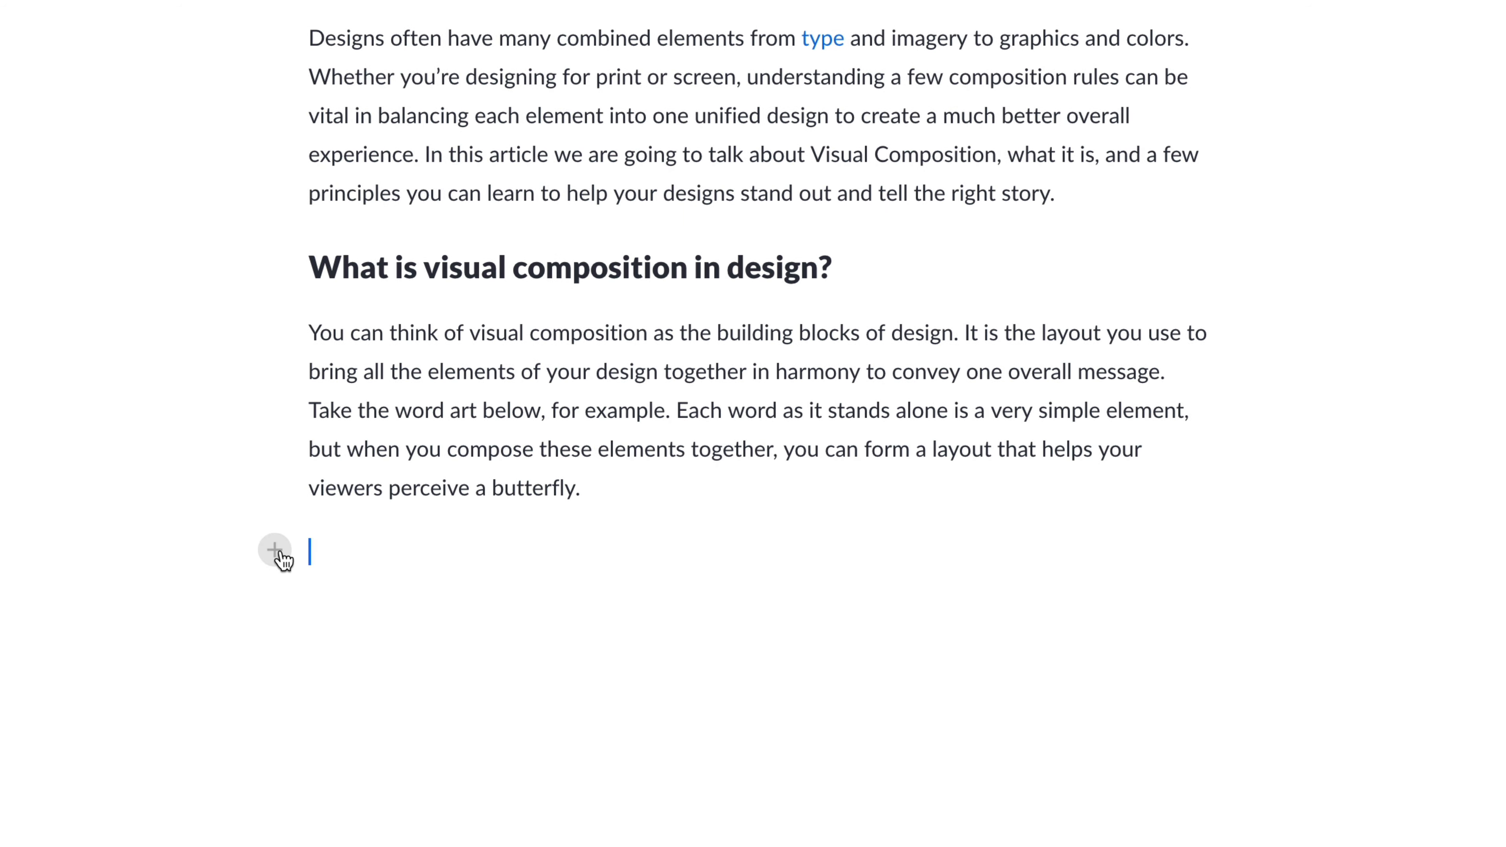
Insert an image block with visual-composition.png below the butterfly paragraph.
left_click(274, 551)
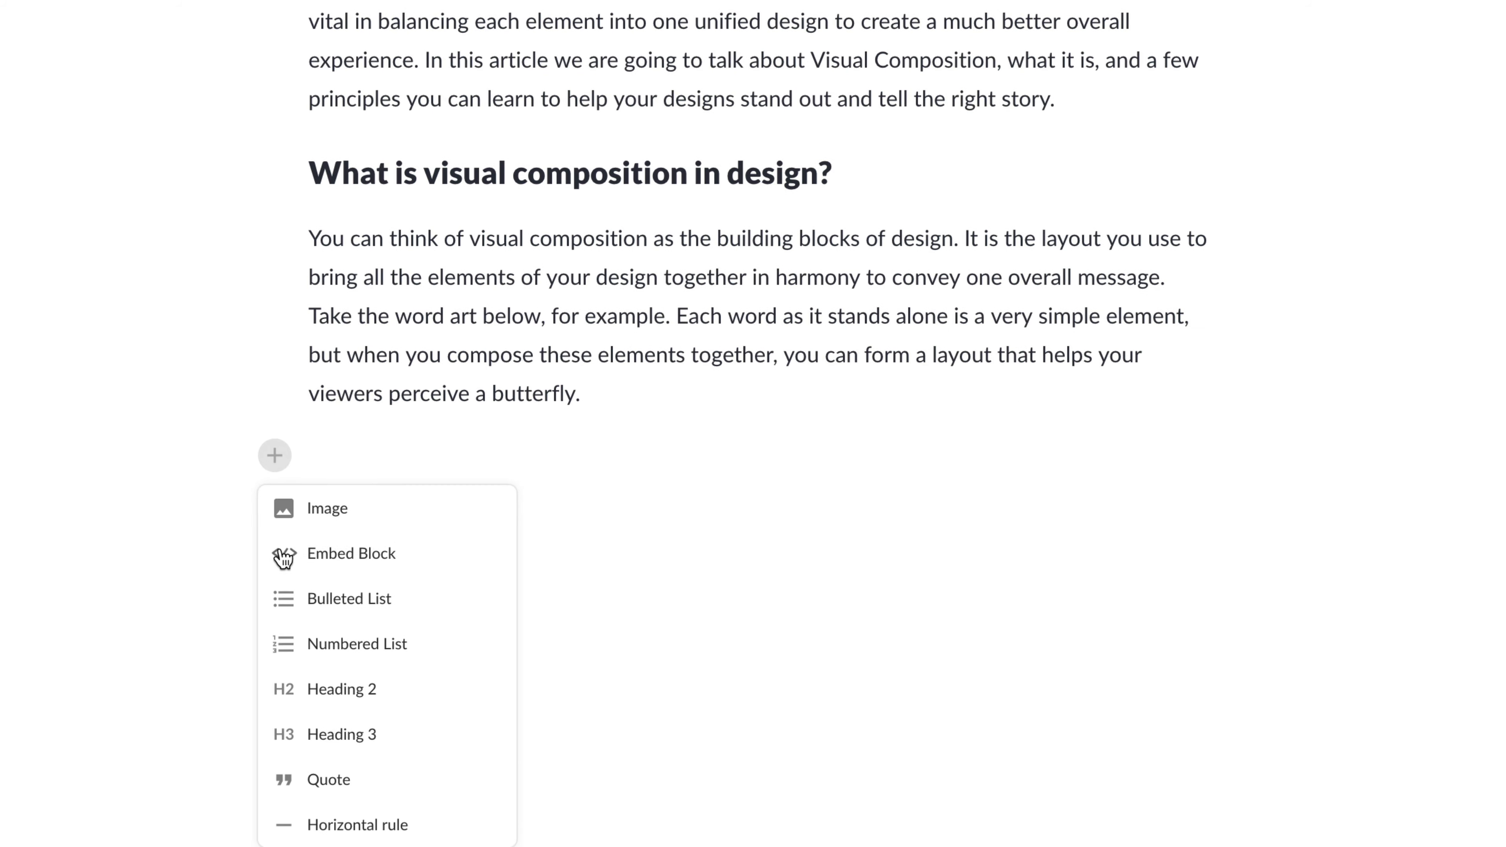
left_click(326, 508)
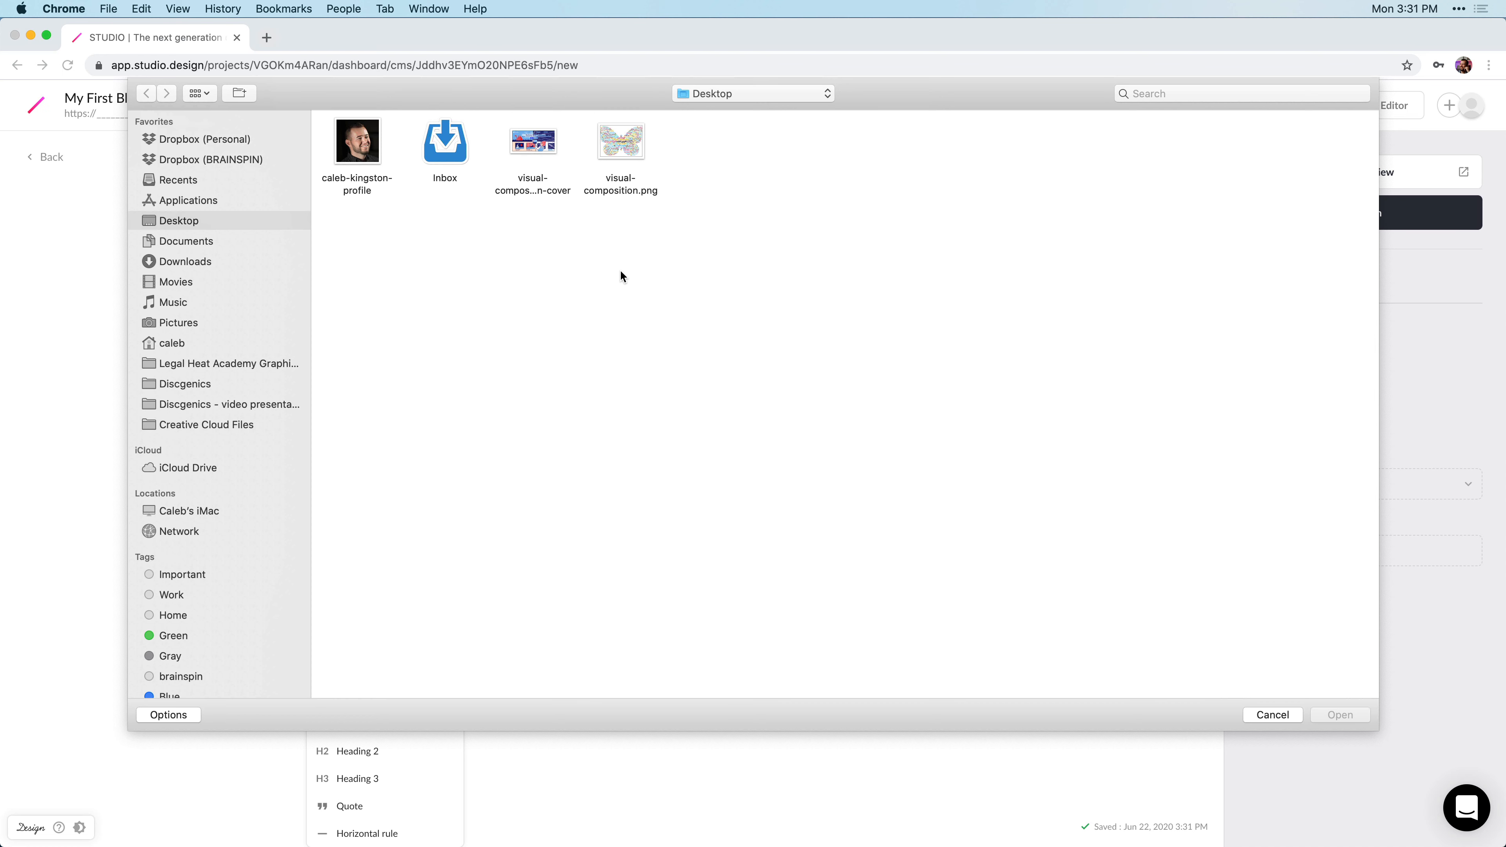
left_click(621, 141)
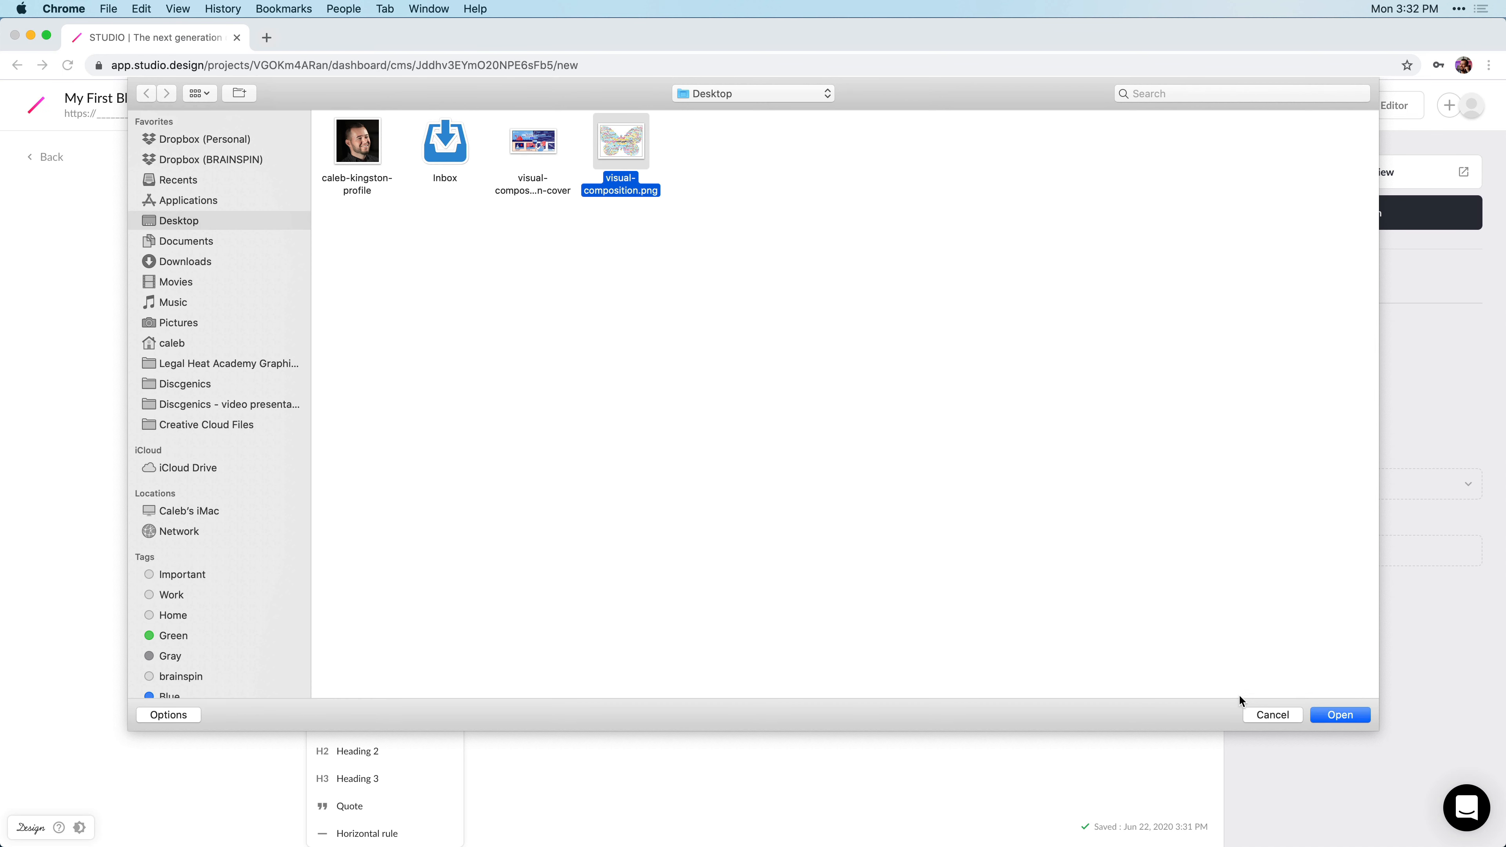
left_click(1340, 715)
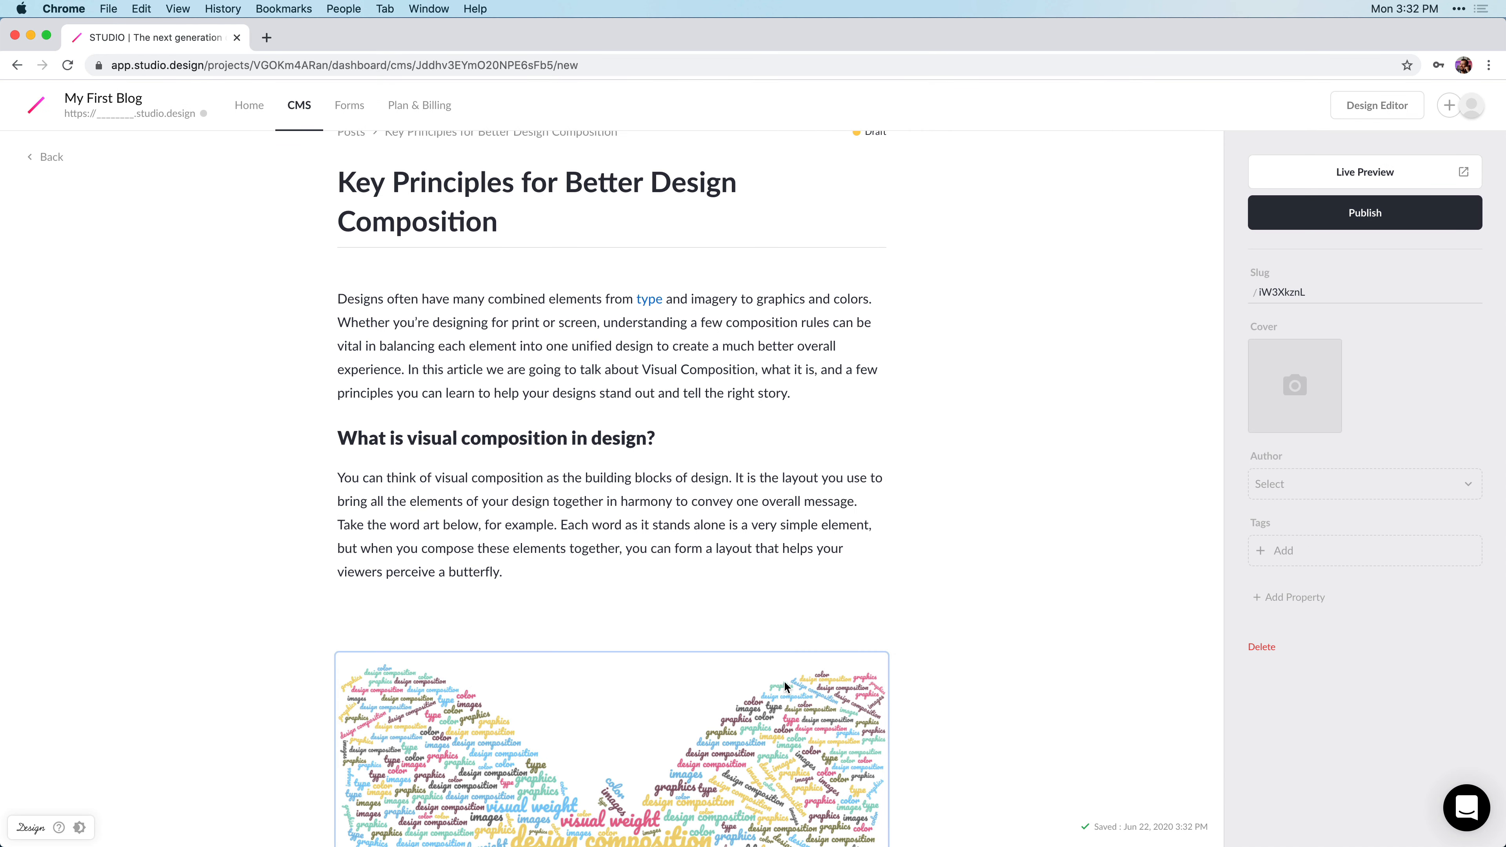
scroll("down", 3)
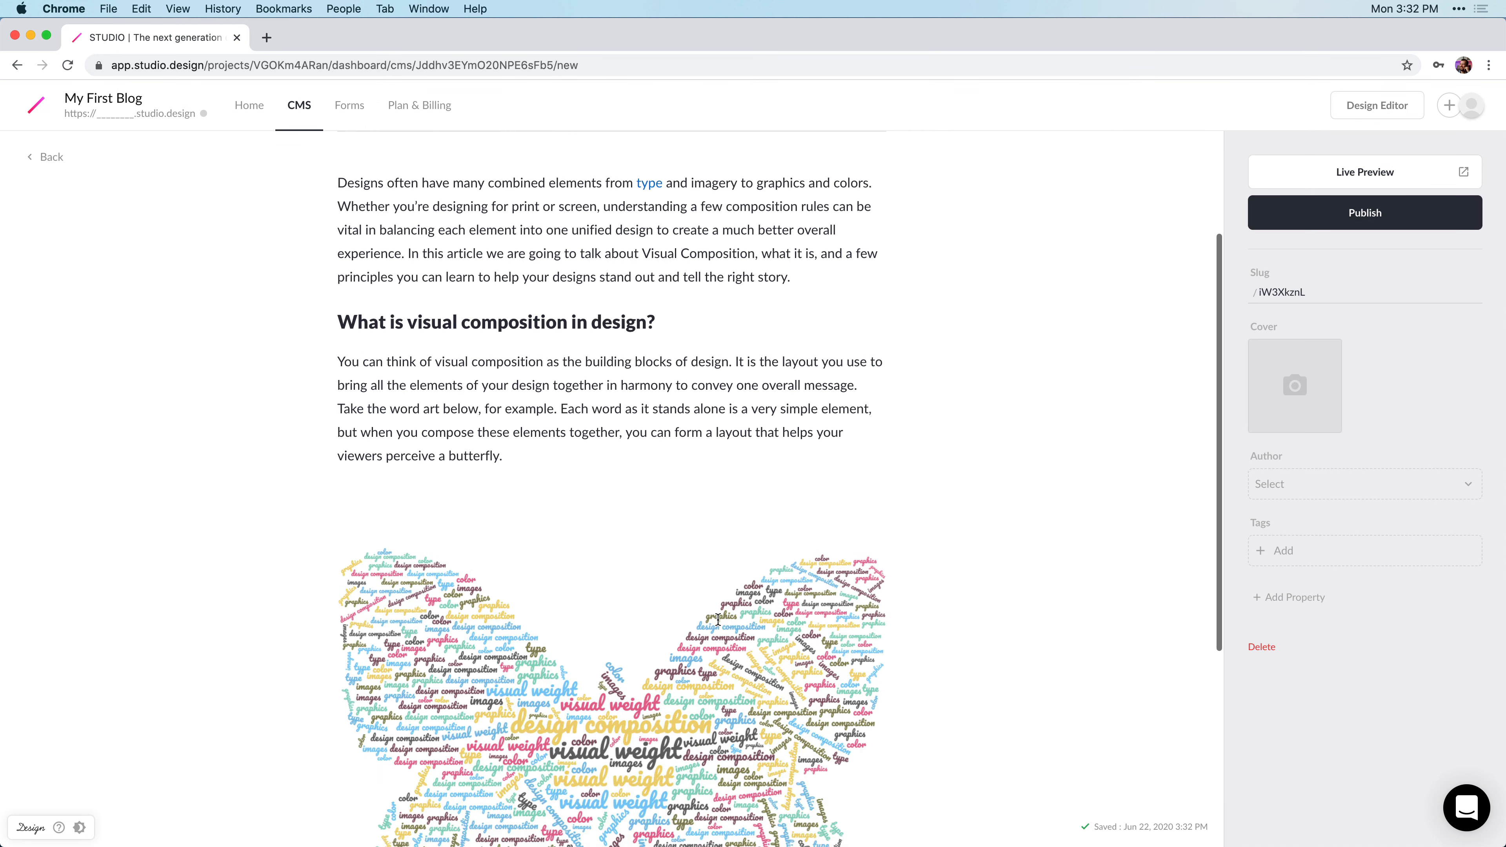
scroll("up", 3)
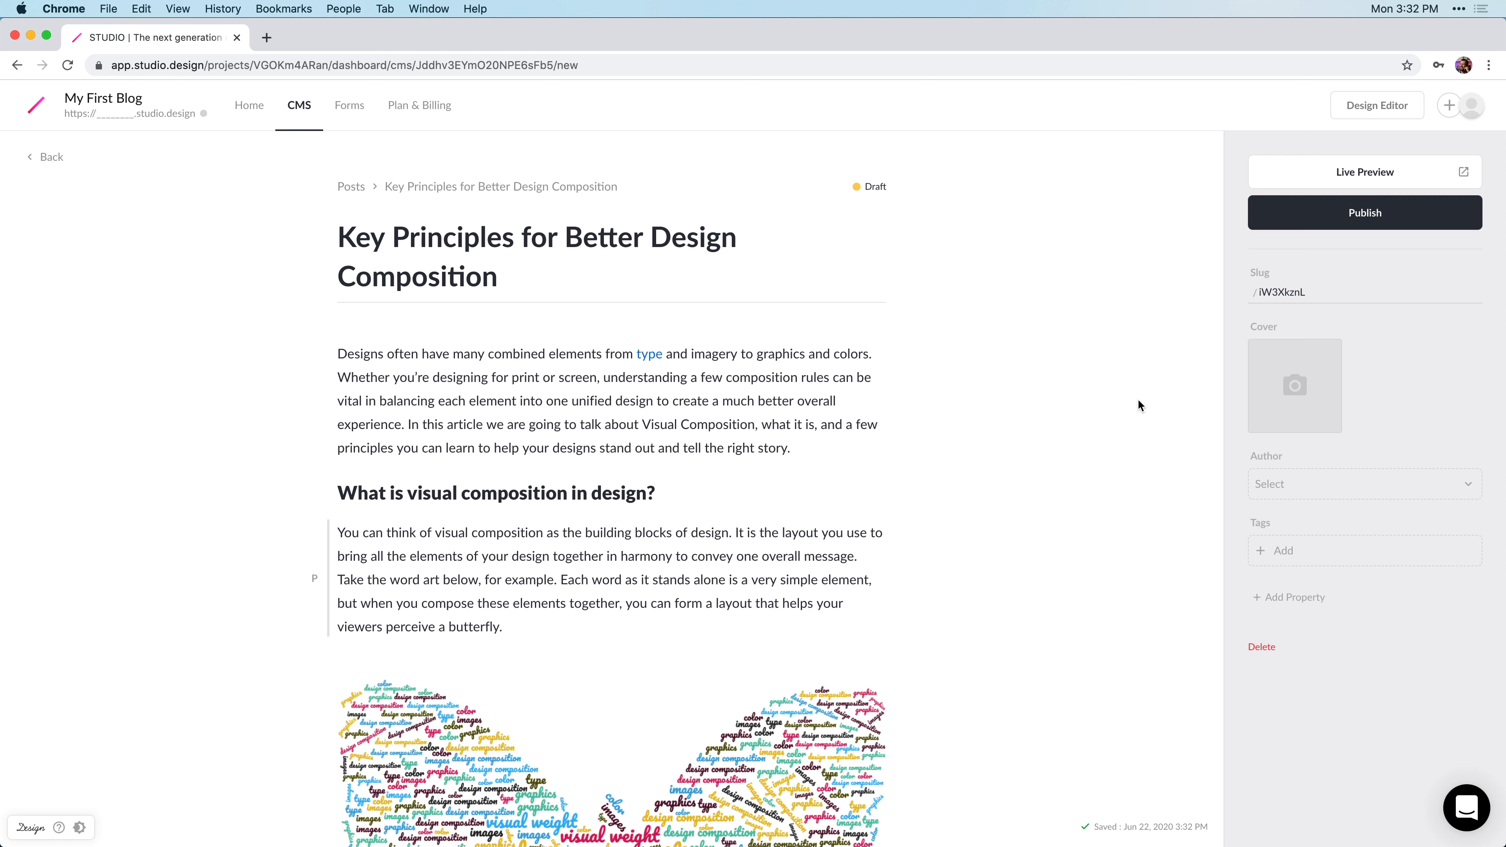
mouse_move(1294, 410)
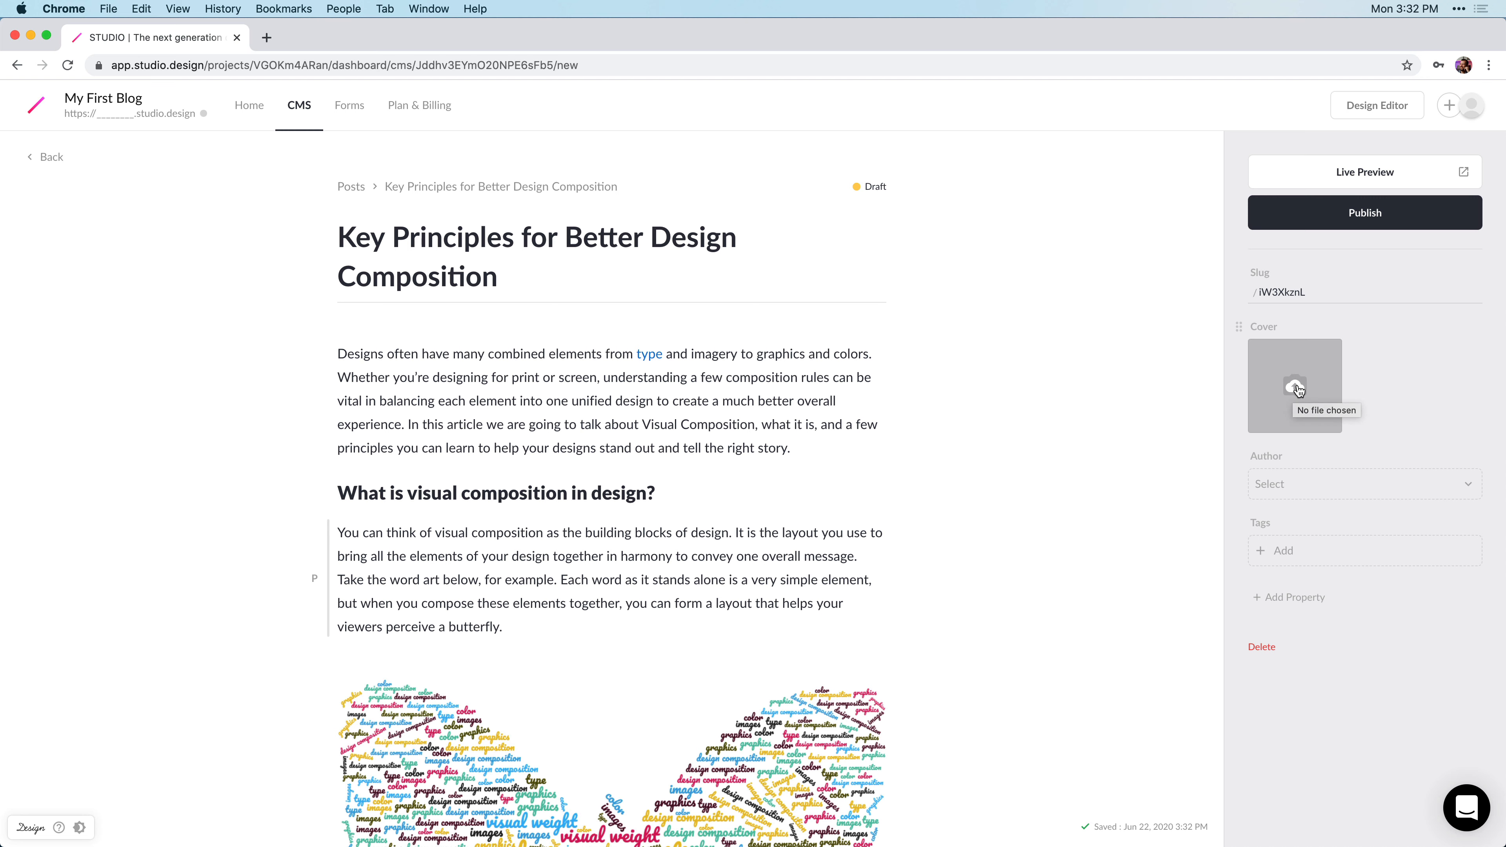
Set the post cover to the visual-composition cover file from the Desktop.
left_click(1295, 385)
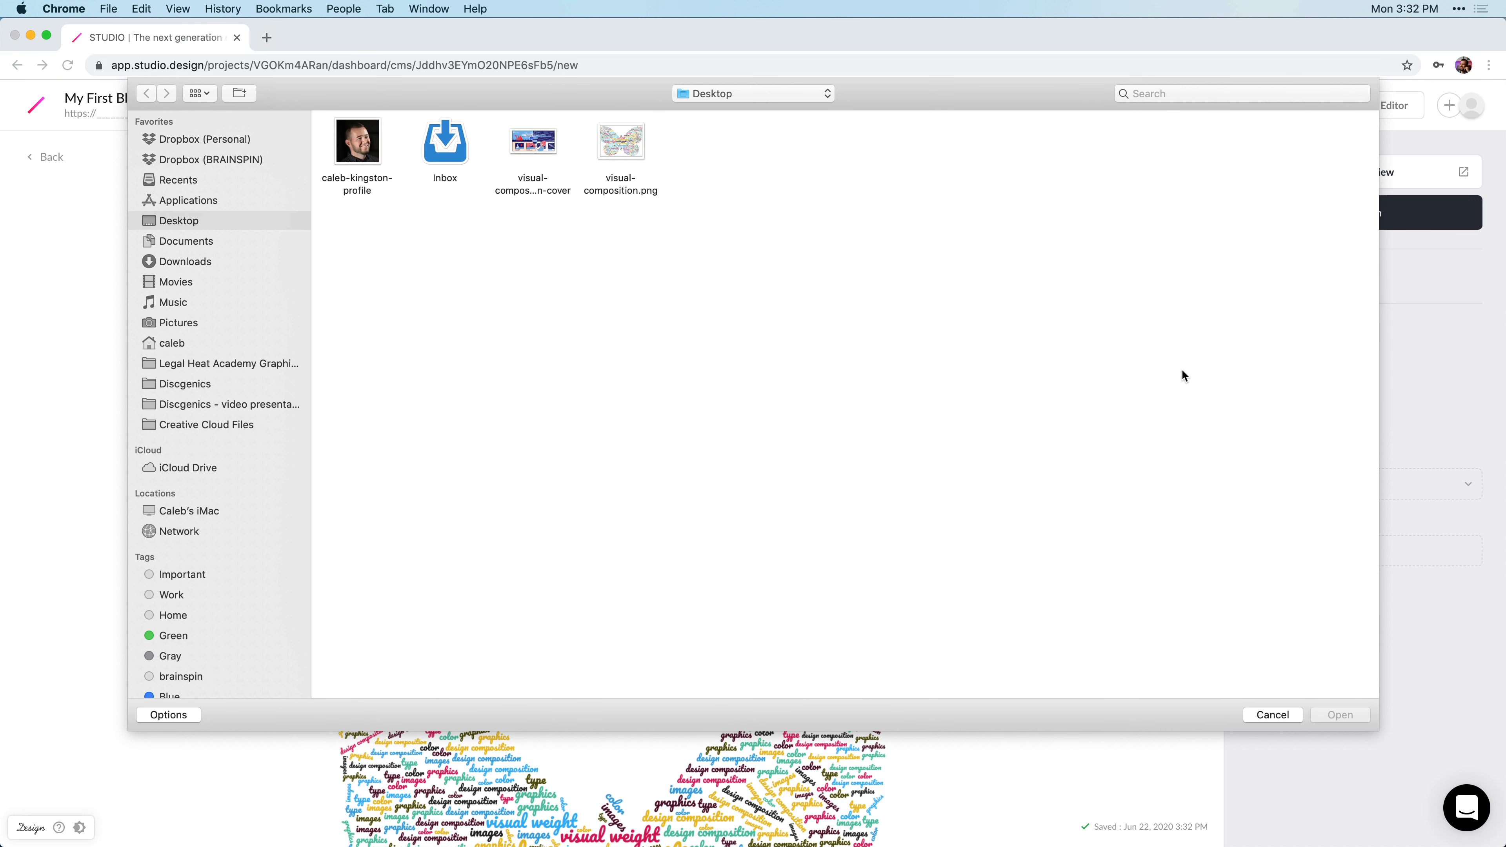
left_click(532, 141)
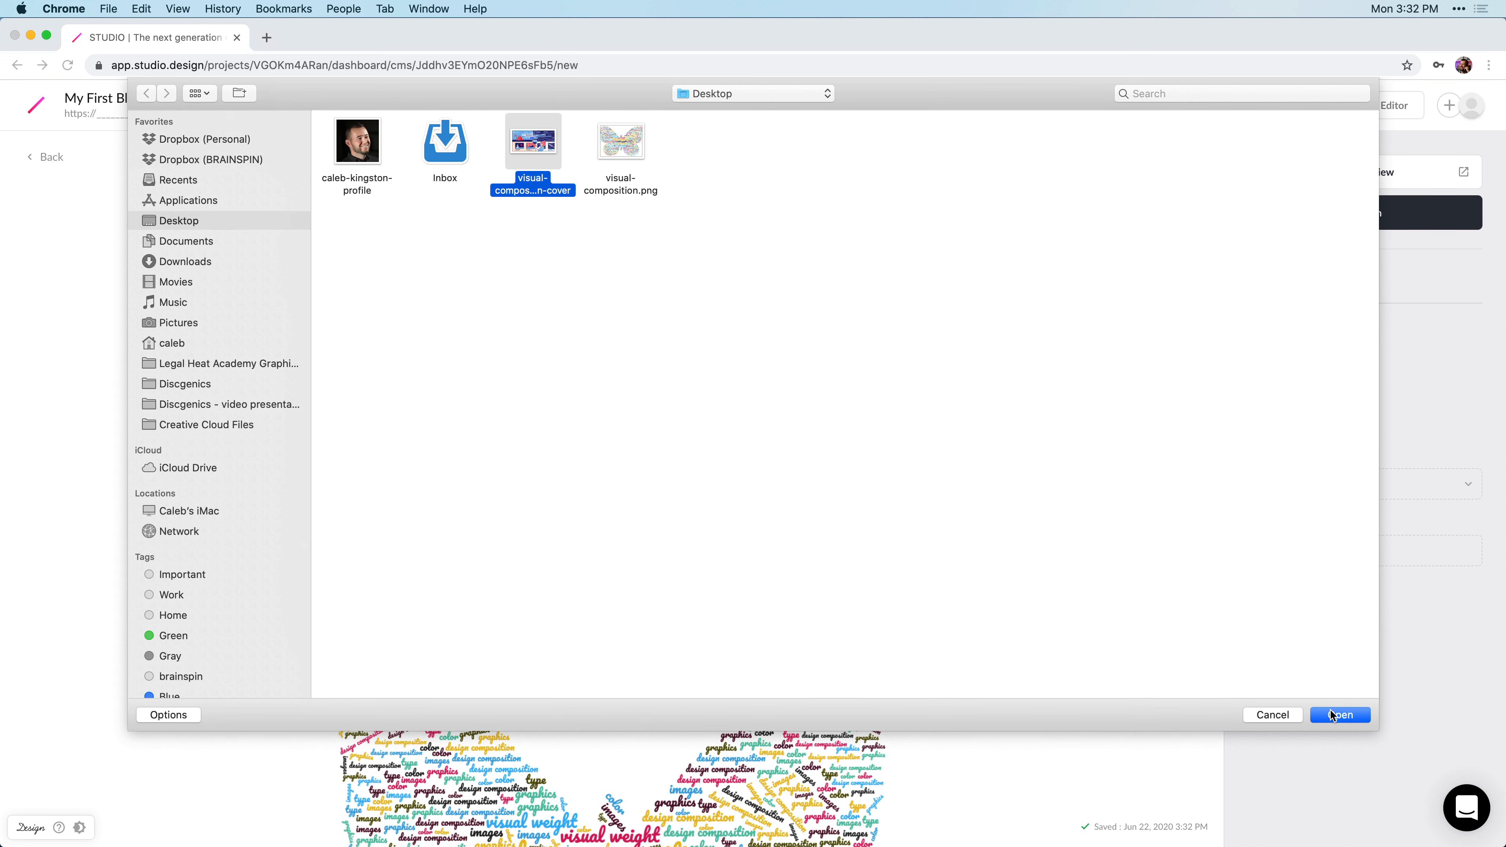
left_click(1339, 715)
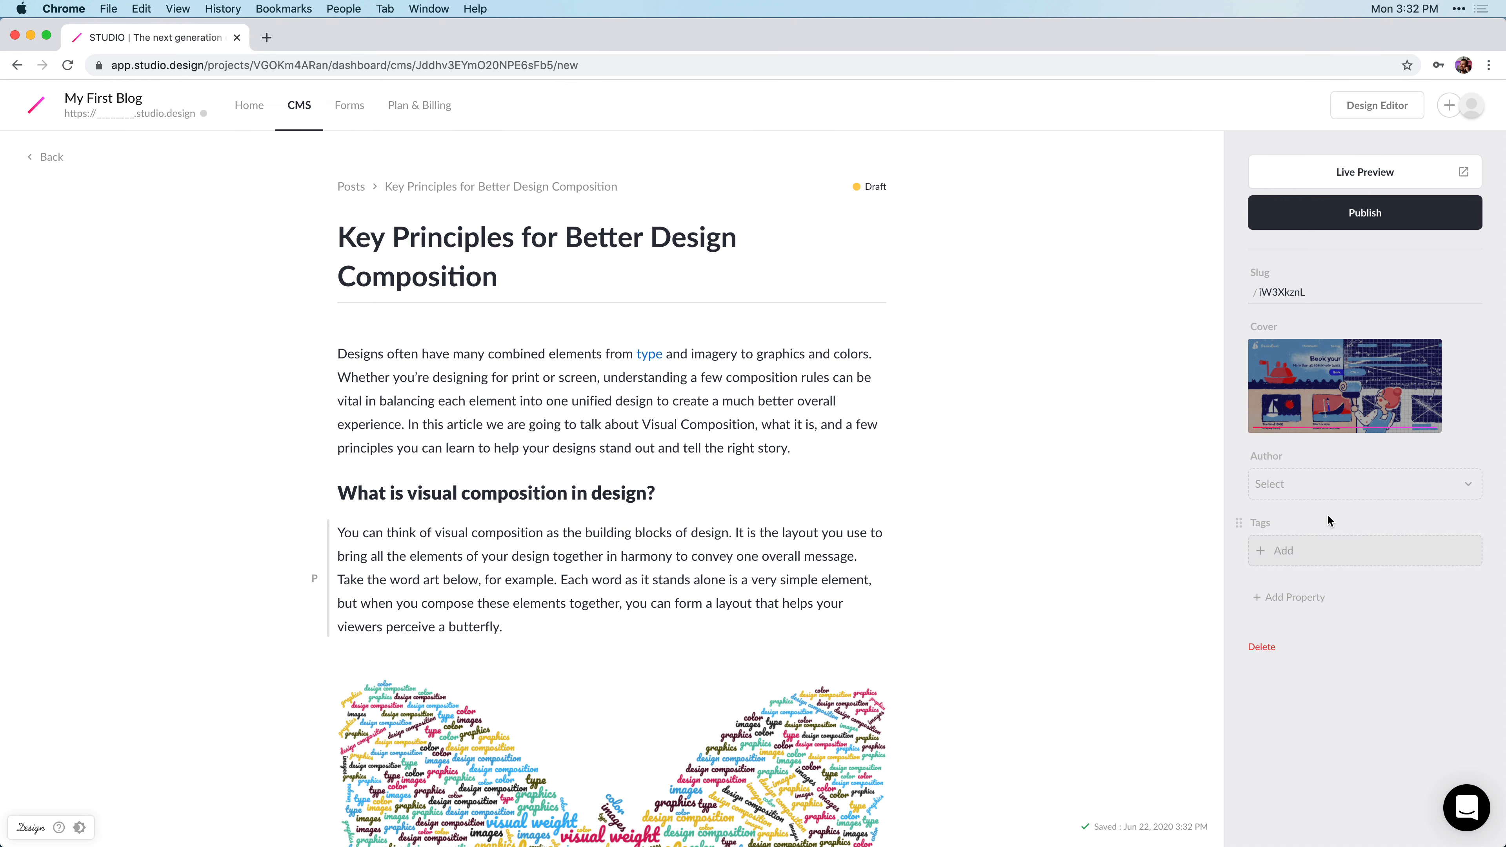
left_click(1364, 483)
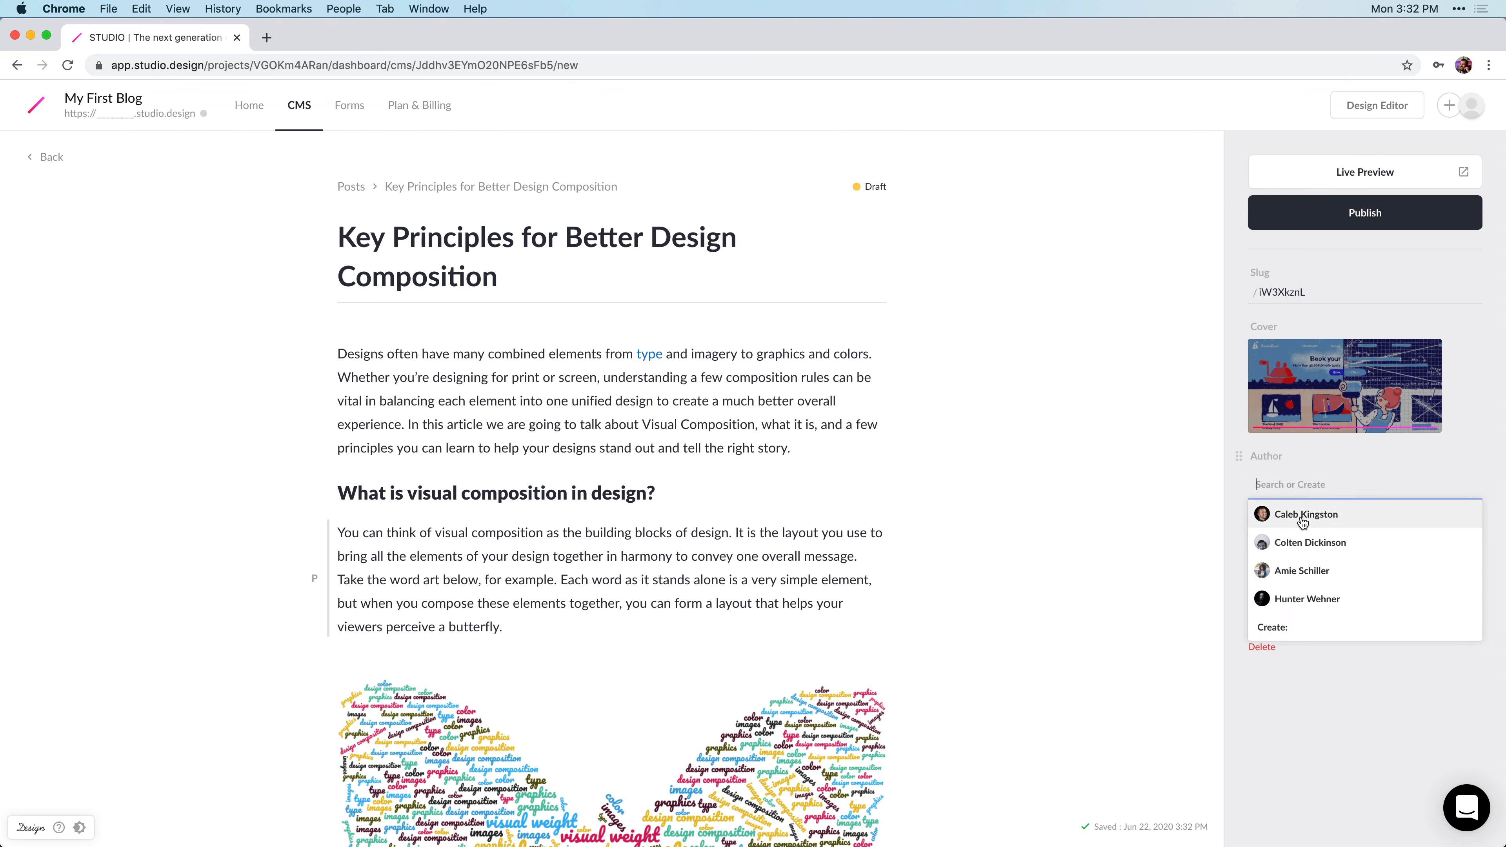
left_click(1305, 514)
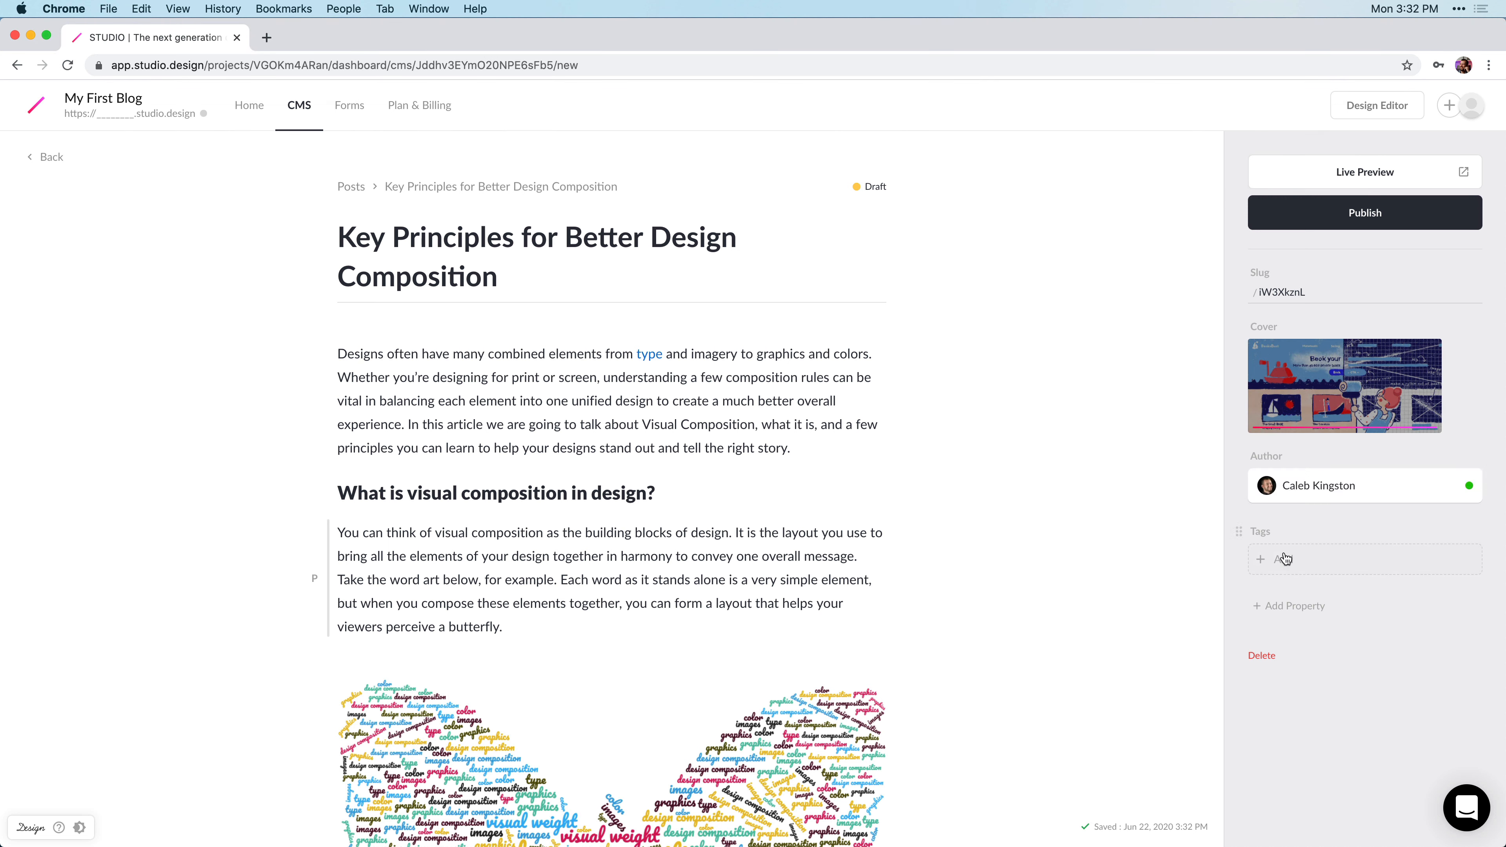
left_click(1261, 557)
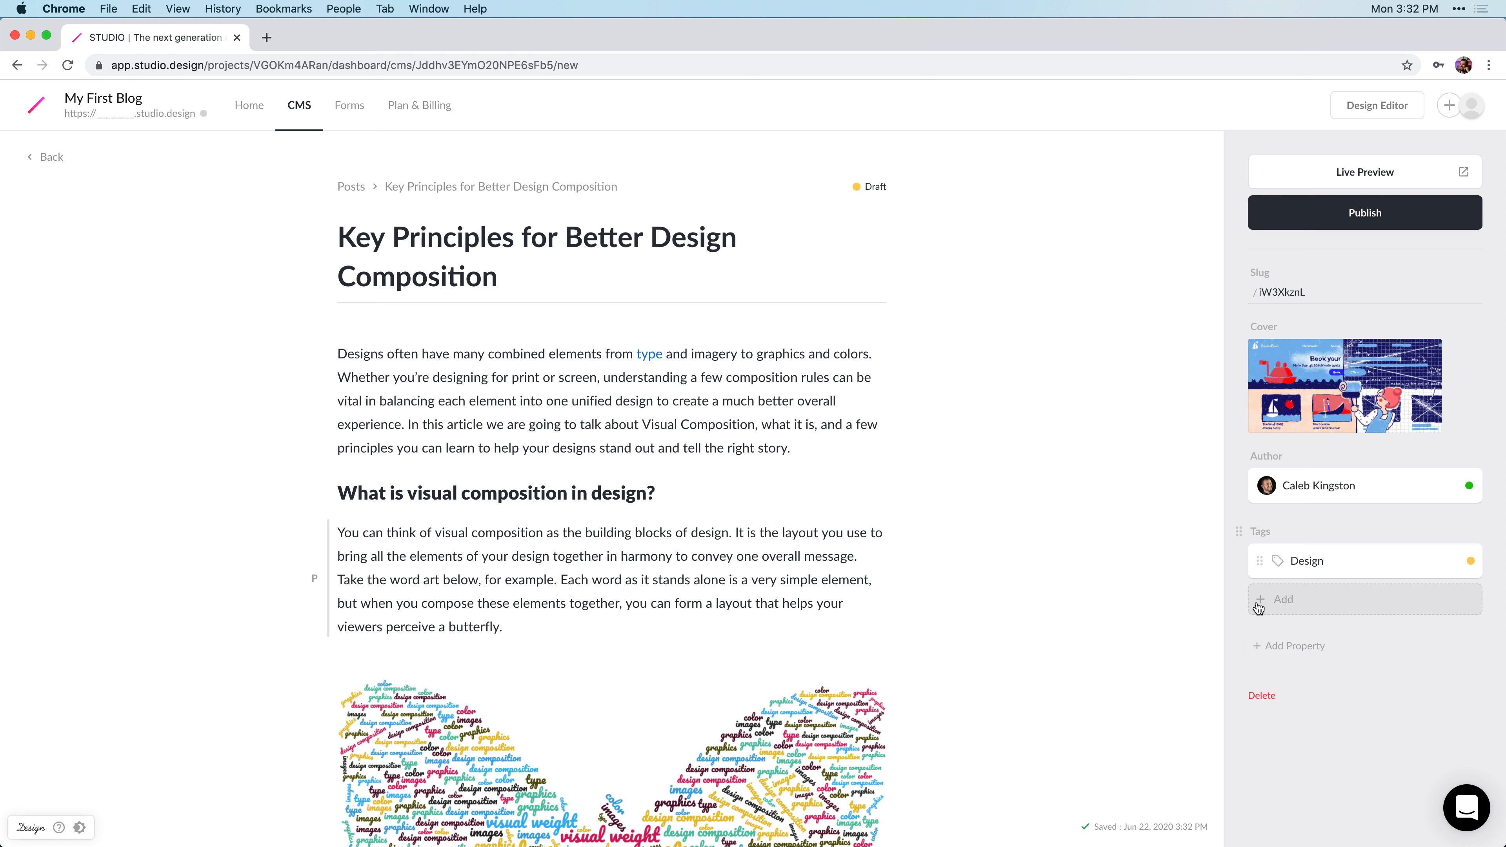
left_click(1284, 600)
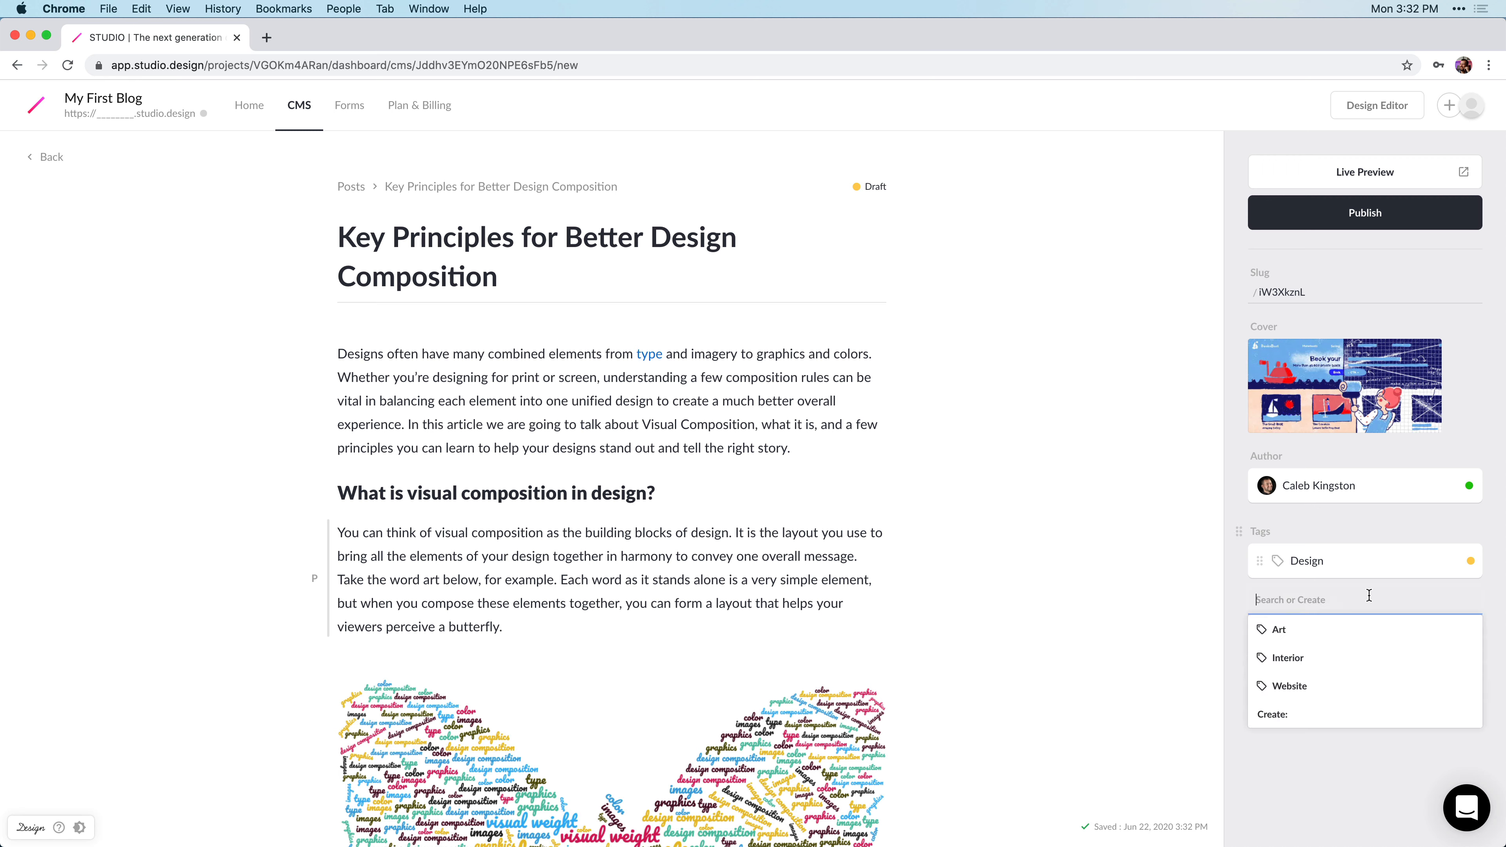
mouse_move(1292, 686)
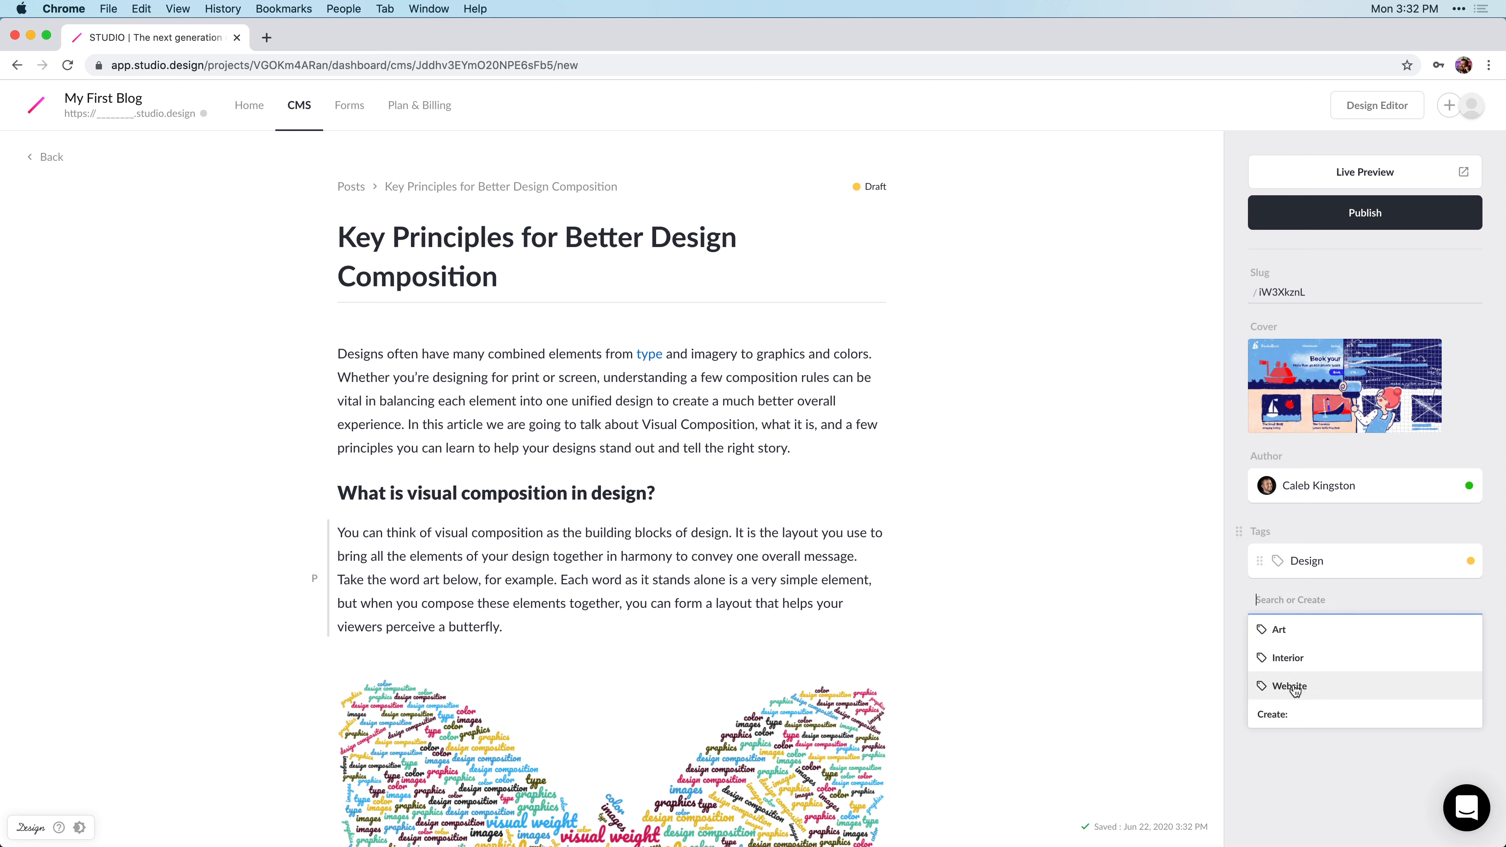
left_click(1292, 686)
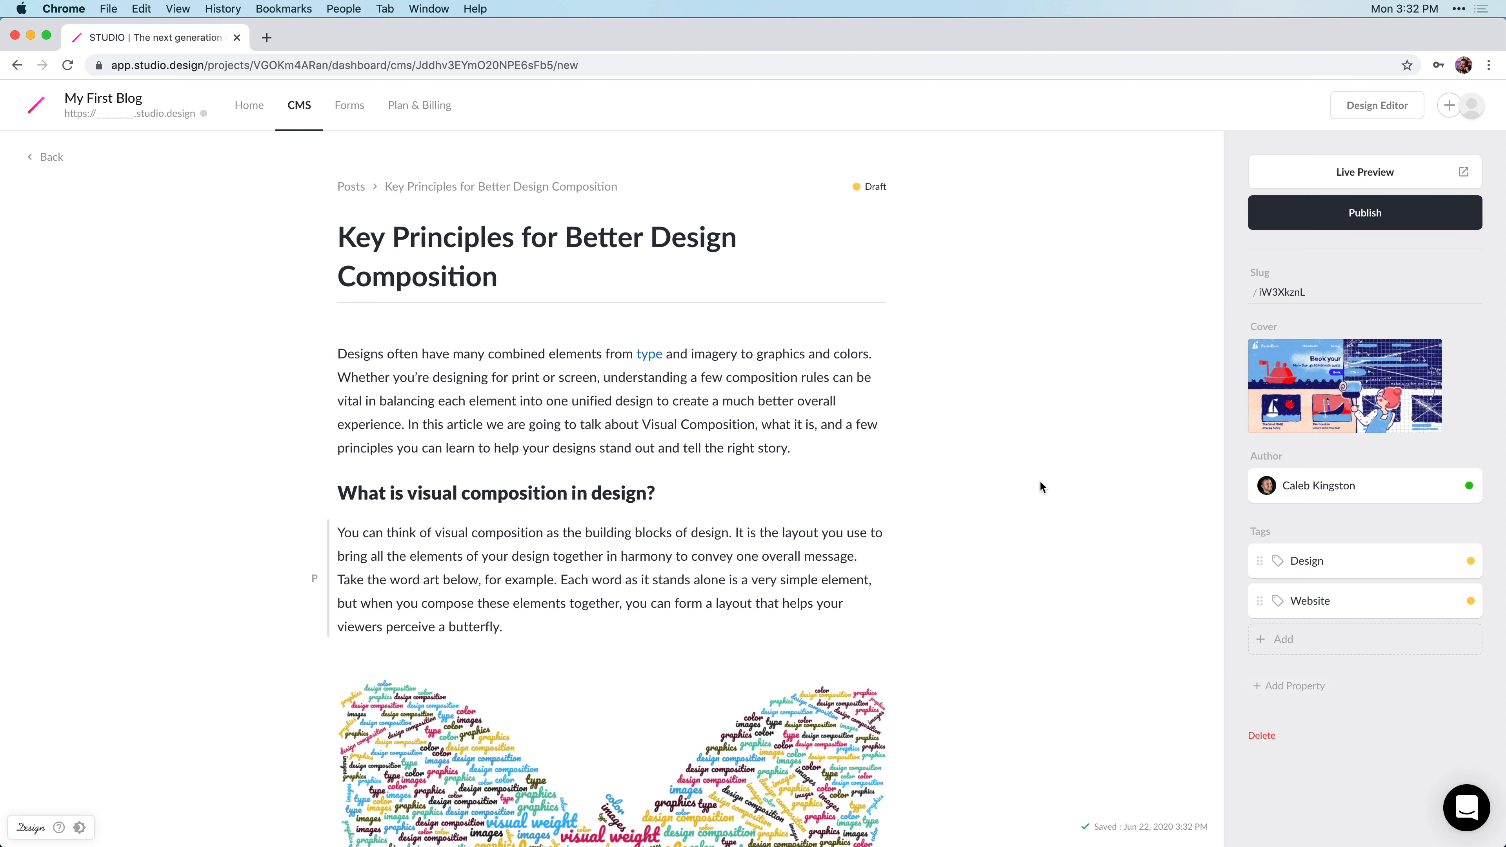
mouse_move(1363, 183)
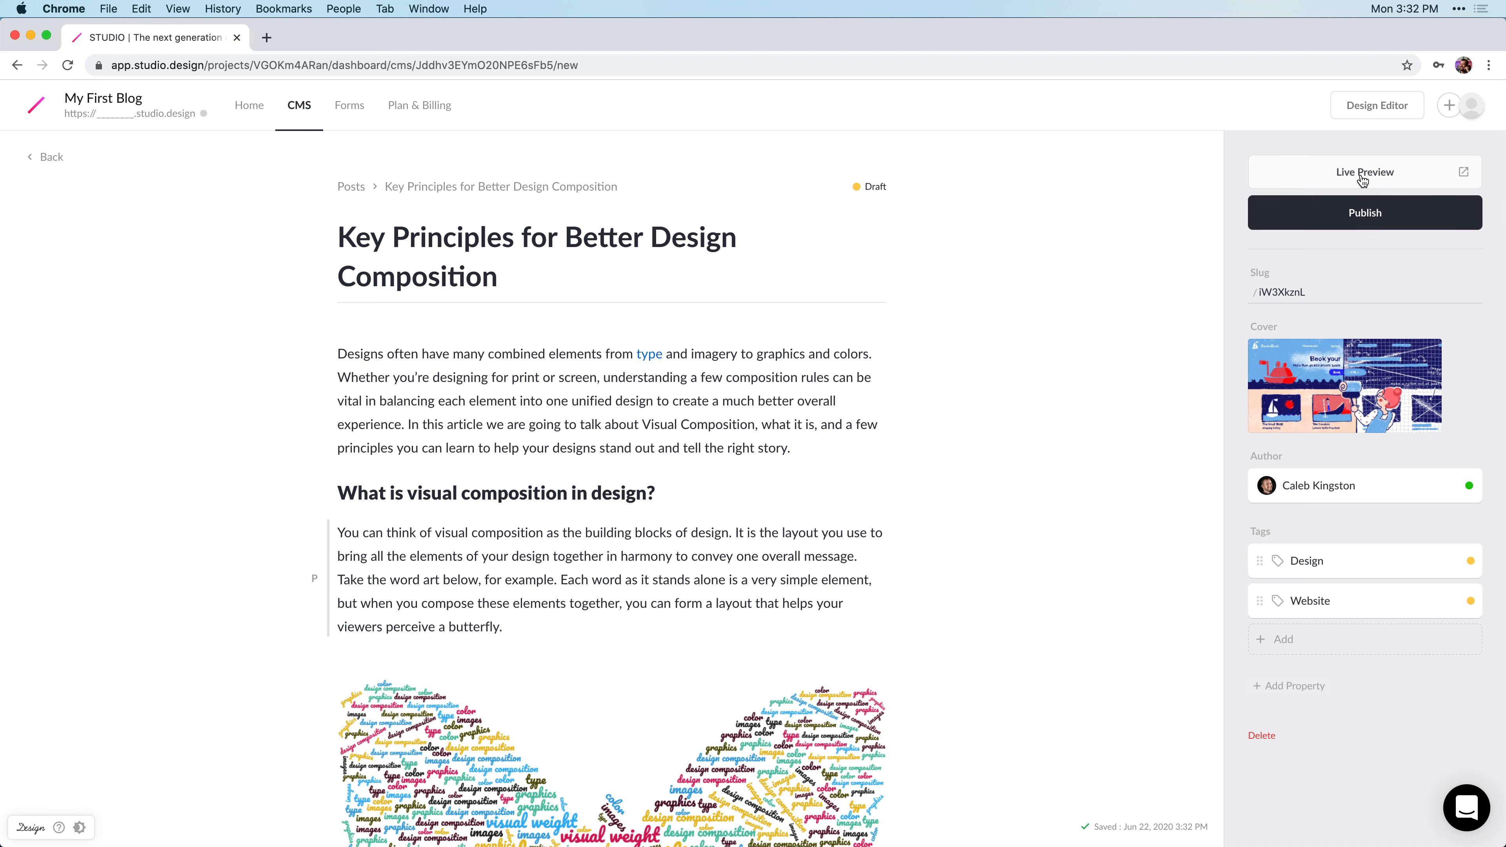
Review the post in Live Preview, scrolling through its content.
left_click(1364, 172)
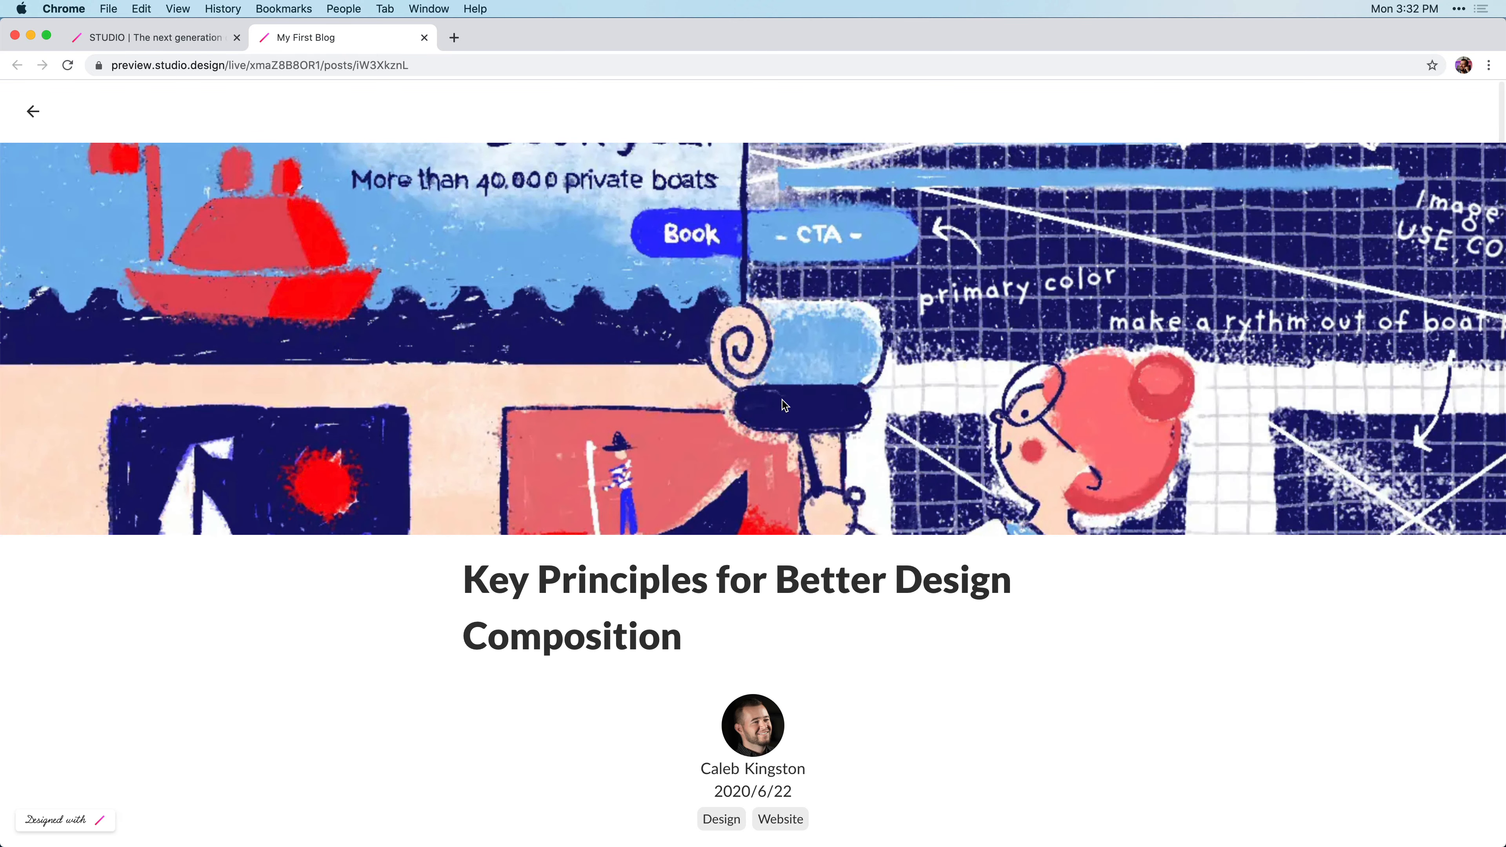
scroll("down", 3)
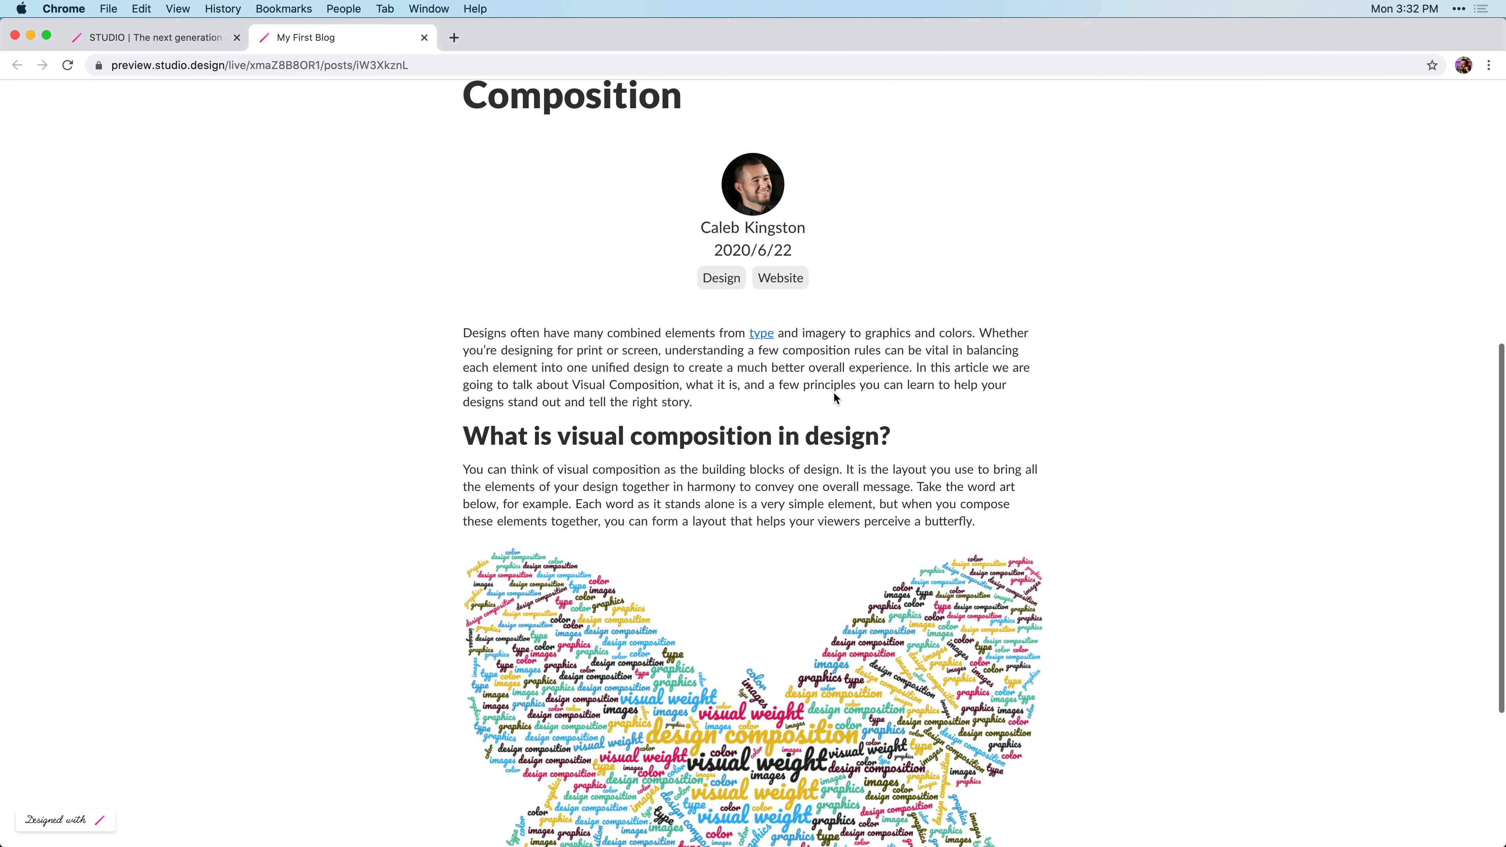
scroll("down", 3)
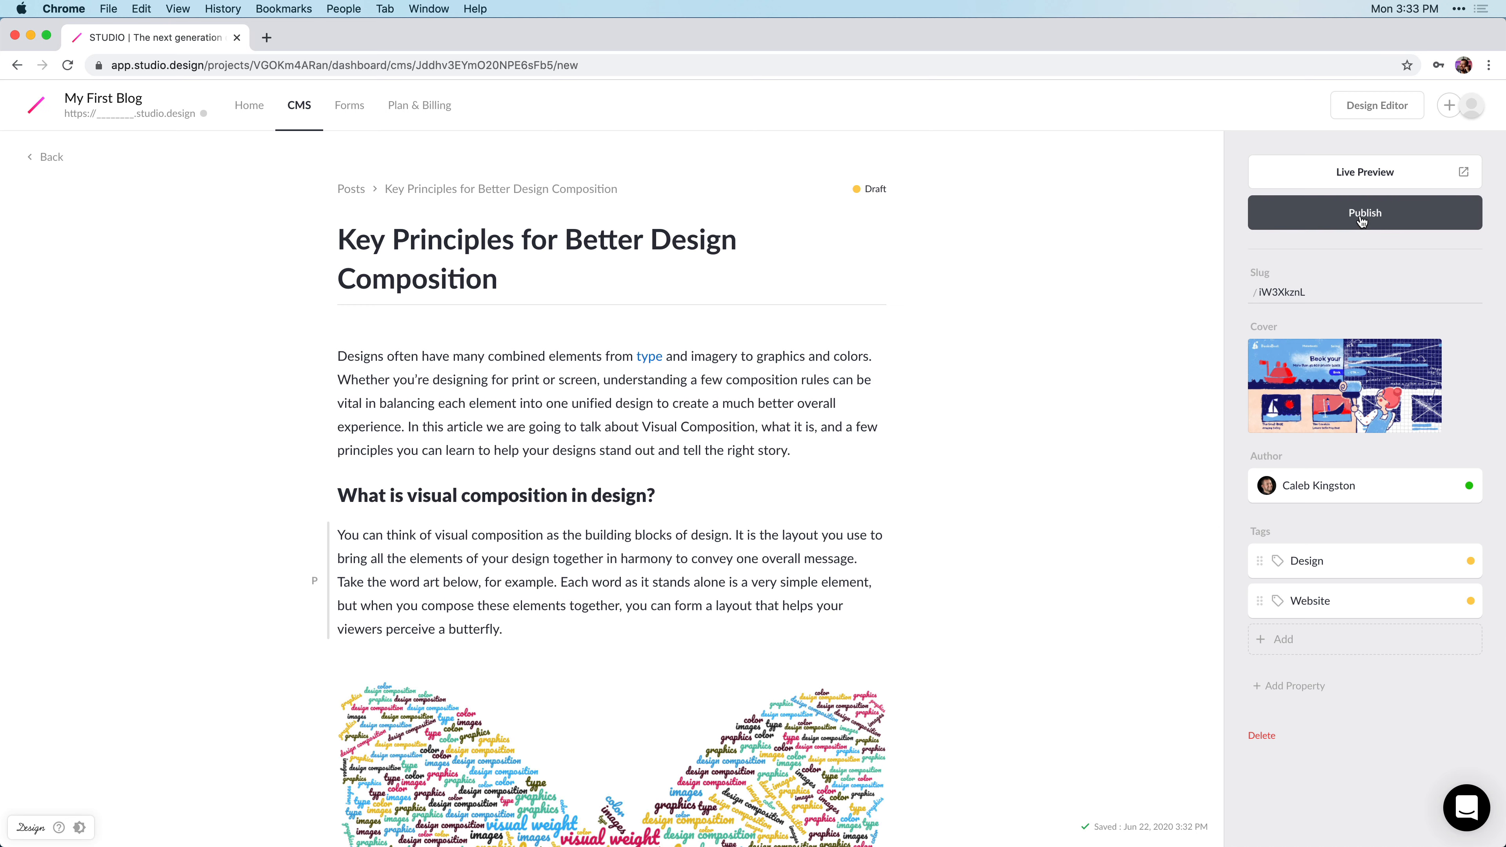
Publish the post and return to the Posts list where it shows as Published.
left_click(1365, 213)
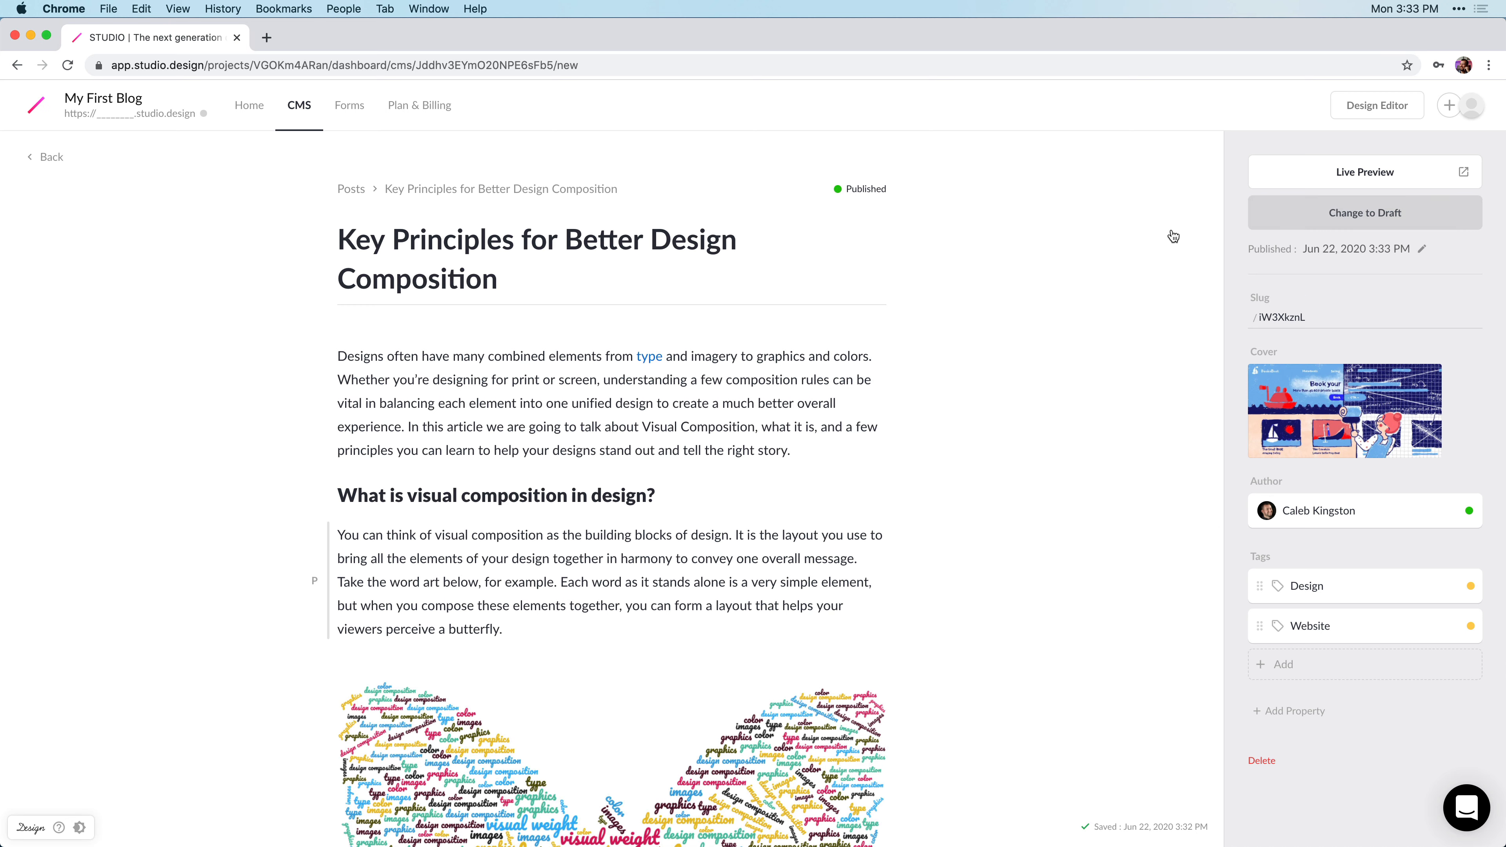
left_click(50, 157)
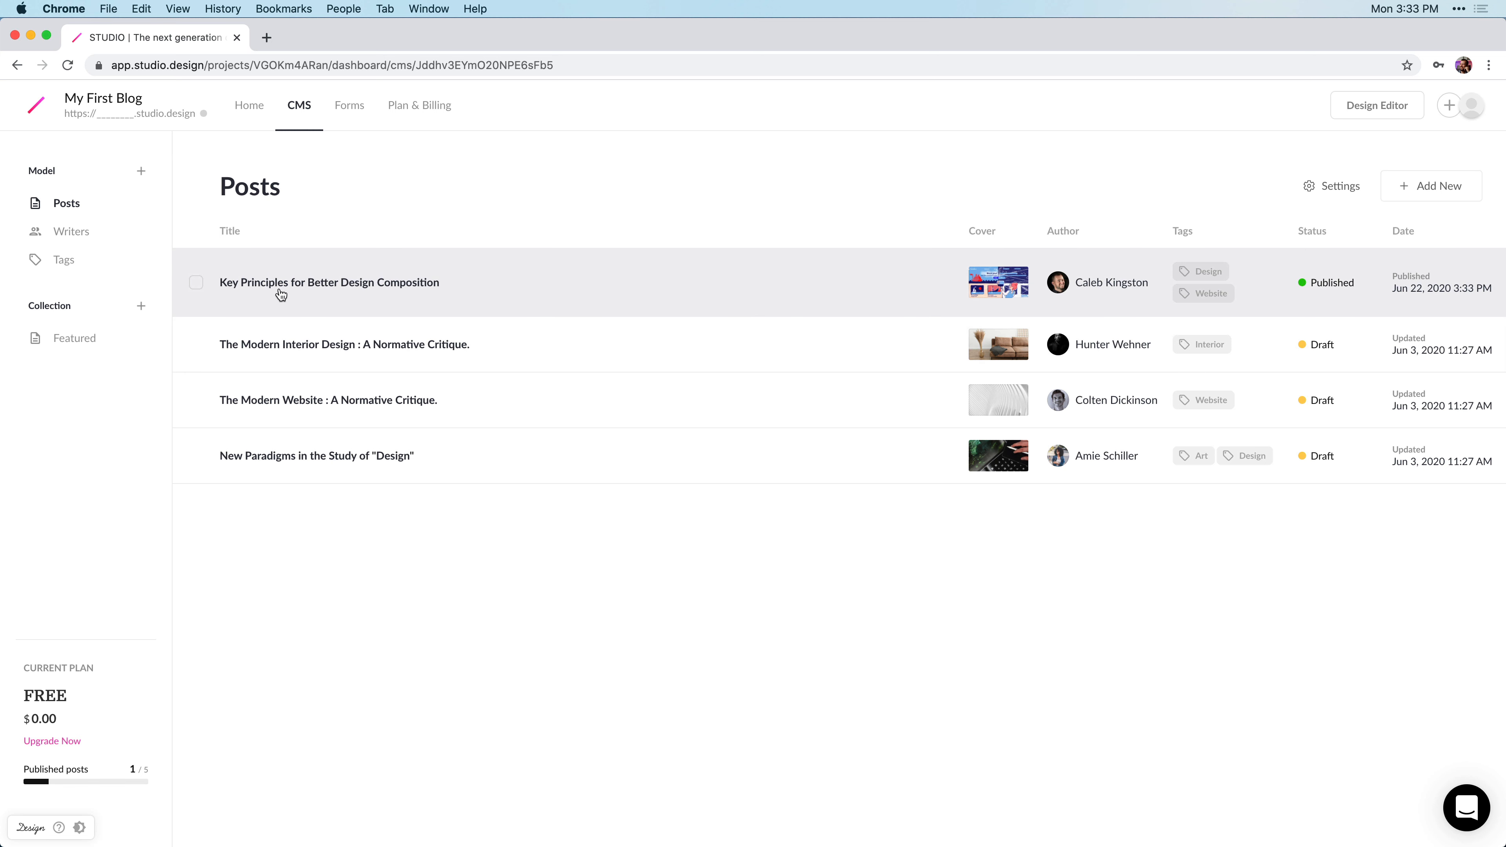
mouse_move(390, 293)
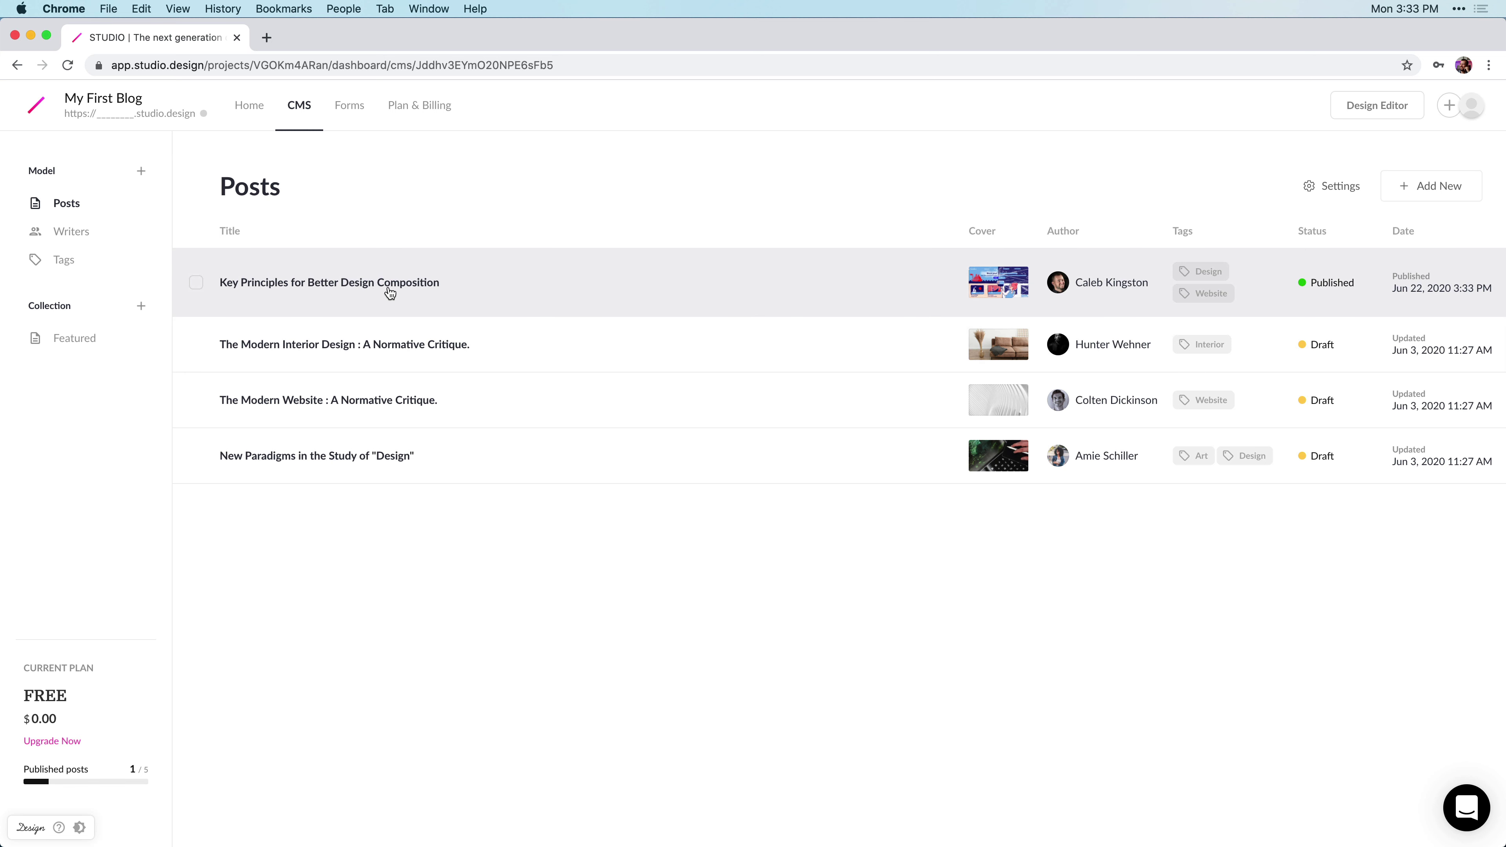
mouse_move(1336, 287)
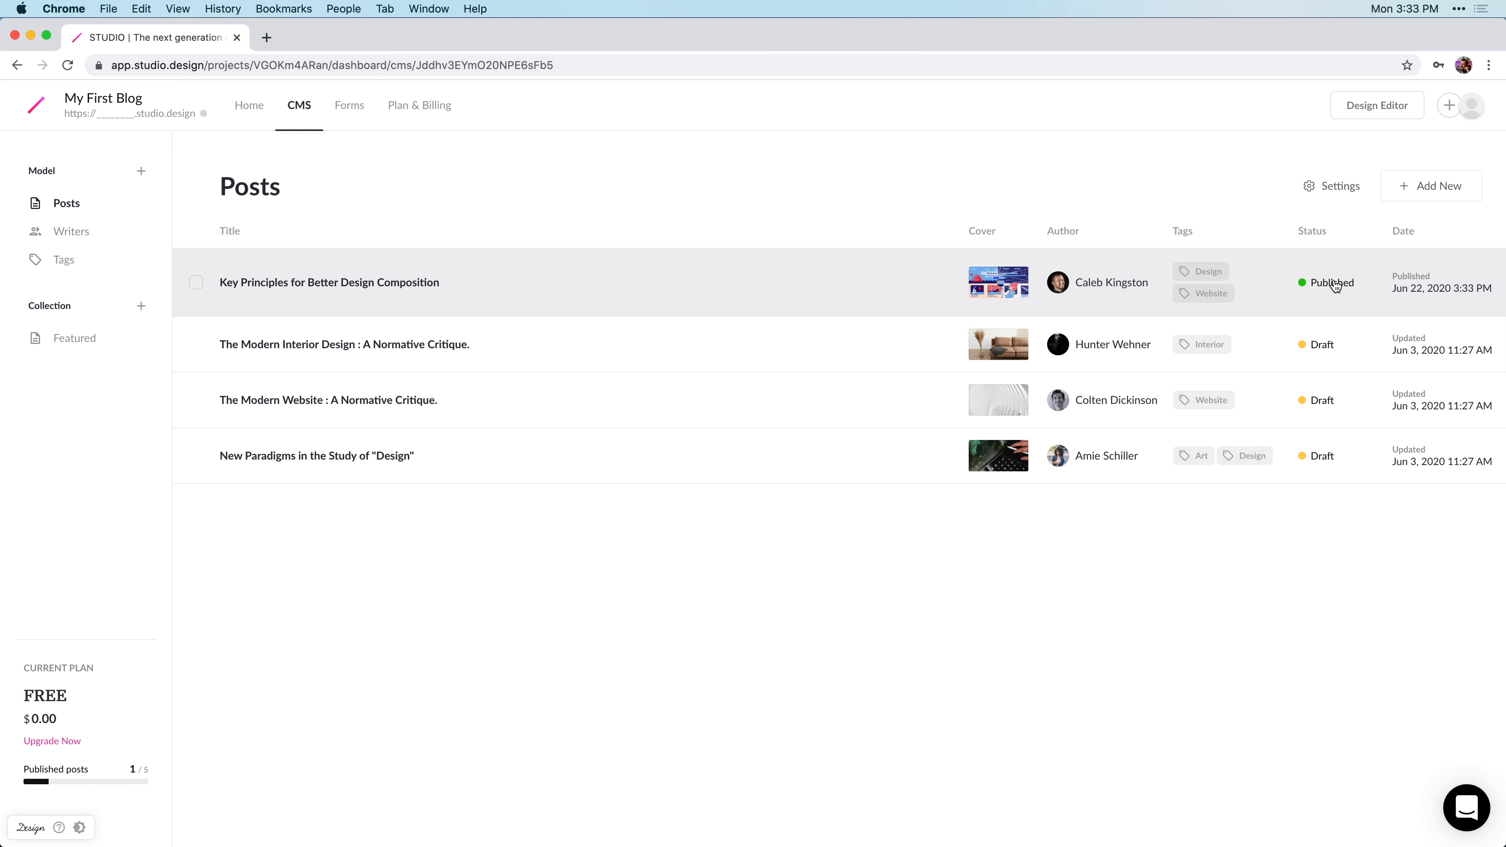